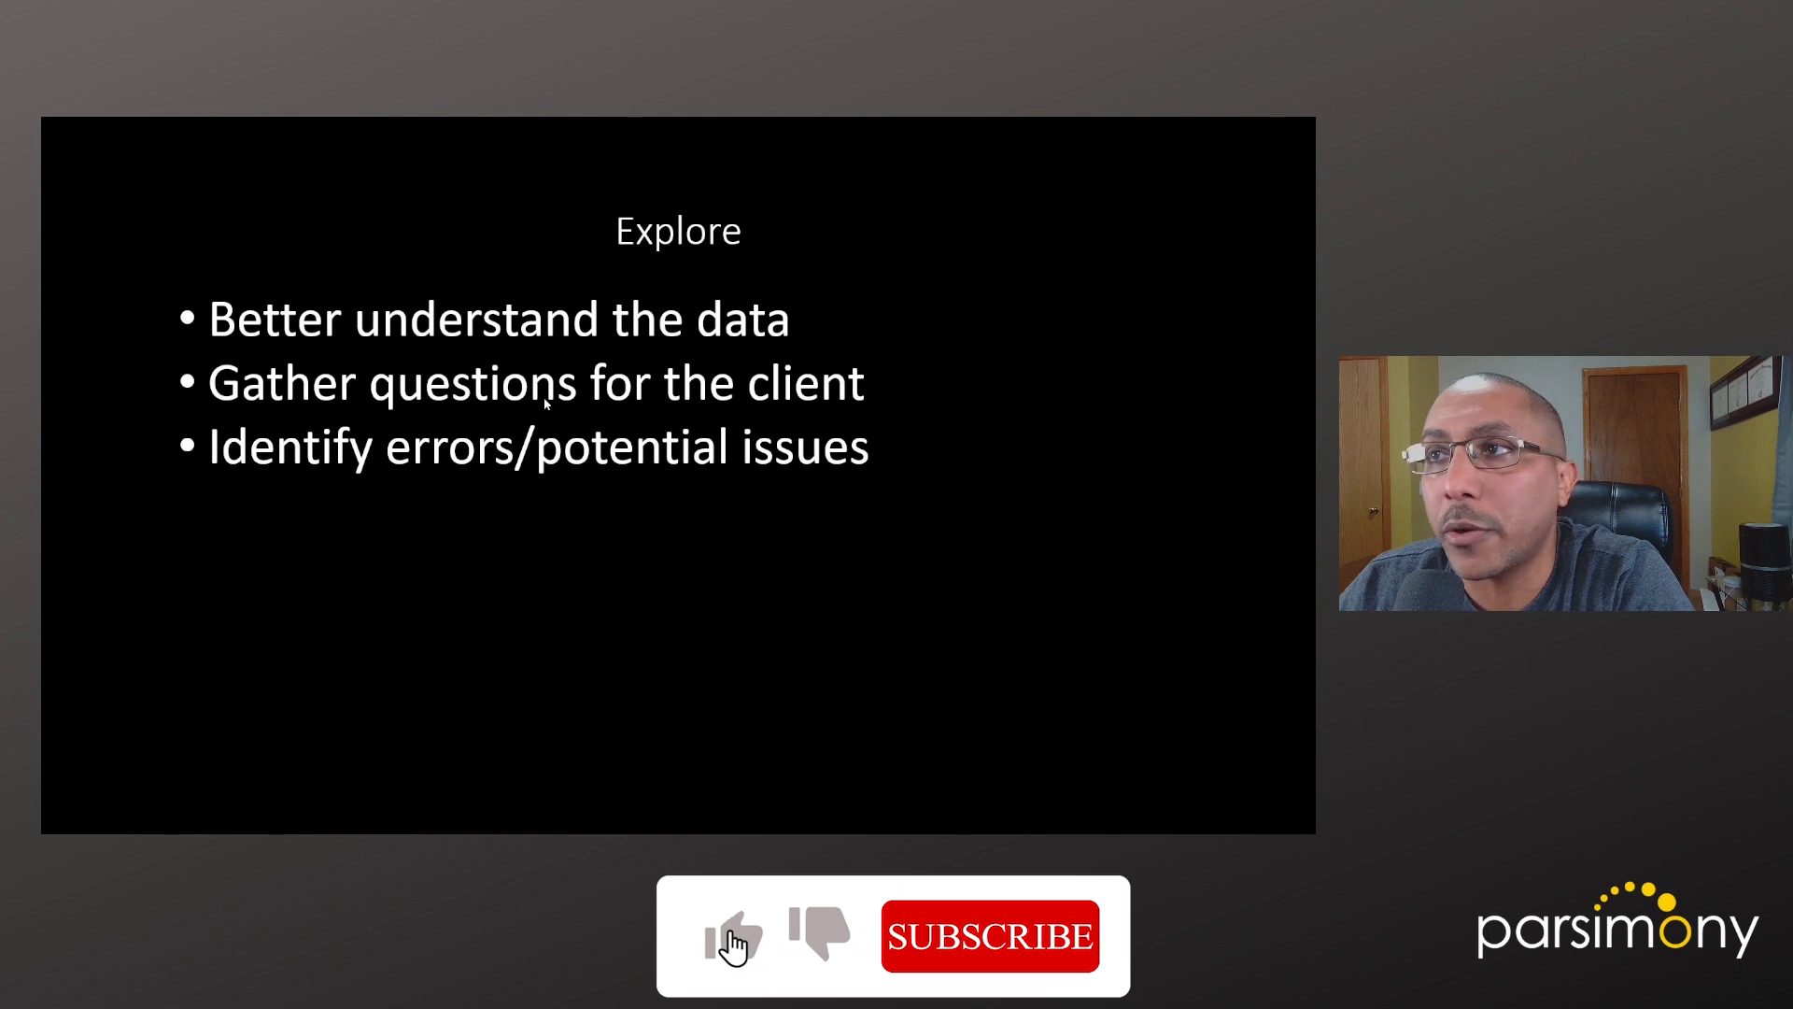
Run the CSV import line creating CustomerAData (20 obs. of 6 variables) and view it
click(726, 934)
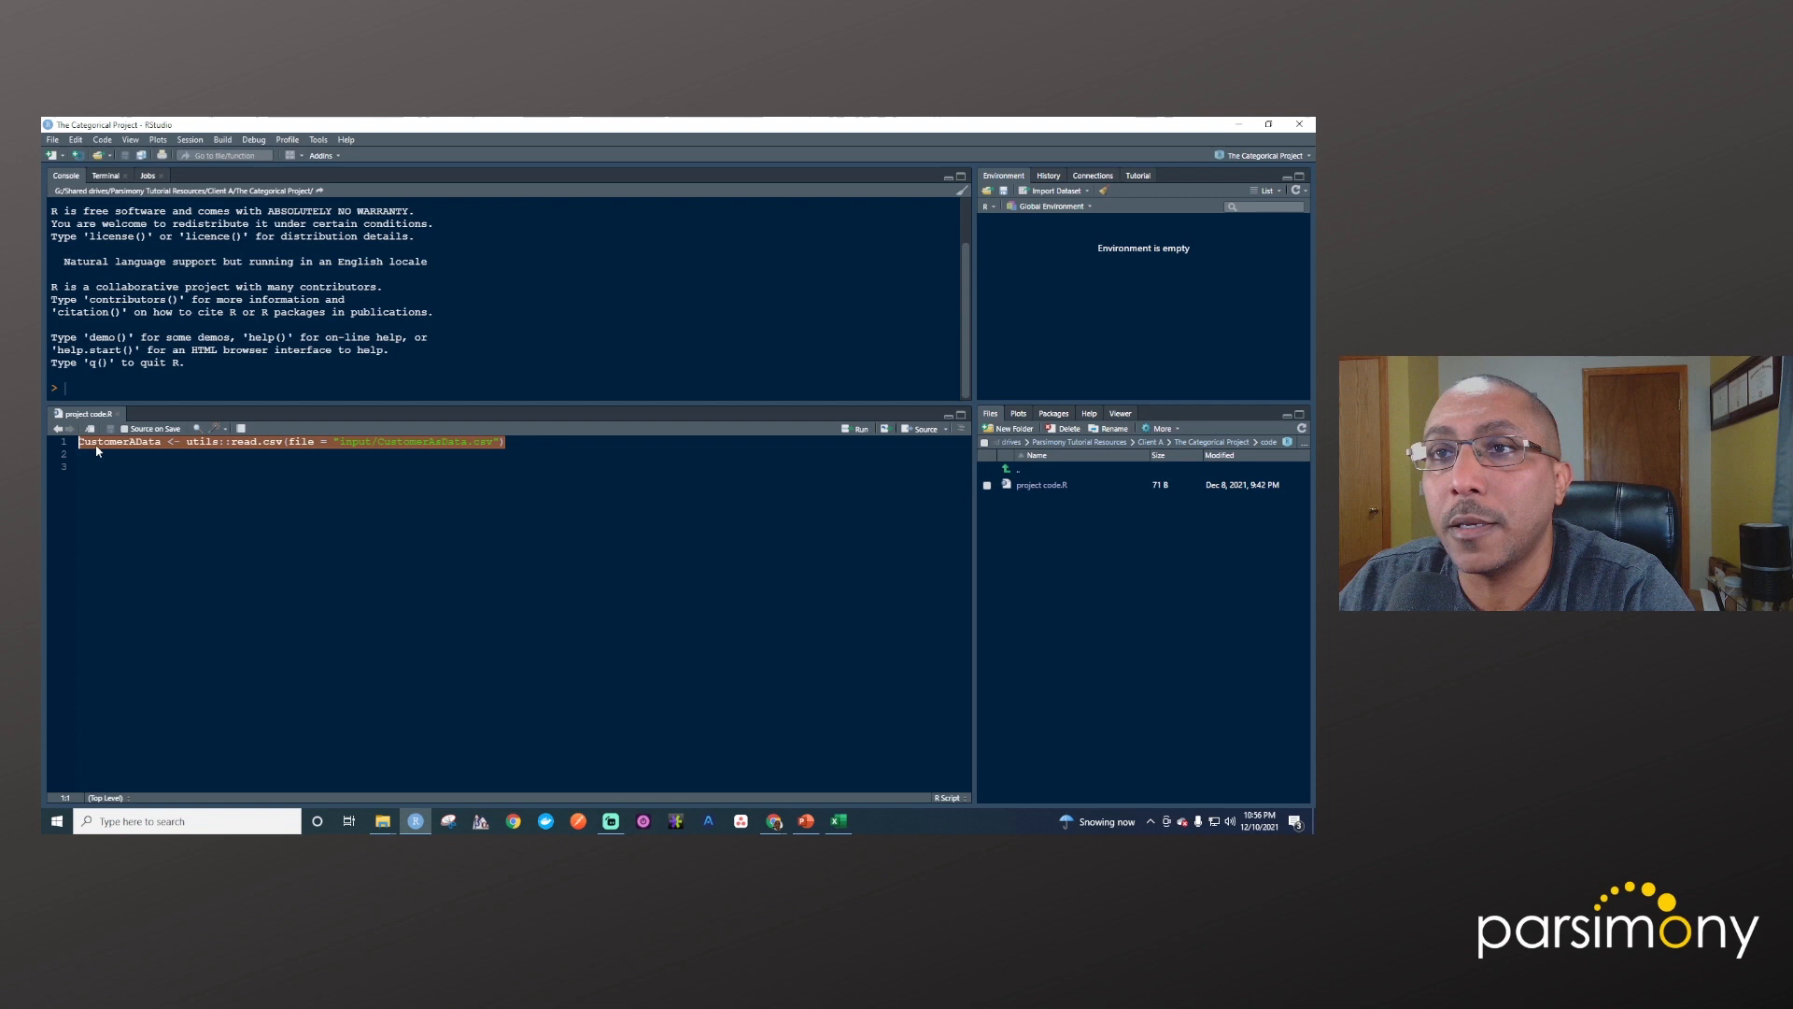
click(856, 430)
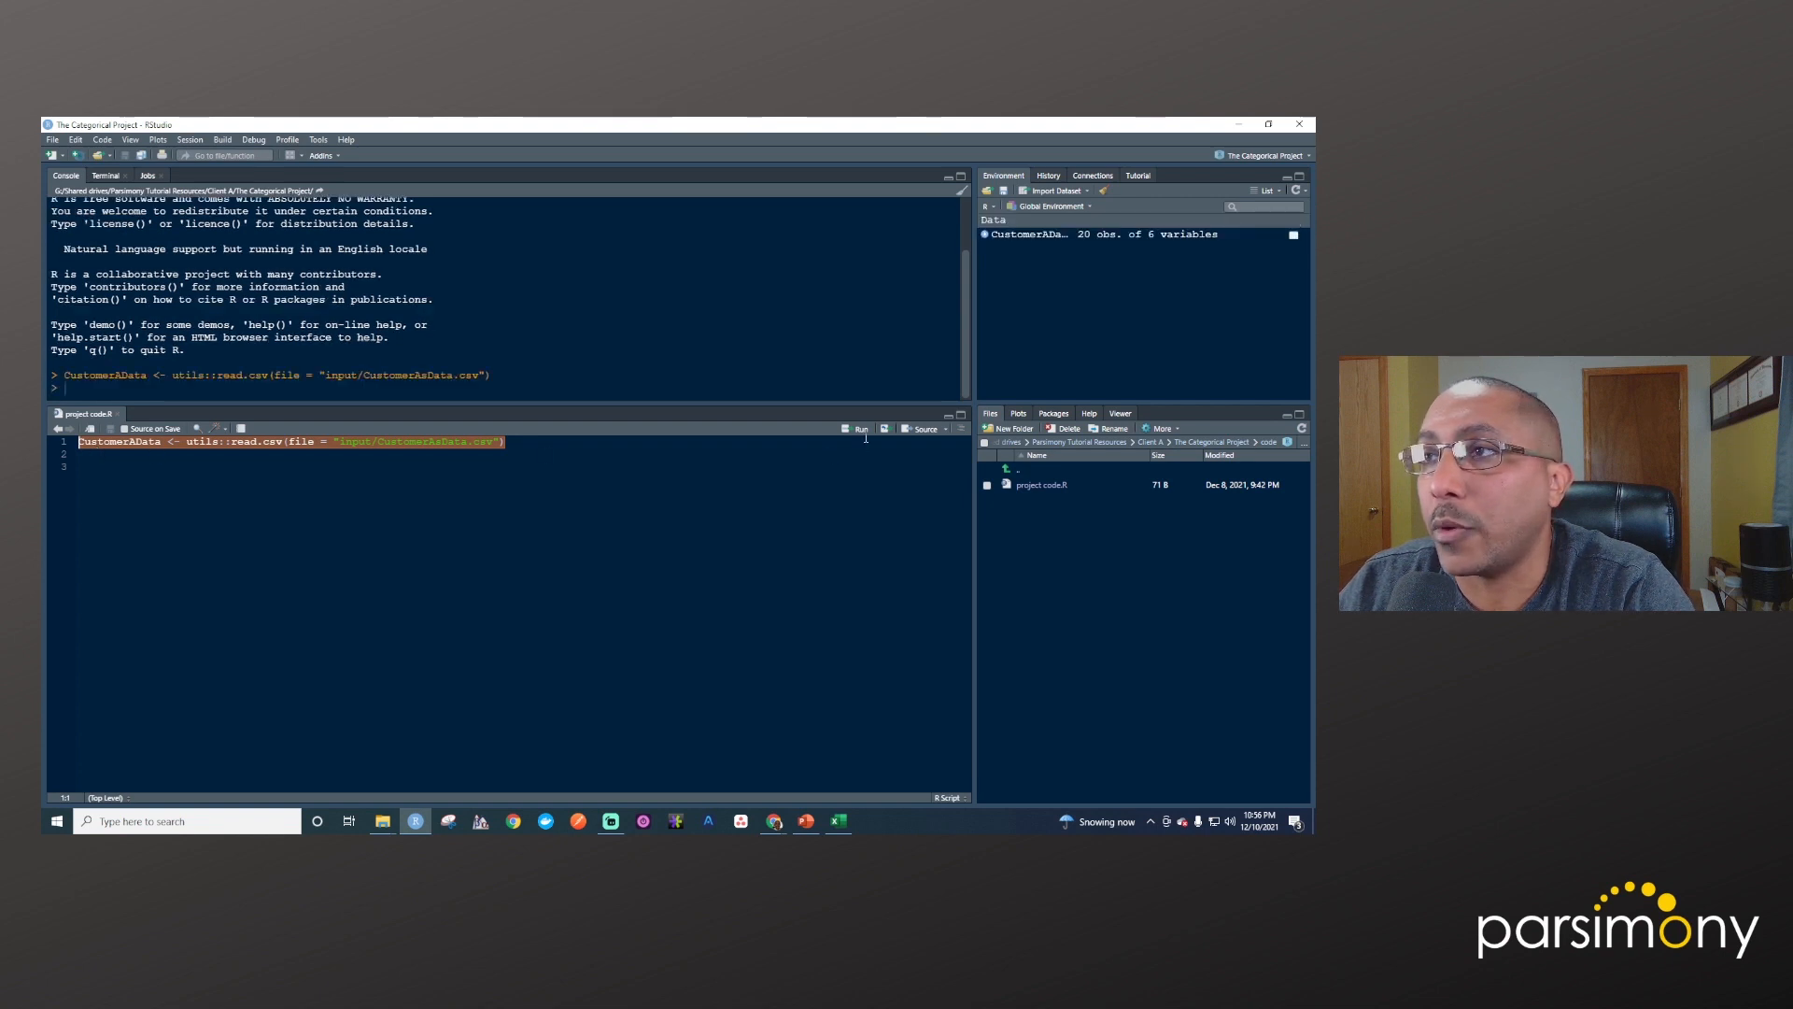
mouse_move(859, 430)
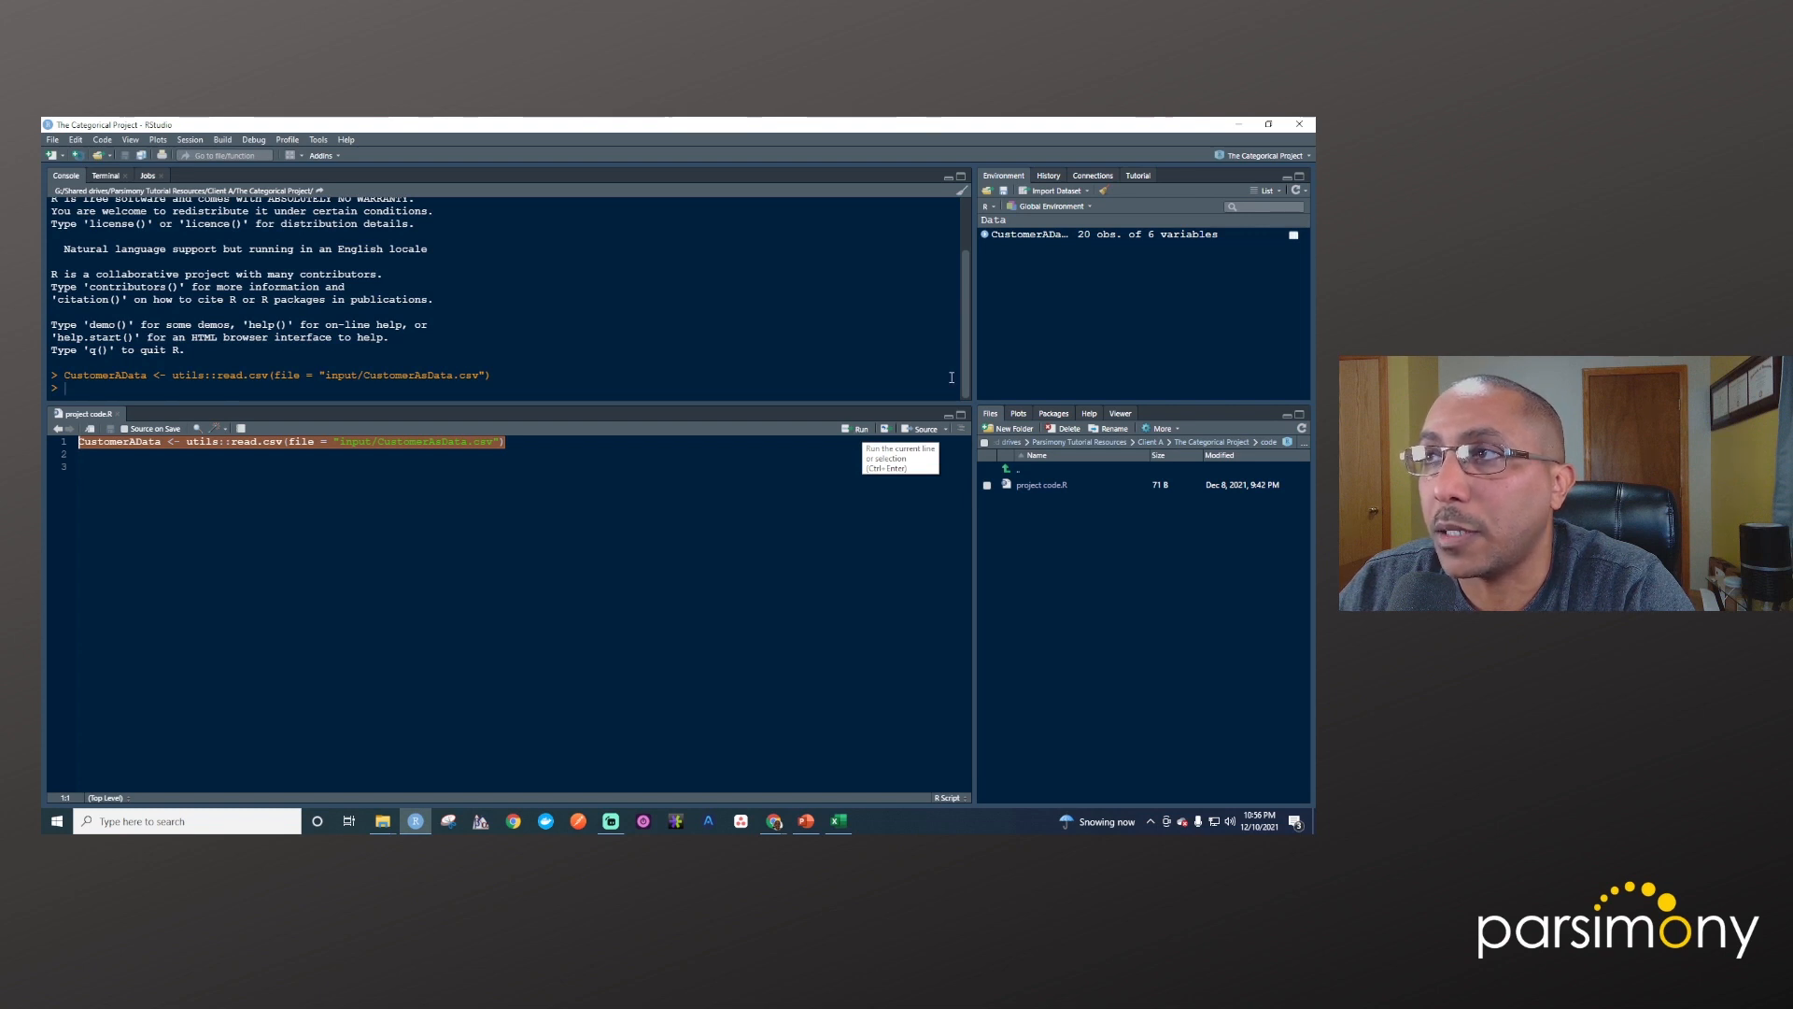
mouse_move(1029, 234)
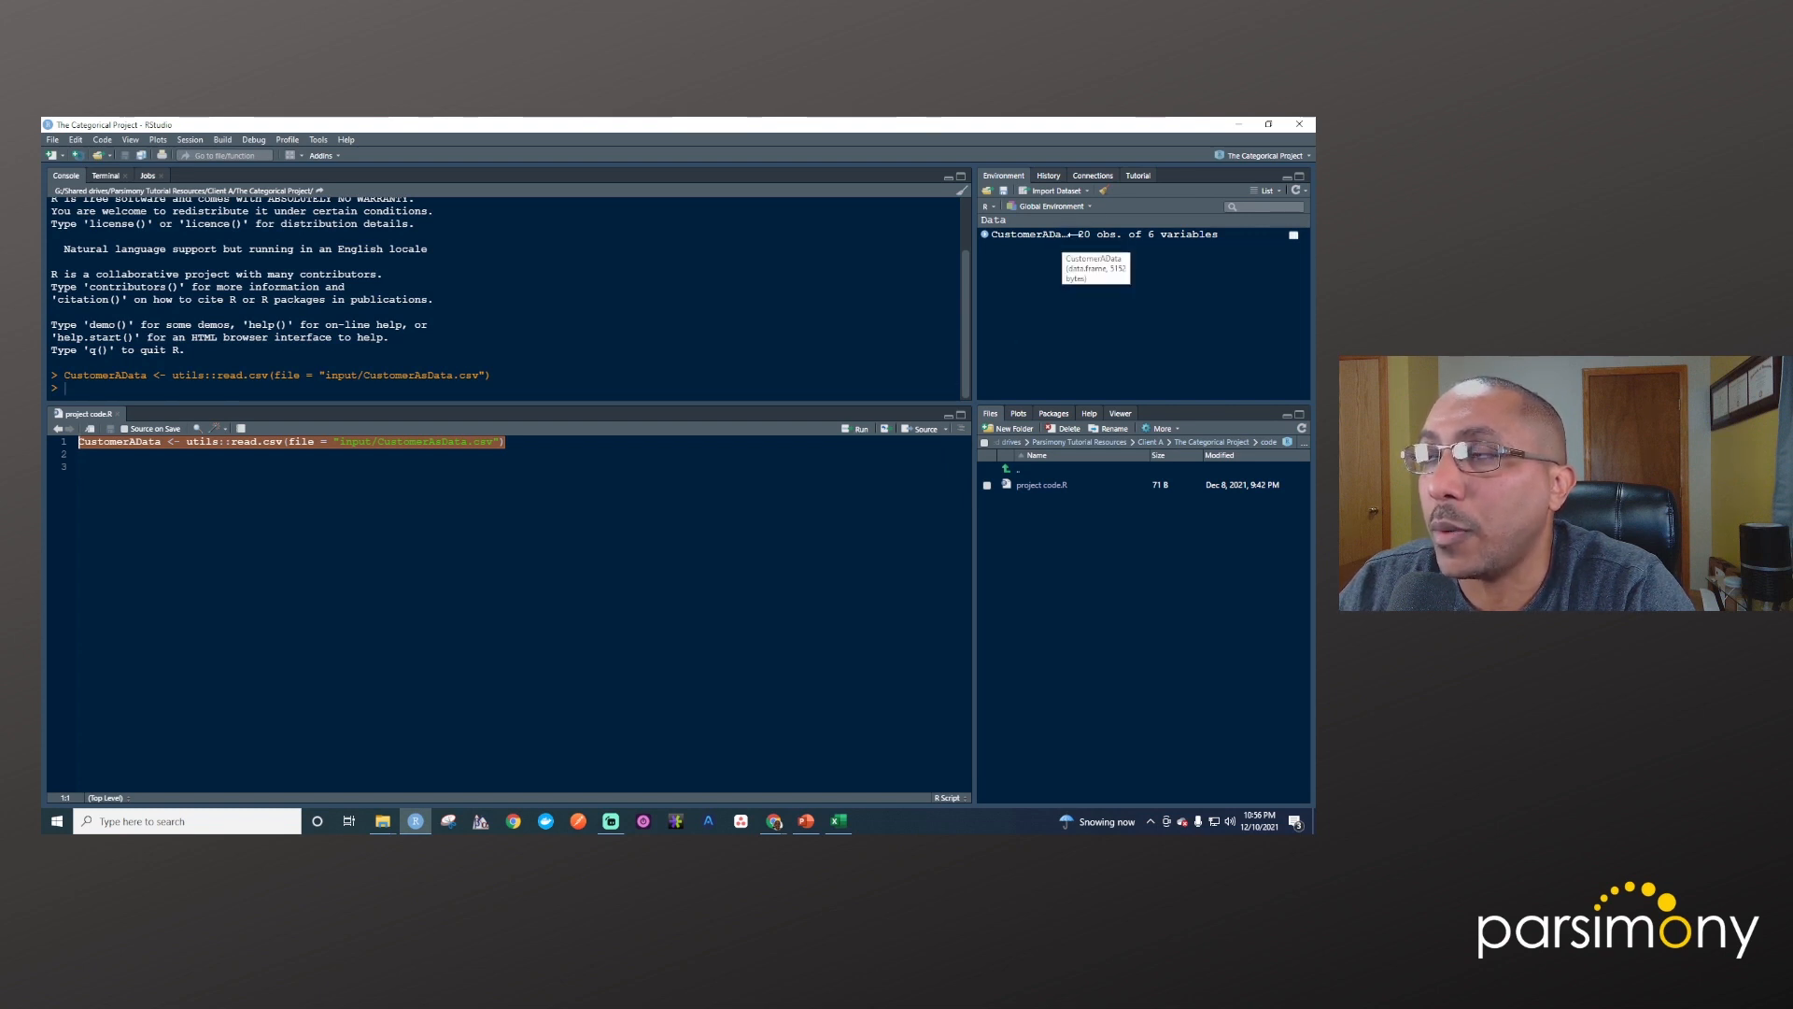
click(1068, 239)
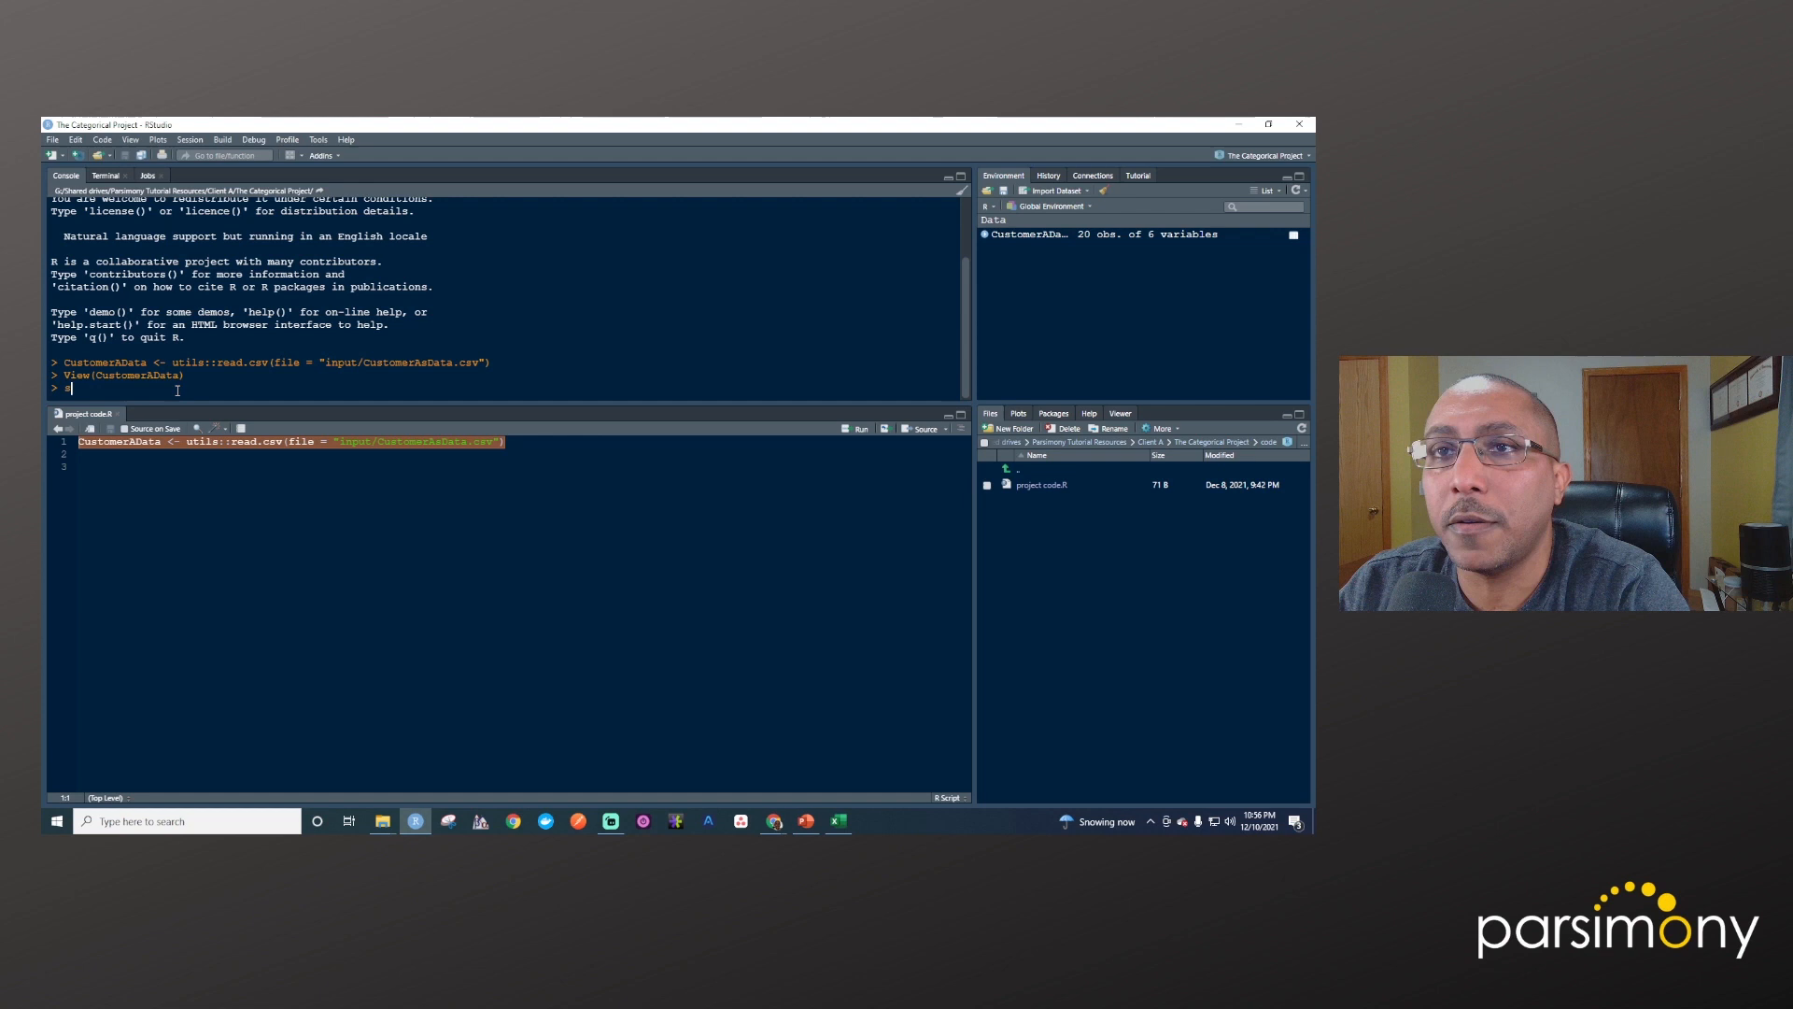
Run str(CustomerAData) in the Console to list the six variables and their types
text(str(CustomerAData)
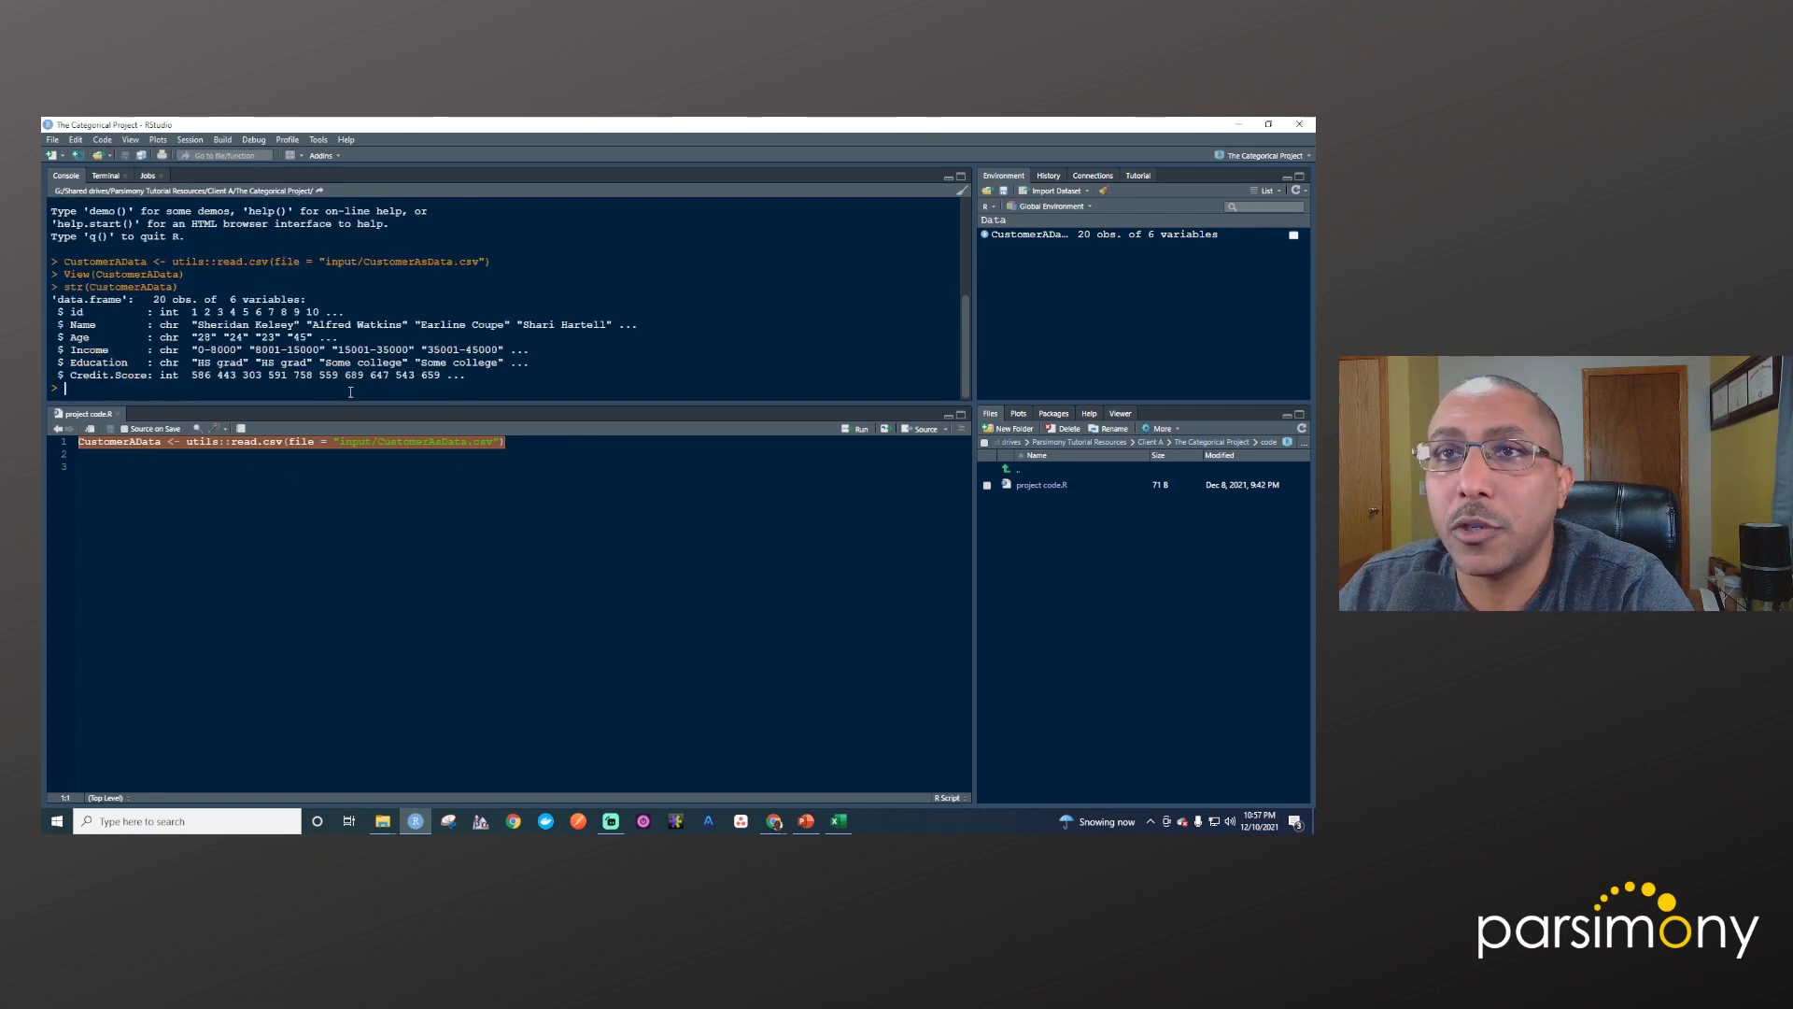
double_click(74, 272)
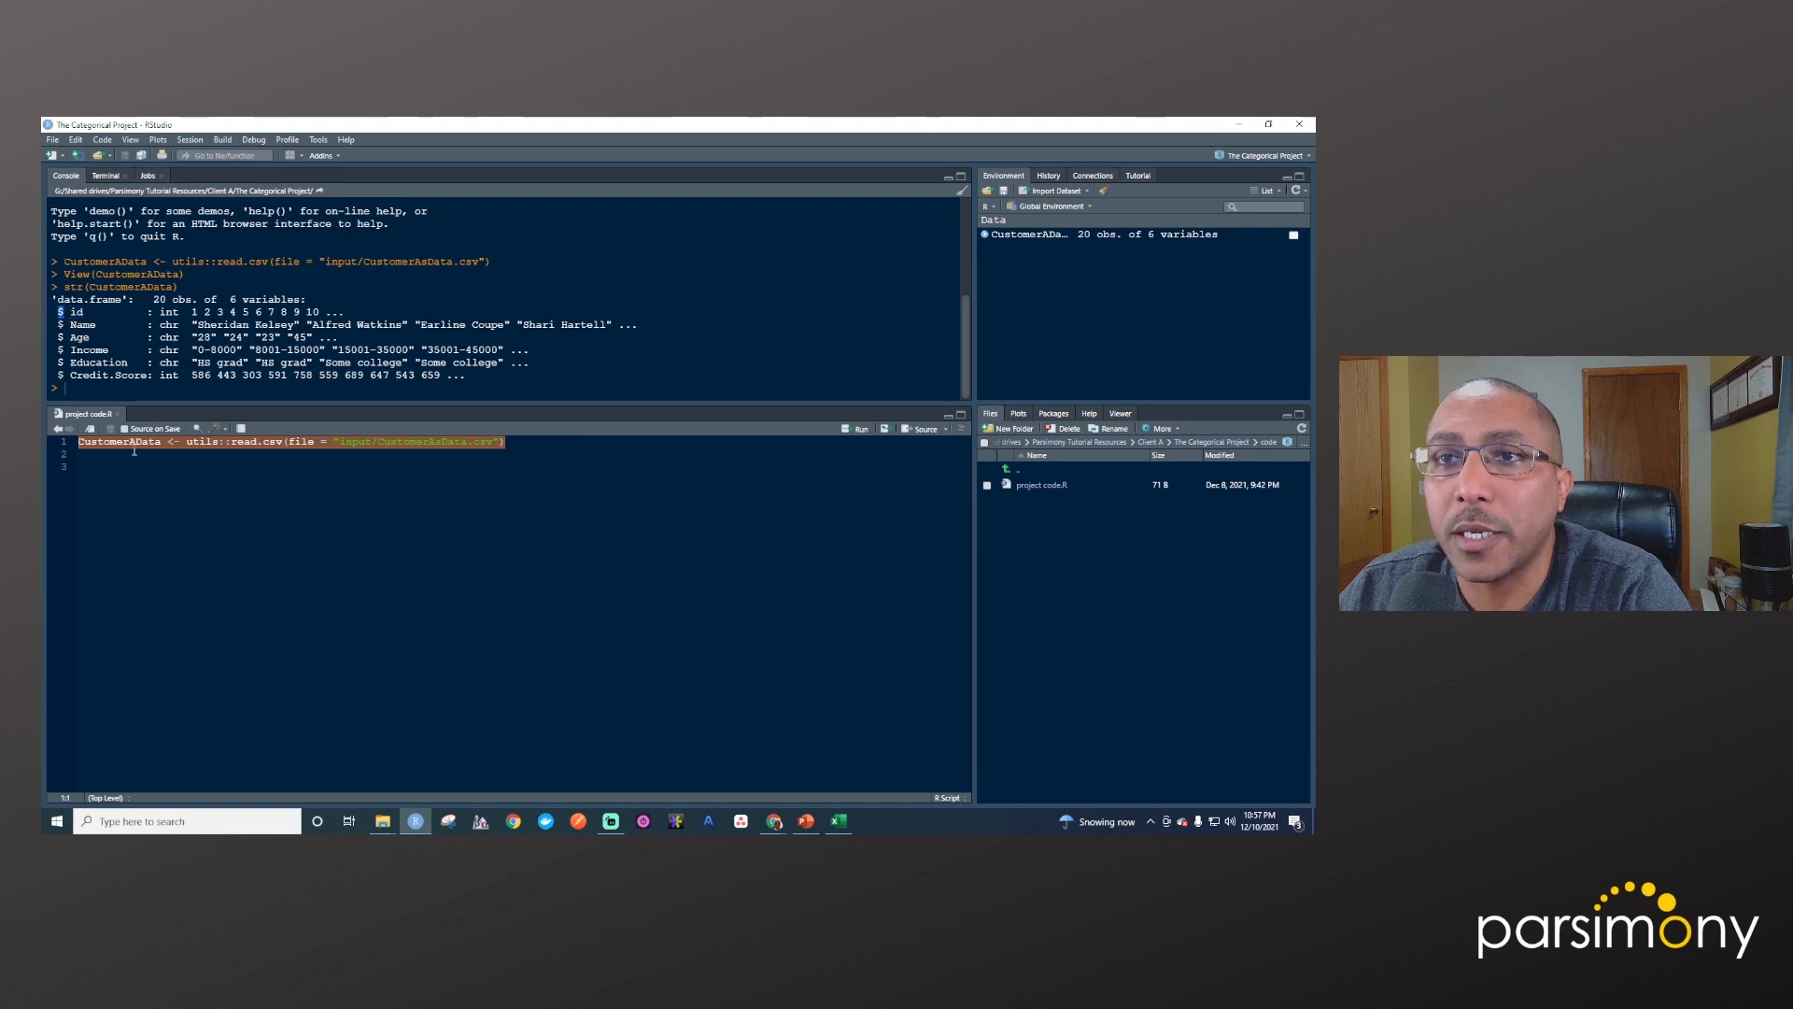
text(CustomerAData)
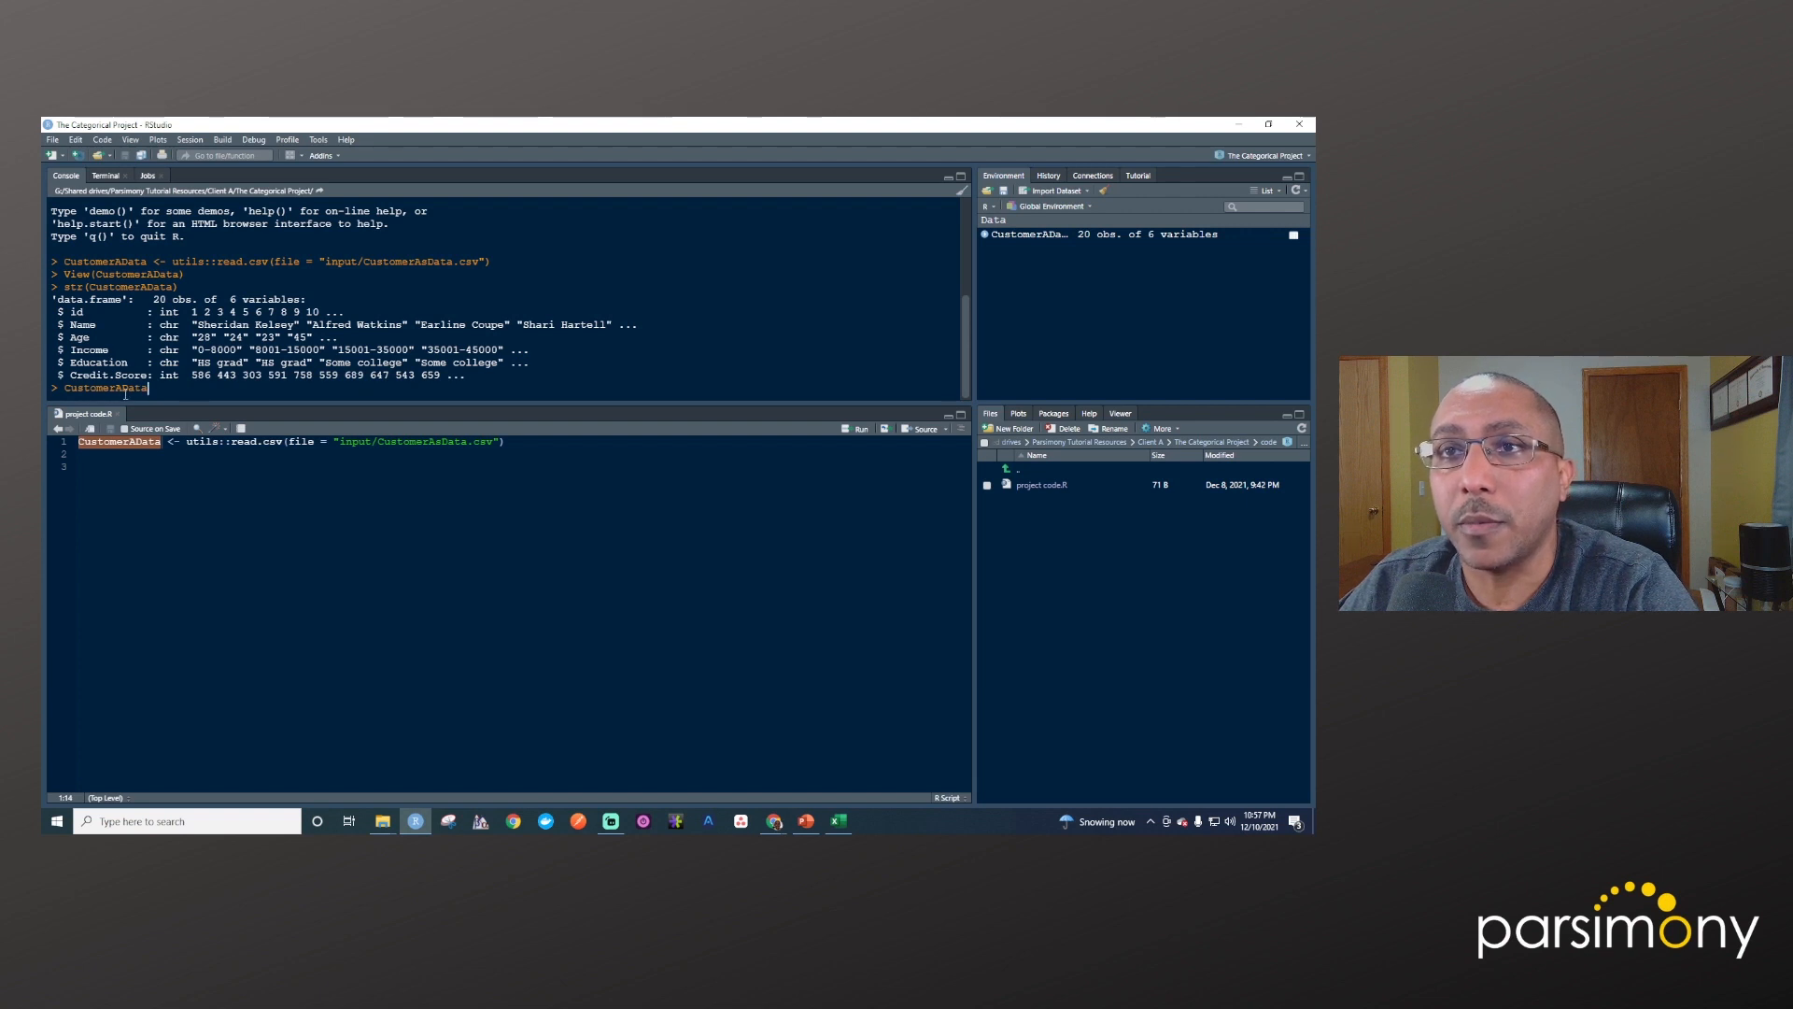
text($)
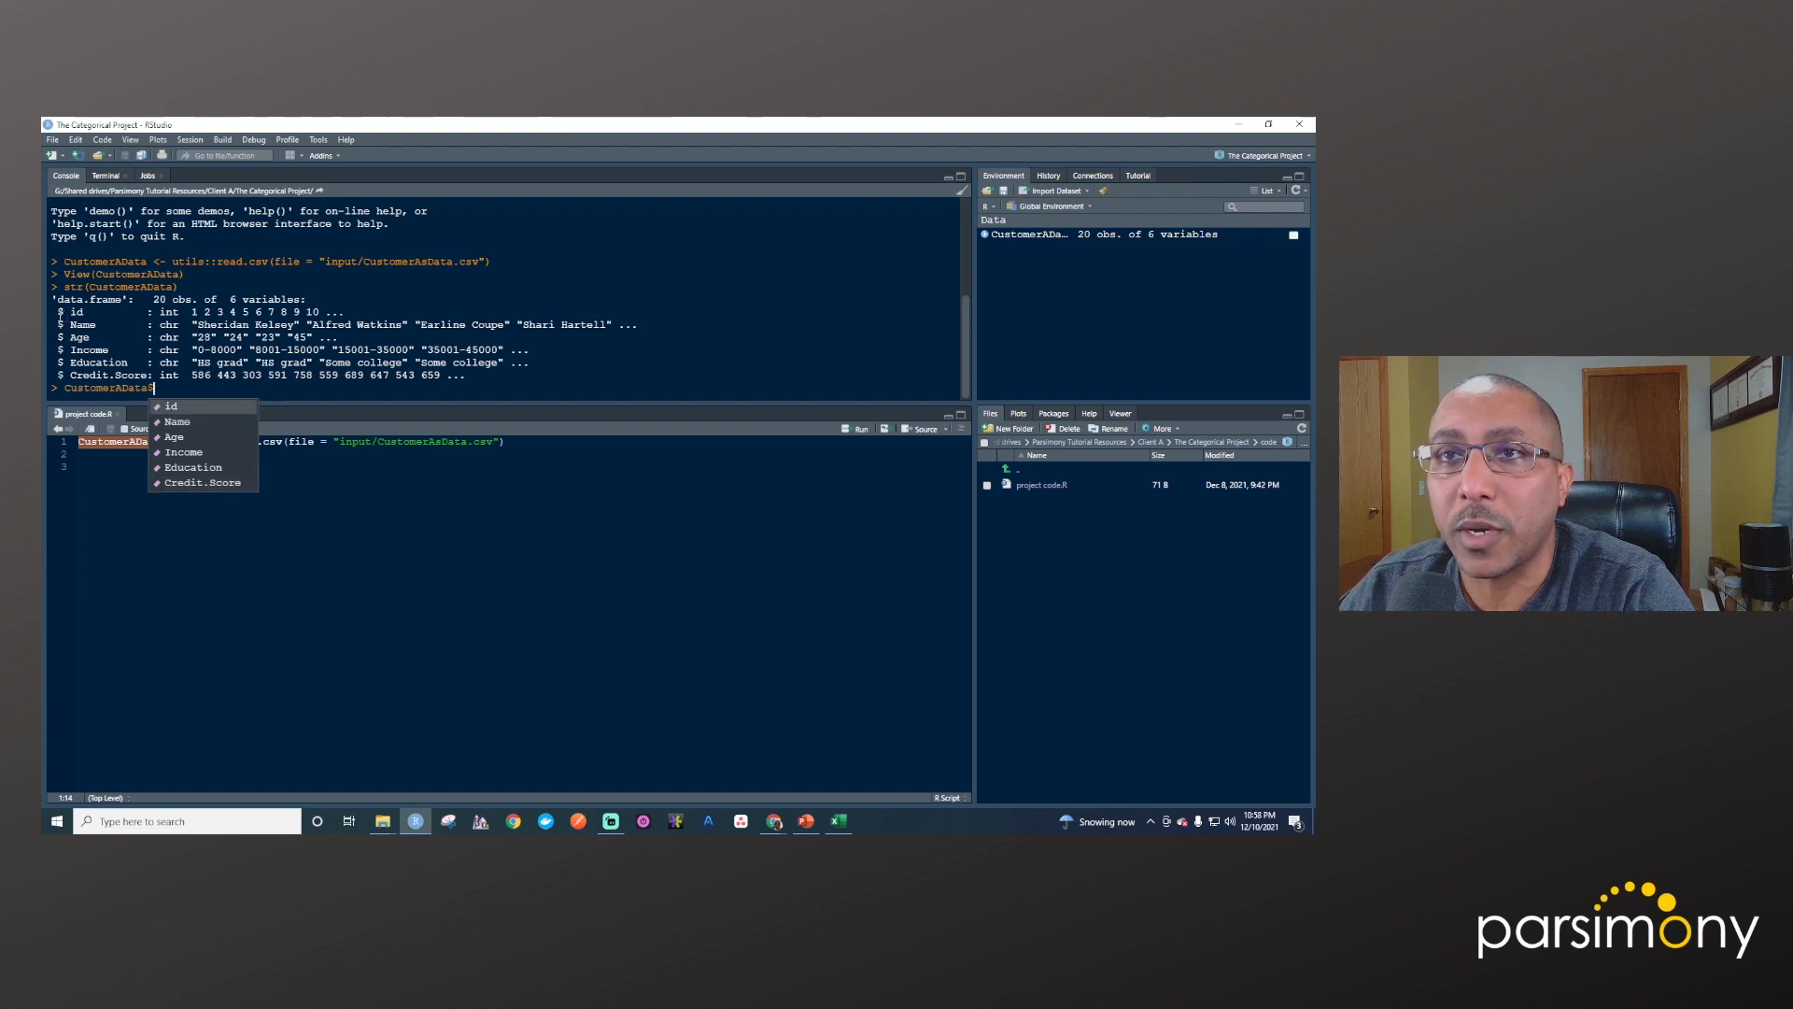
key(Escape)
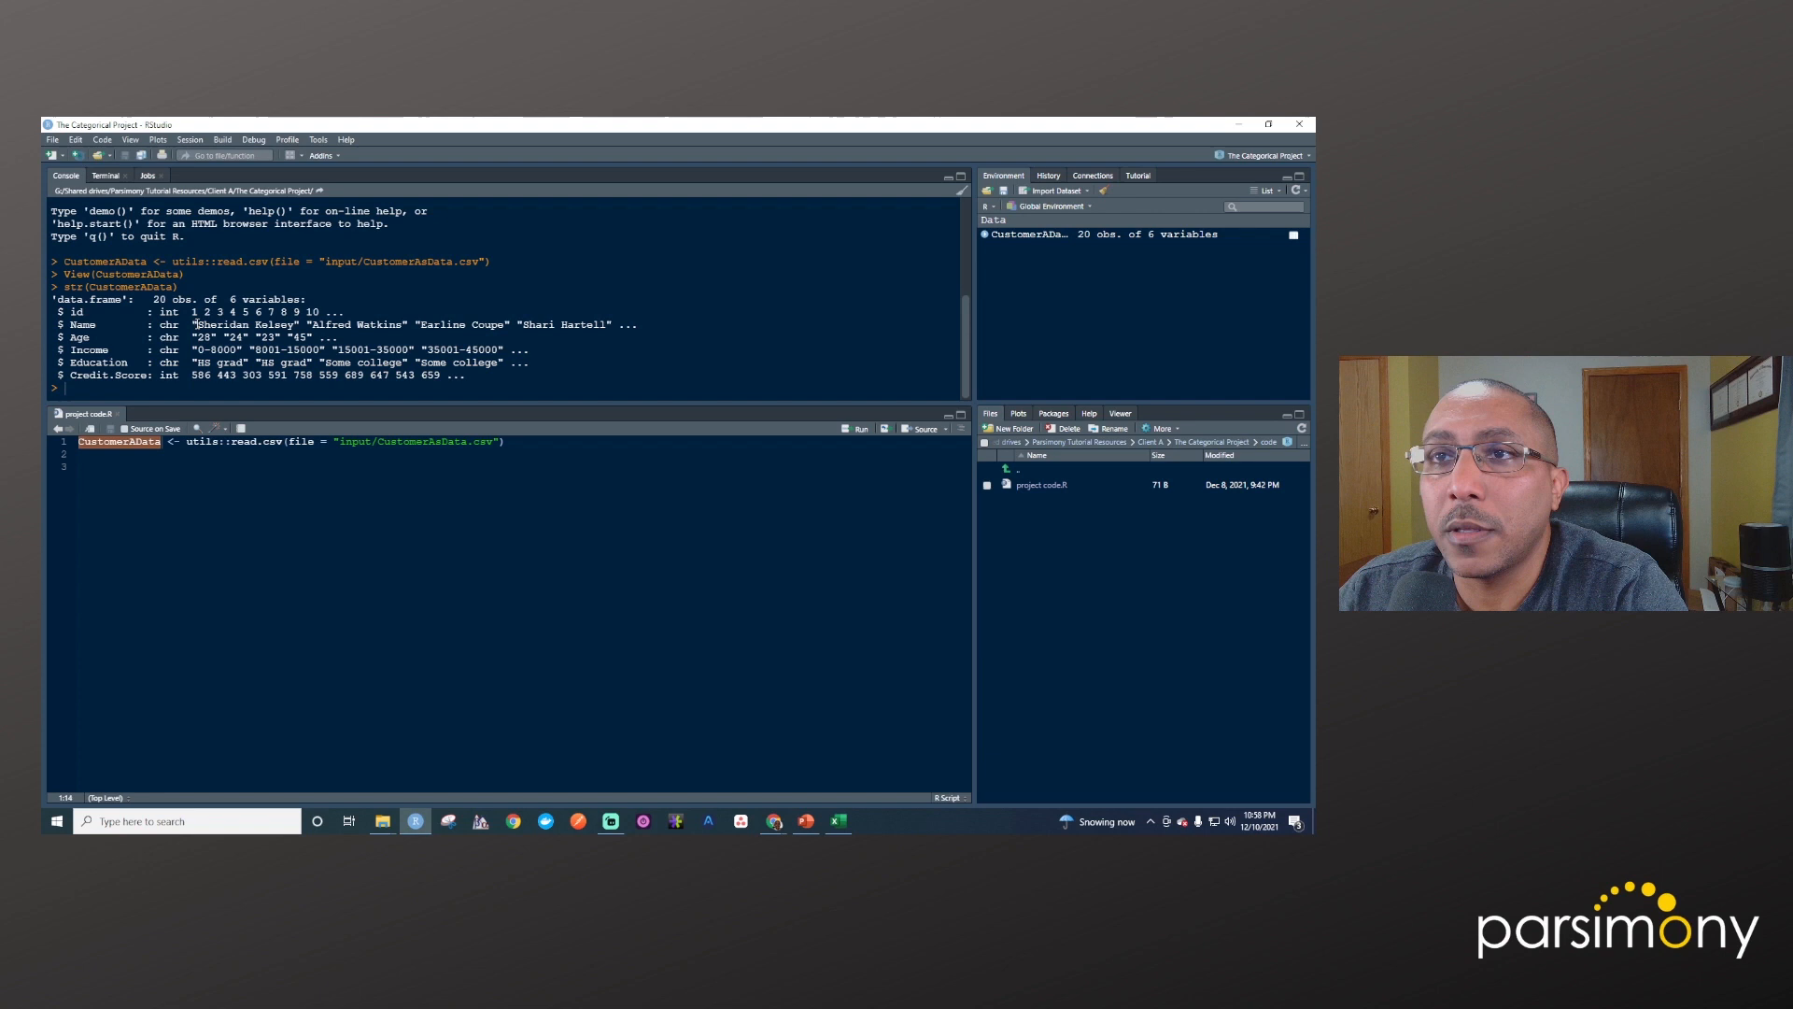
drag(192, 323, 637, 323)
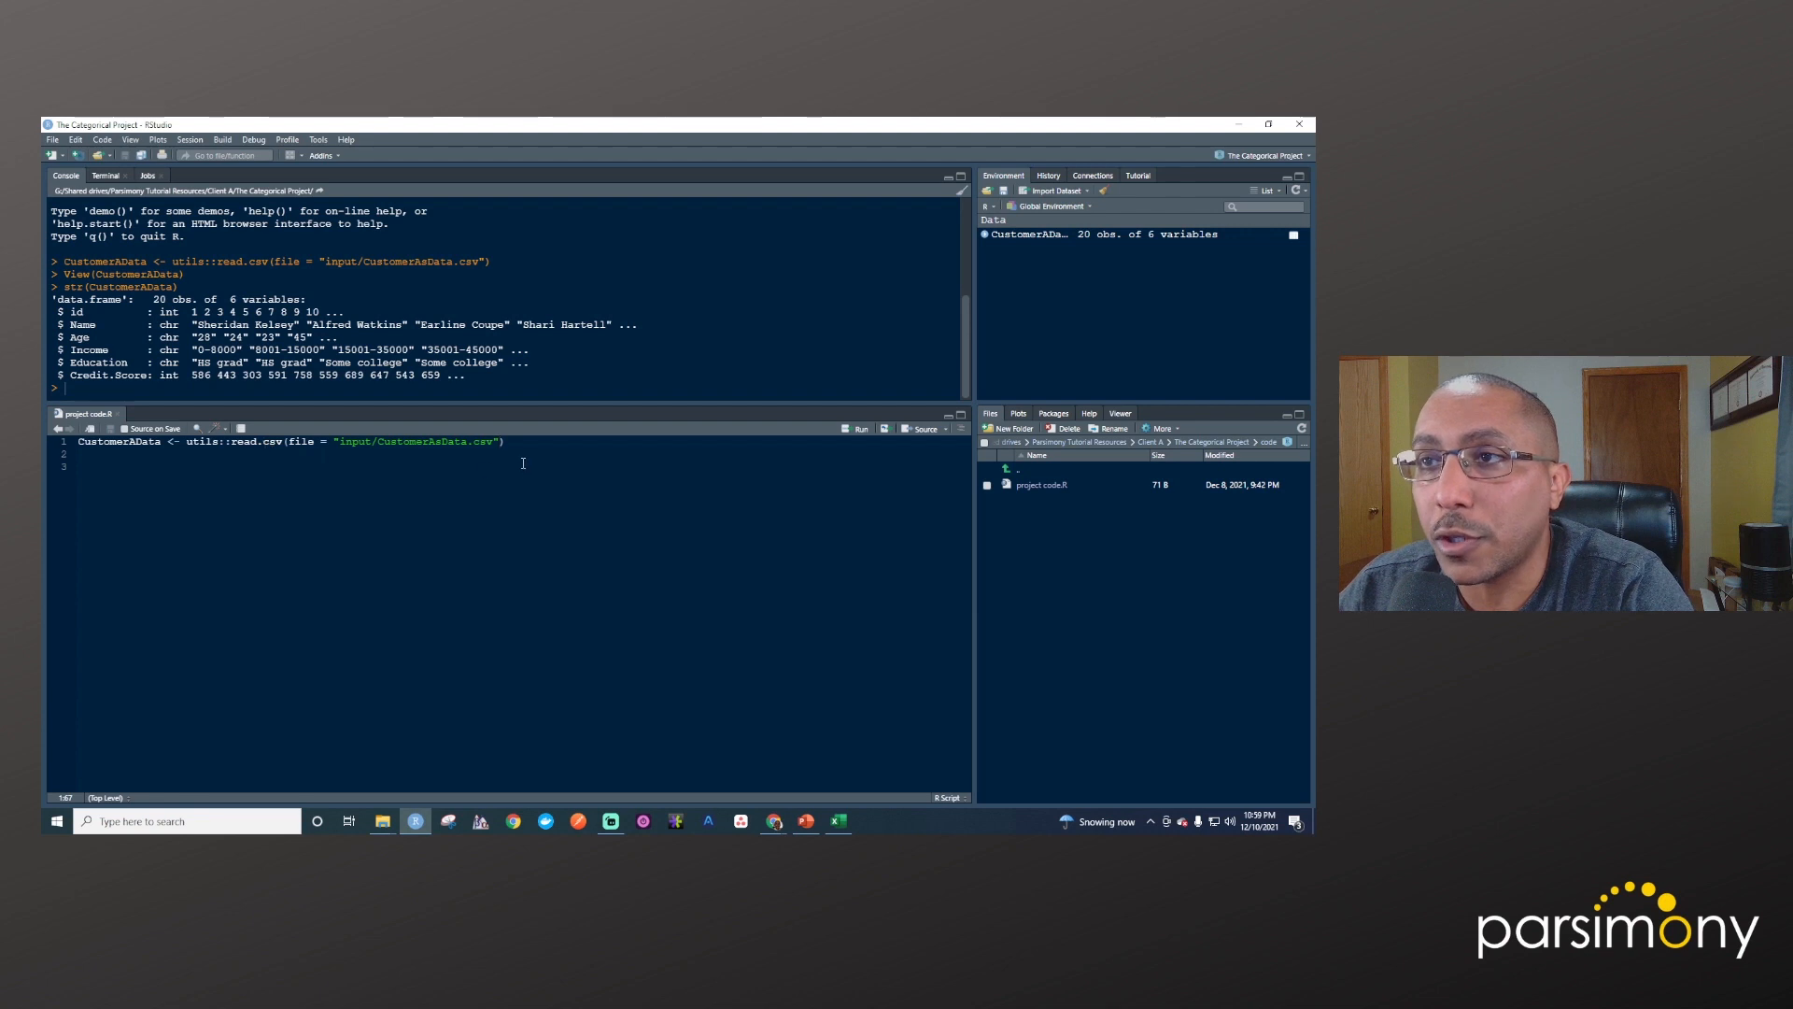
text(, stringsAsFactors =)
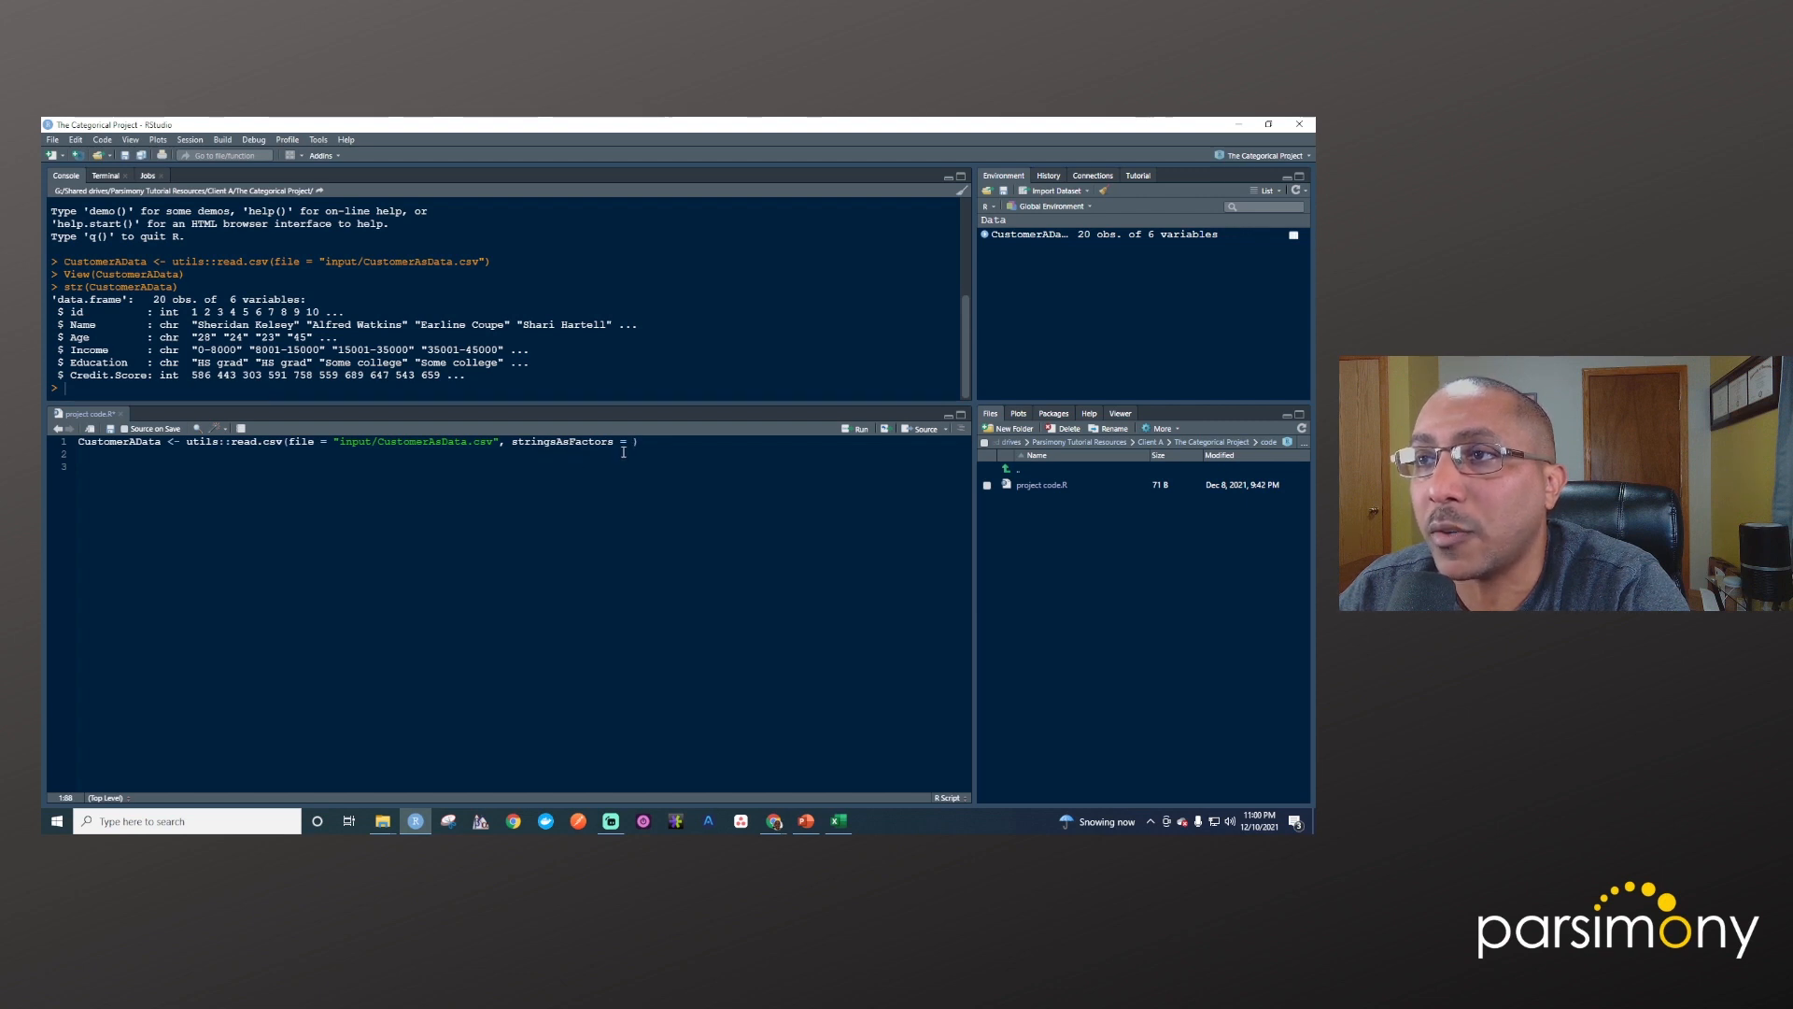
text(TRUE)
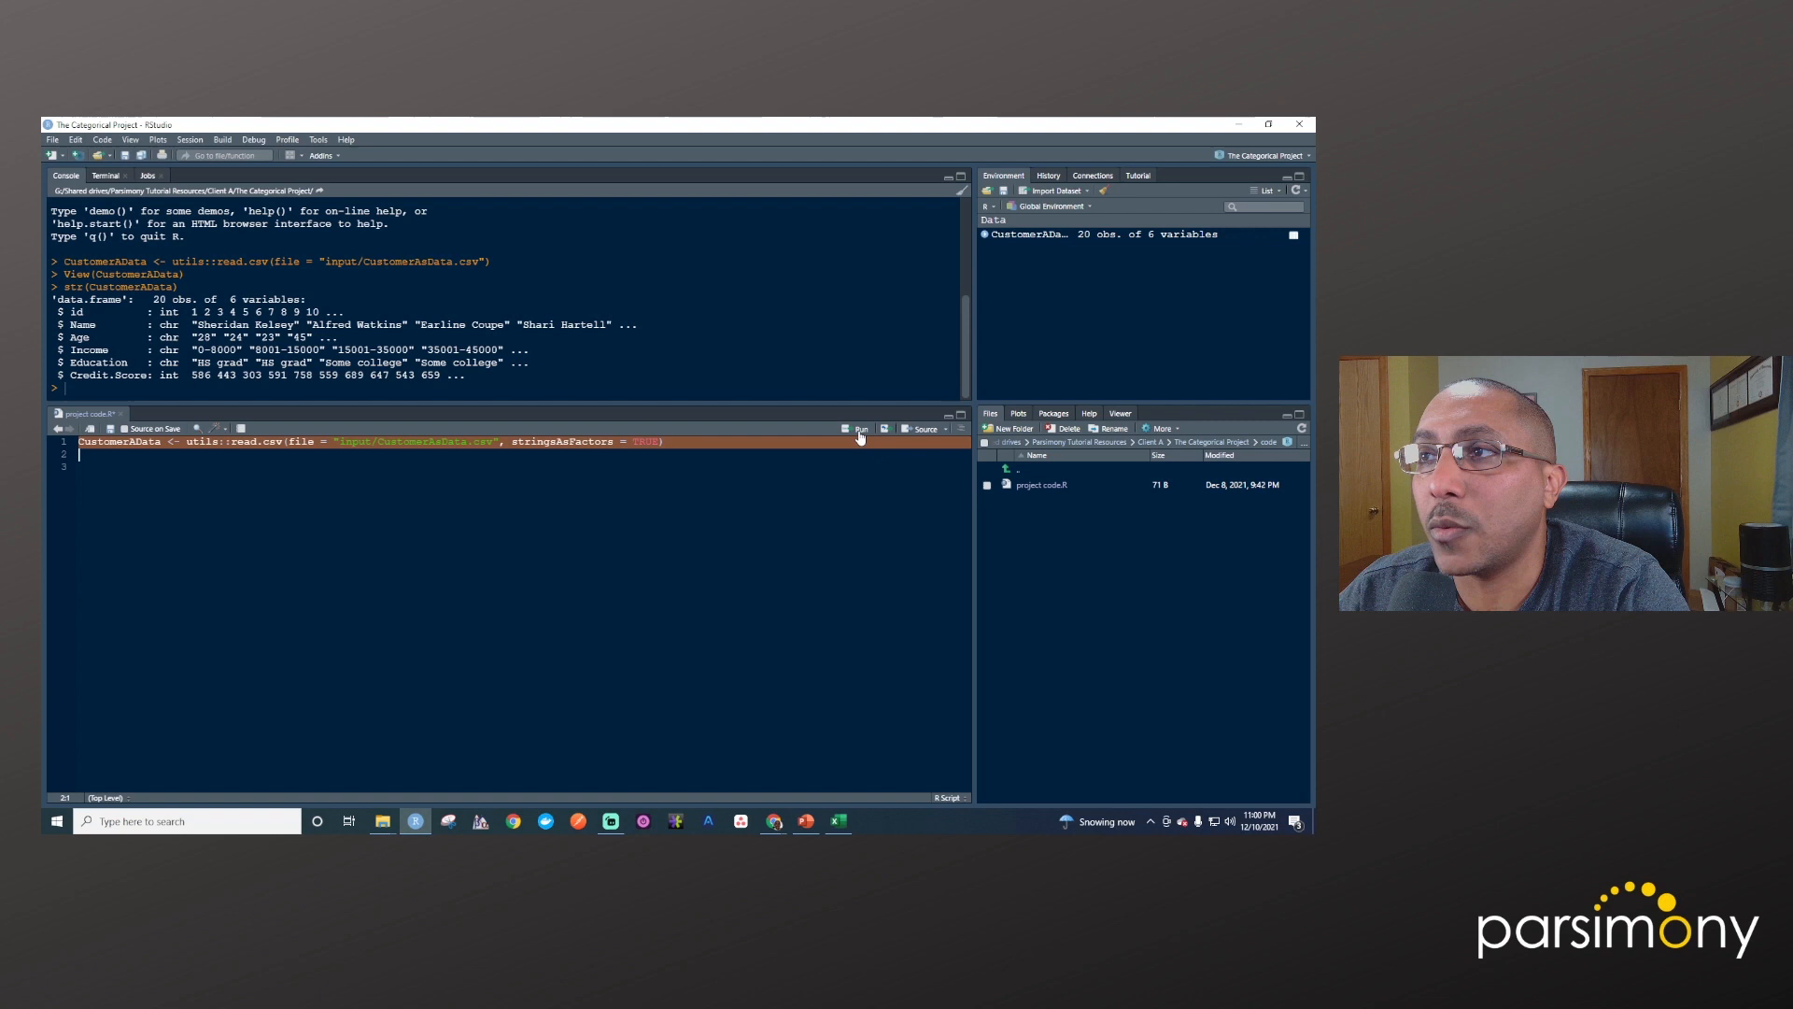
mouse_move(859, 433)
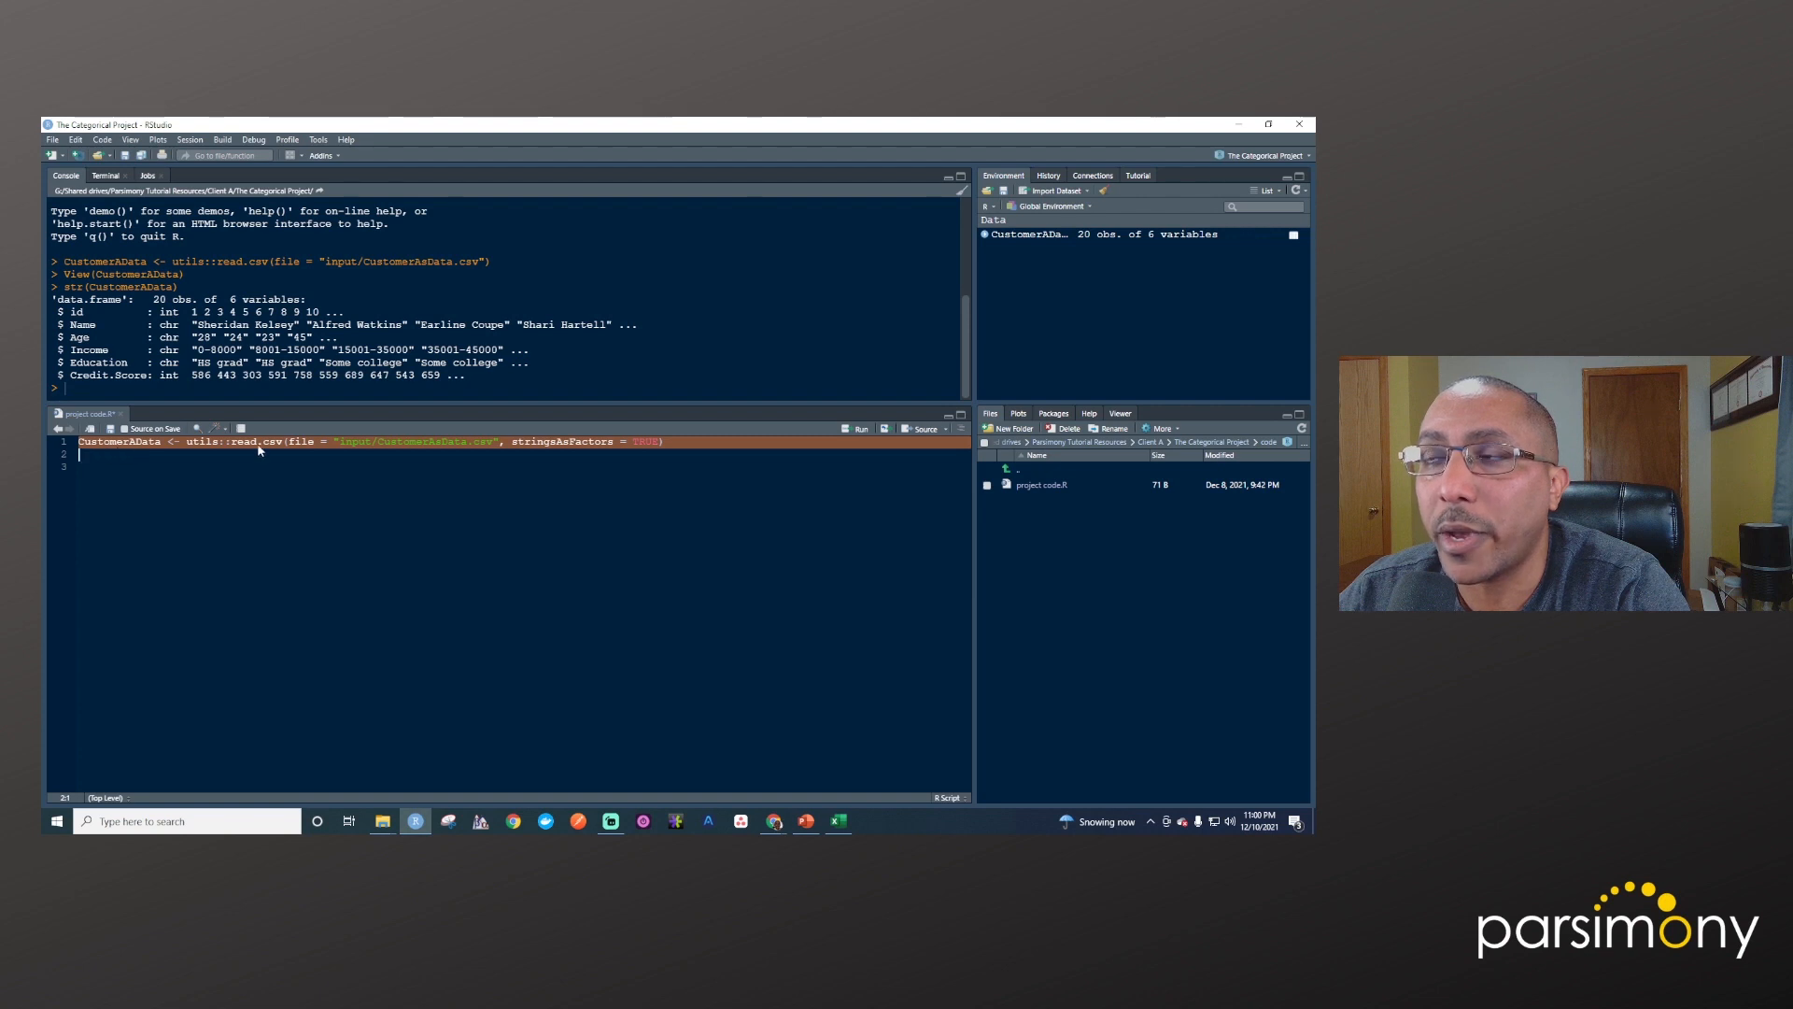
mouse_move(1018, 236)
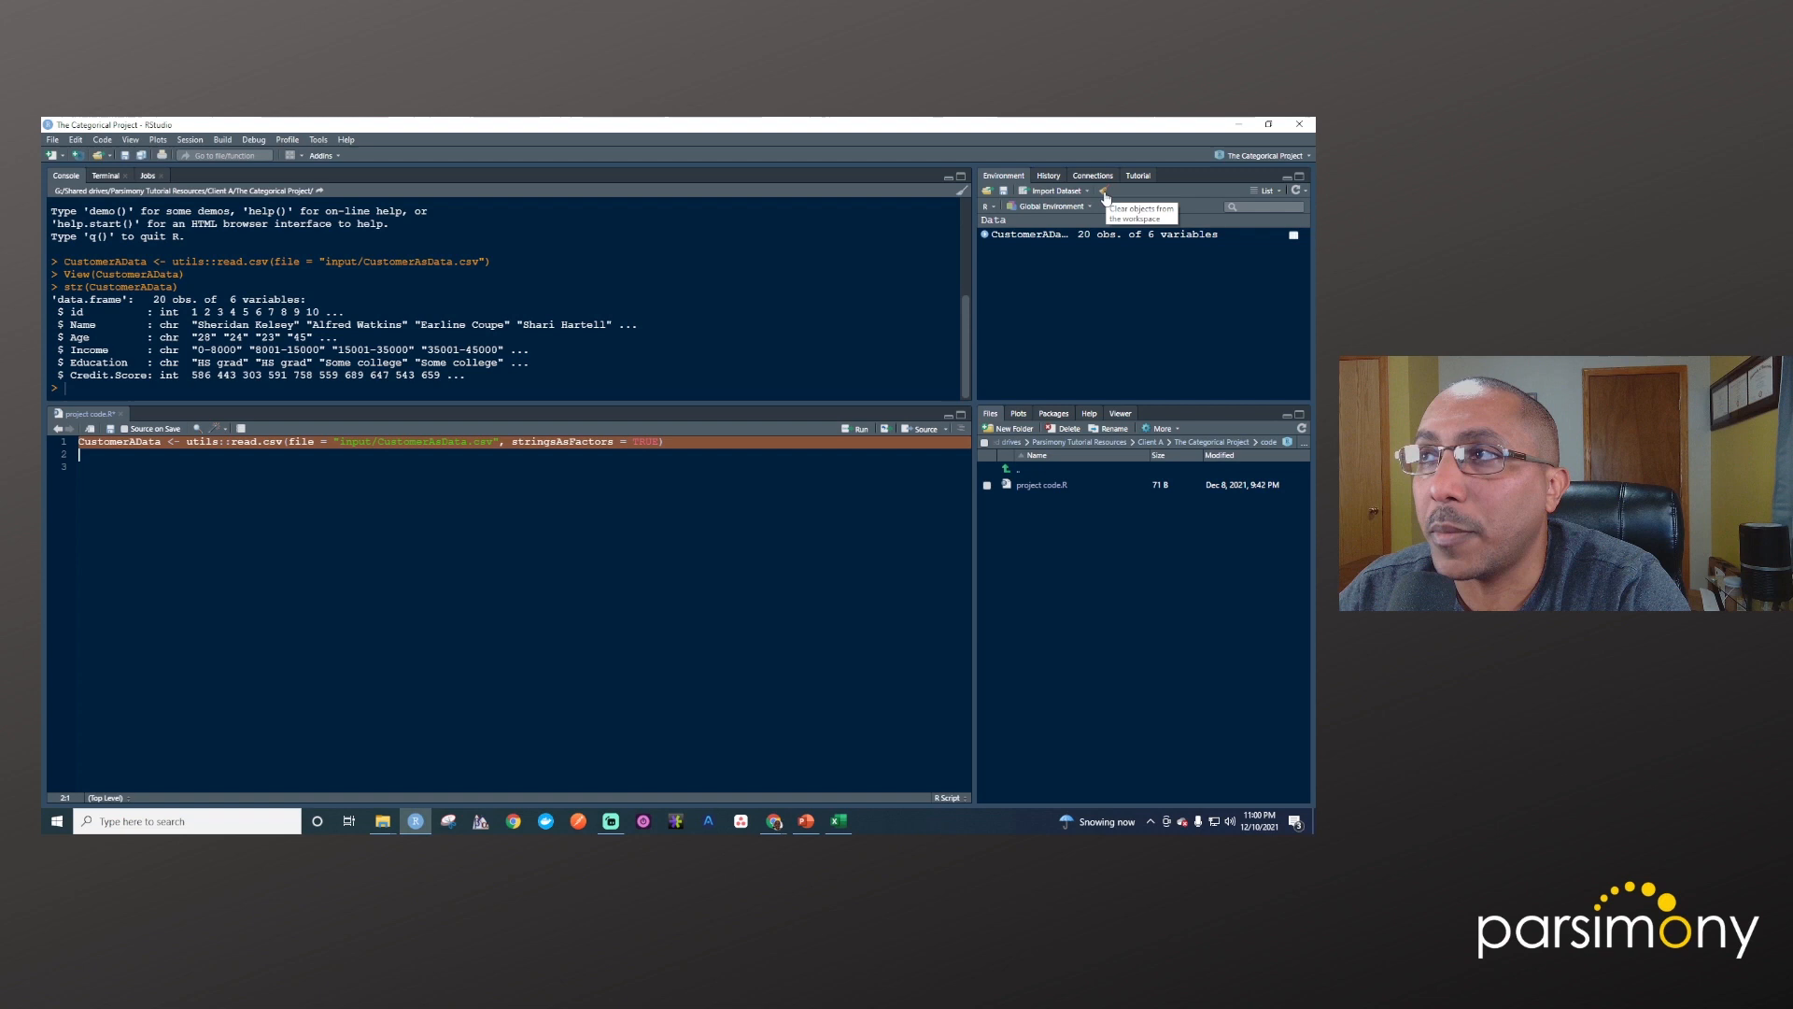
click(1106, 191)
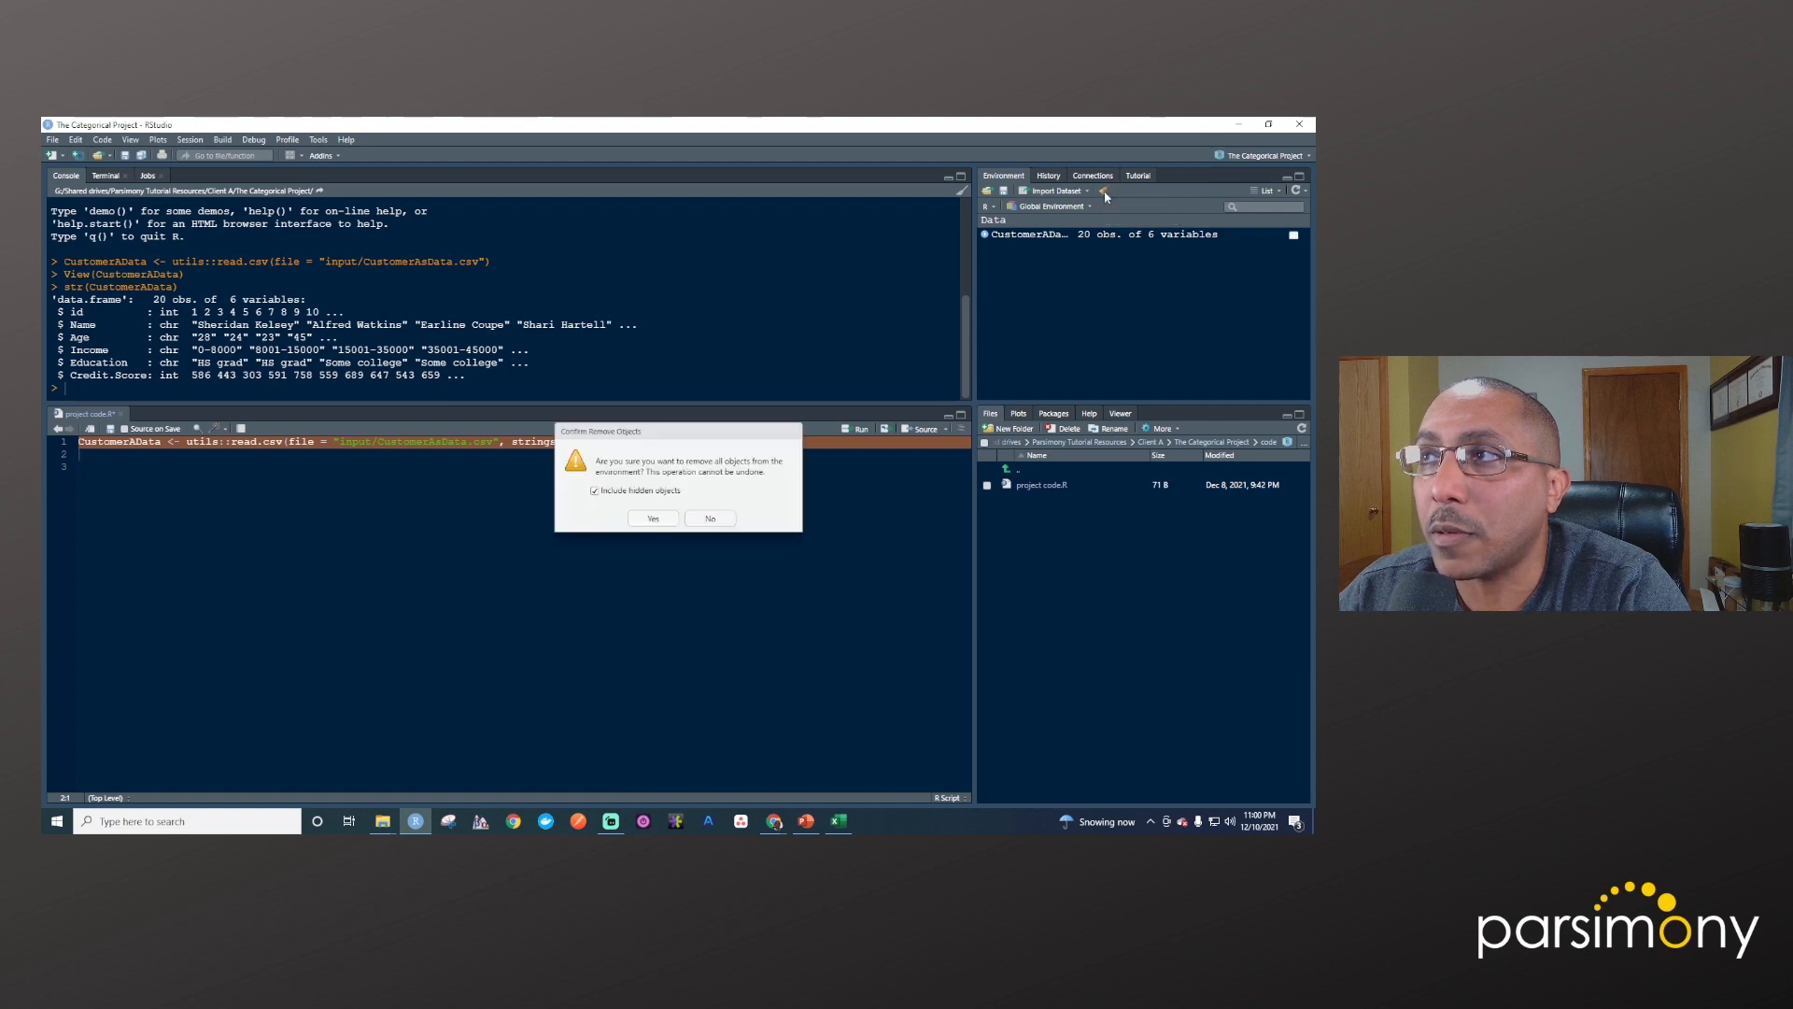
mouse_move(807, 481)
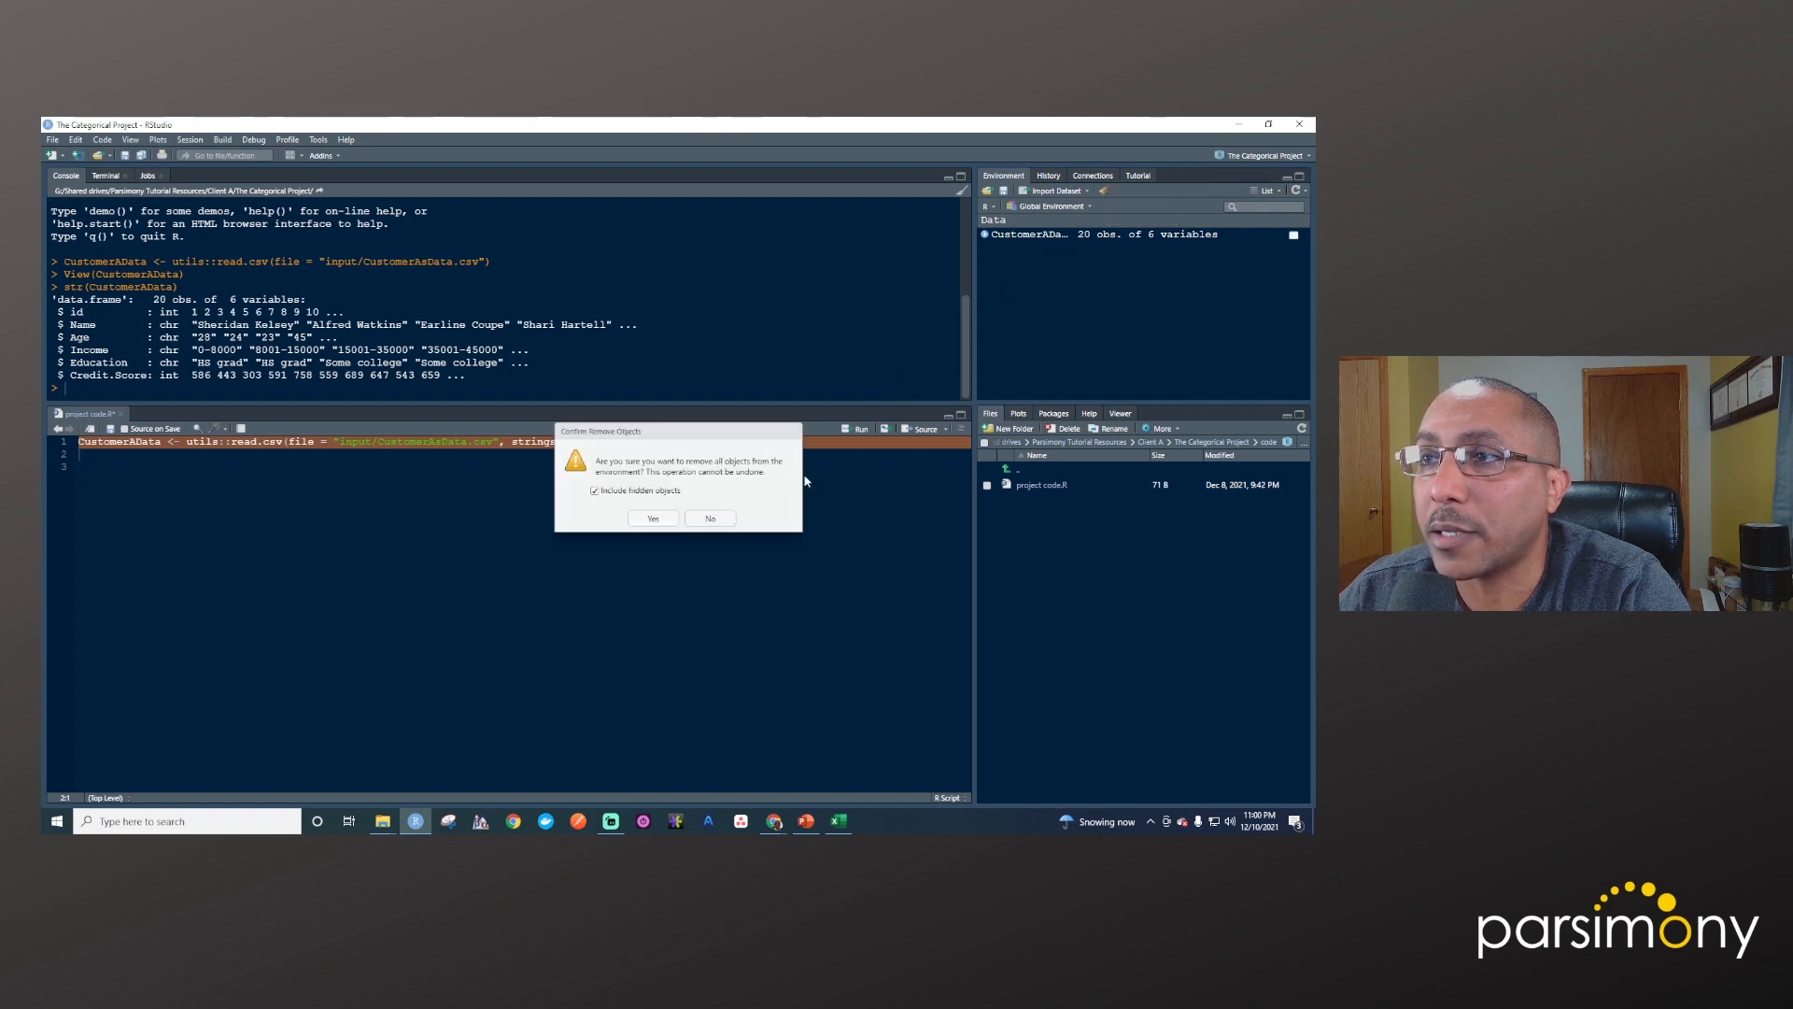
click(652, 519)
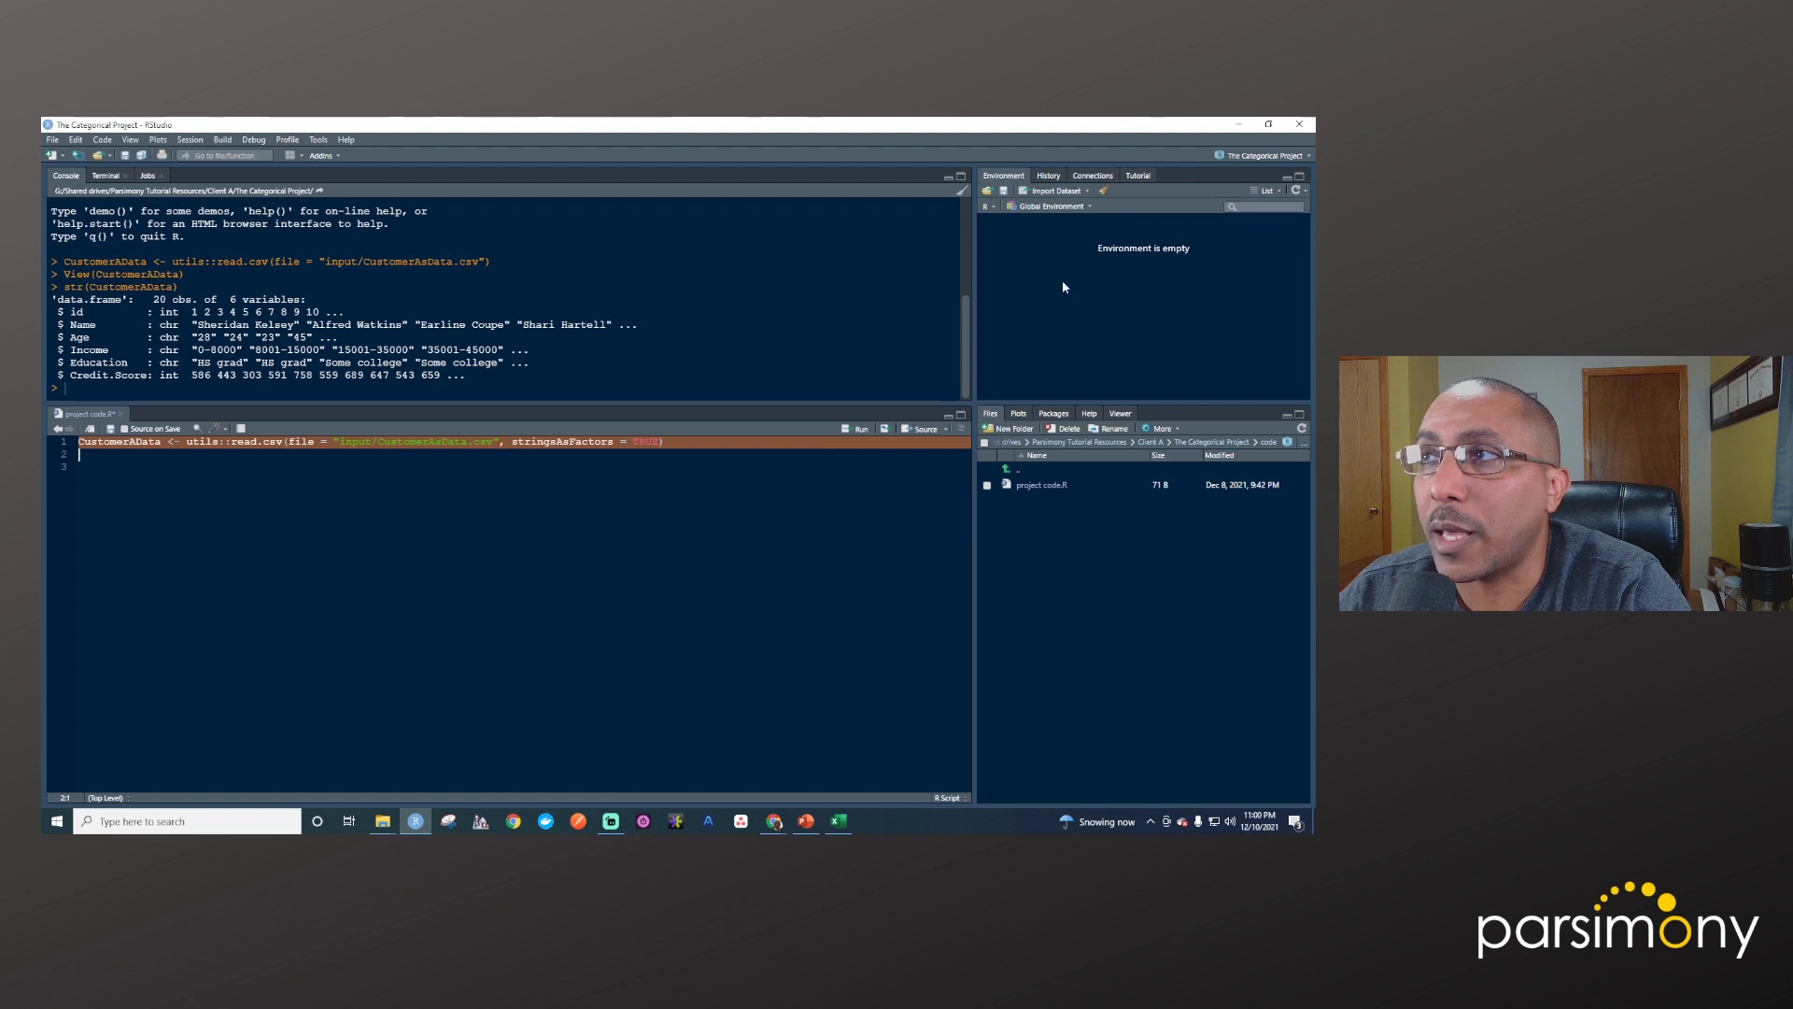
mouse_move(1078, 250)
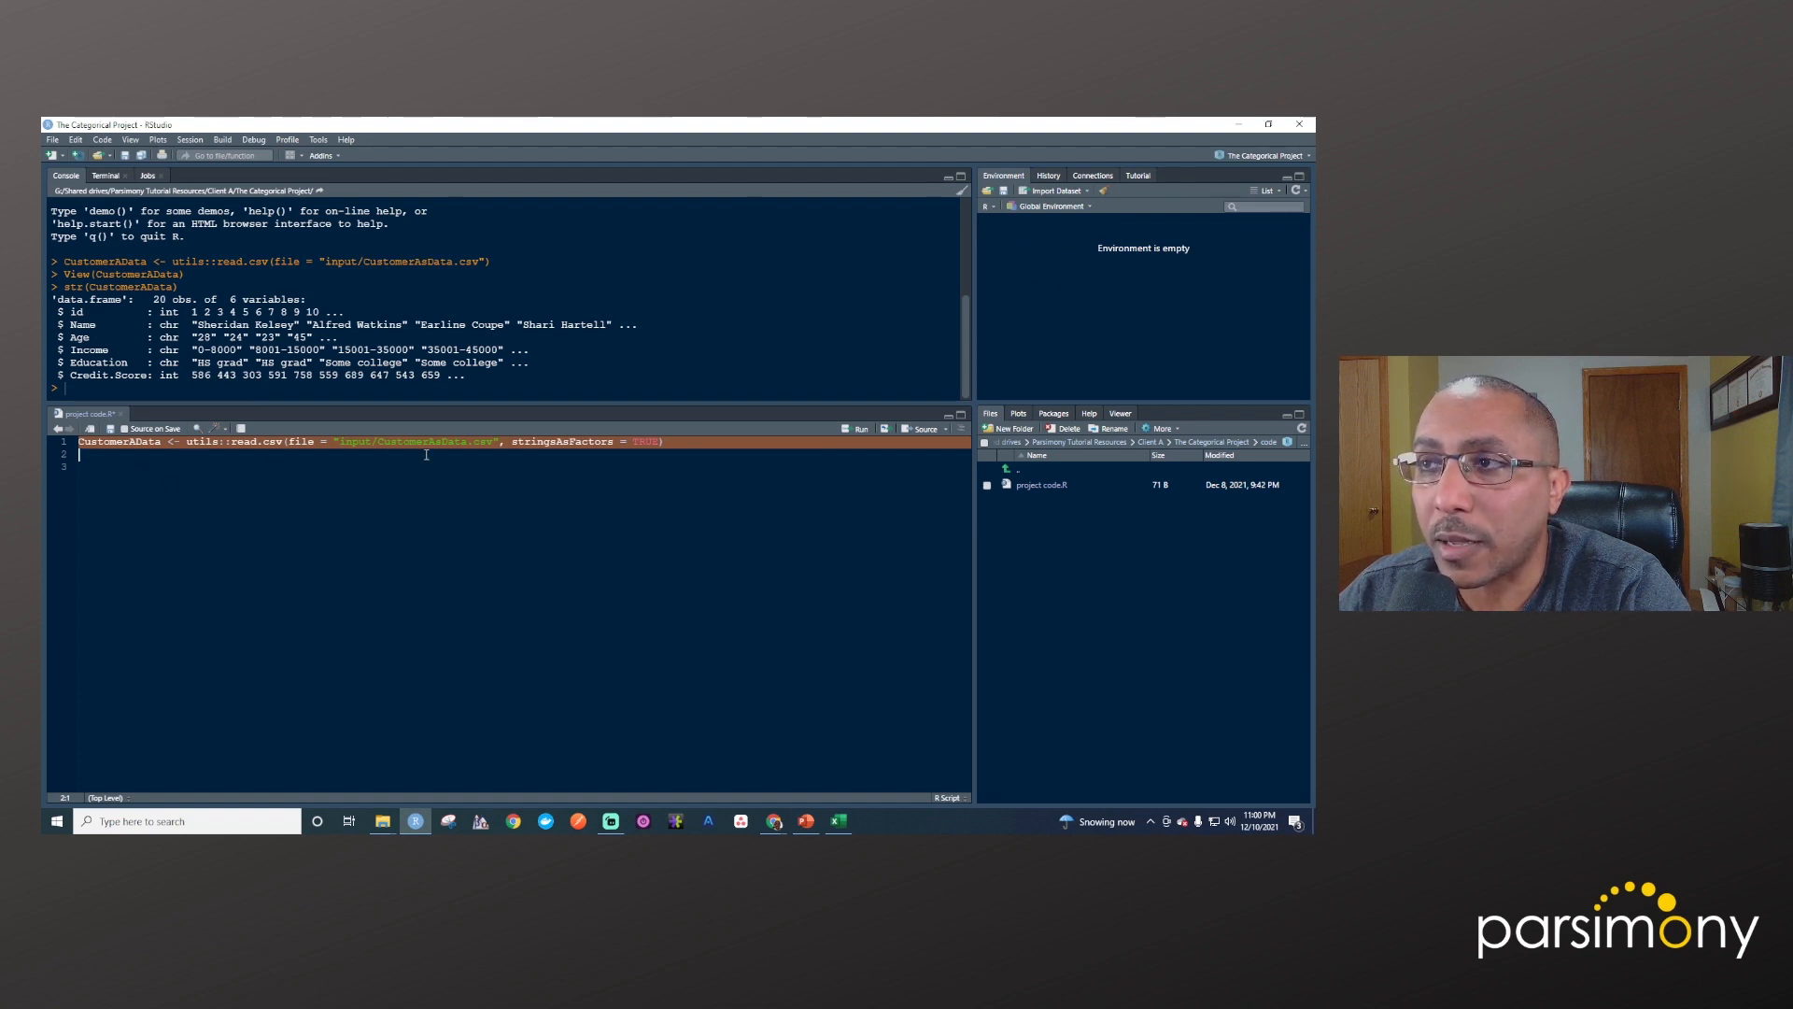
Re-import CustomerAData with stringsAsFactors = TRUE and begin str(CustomerAData) in the Console
click(855, 428)
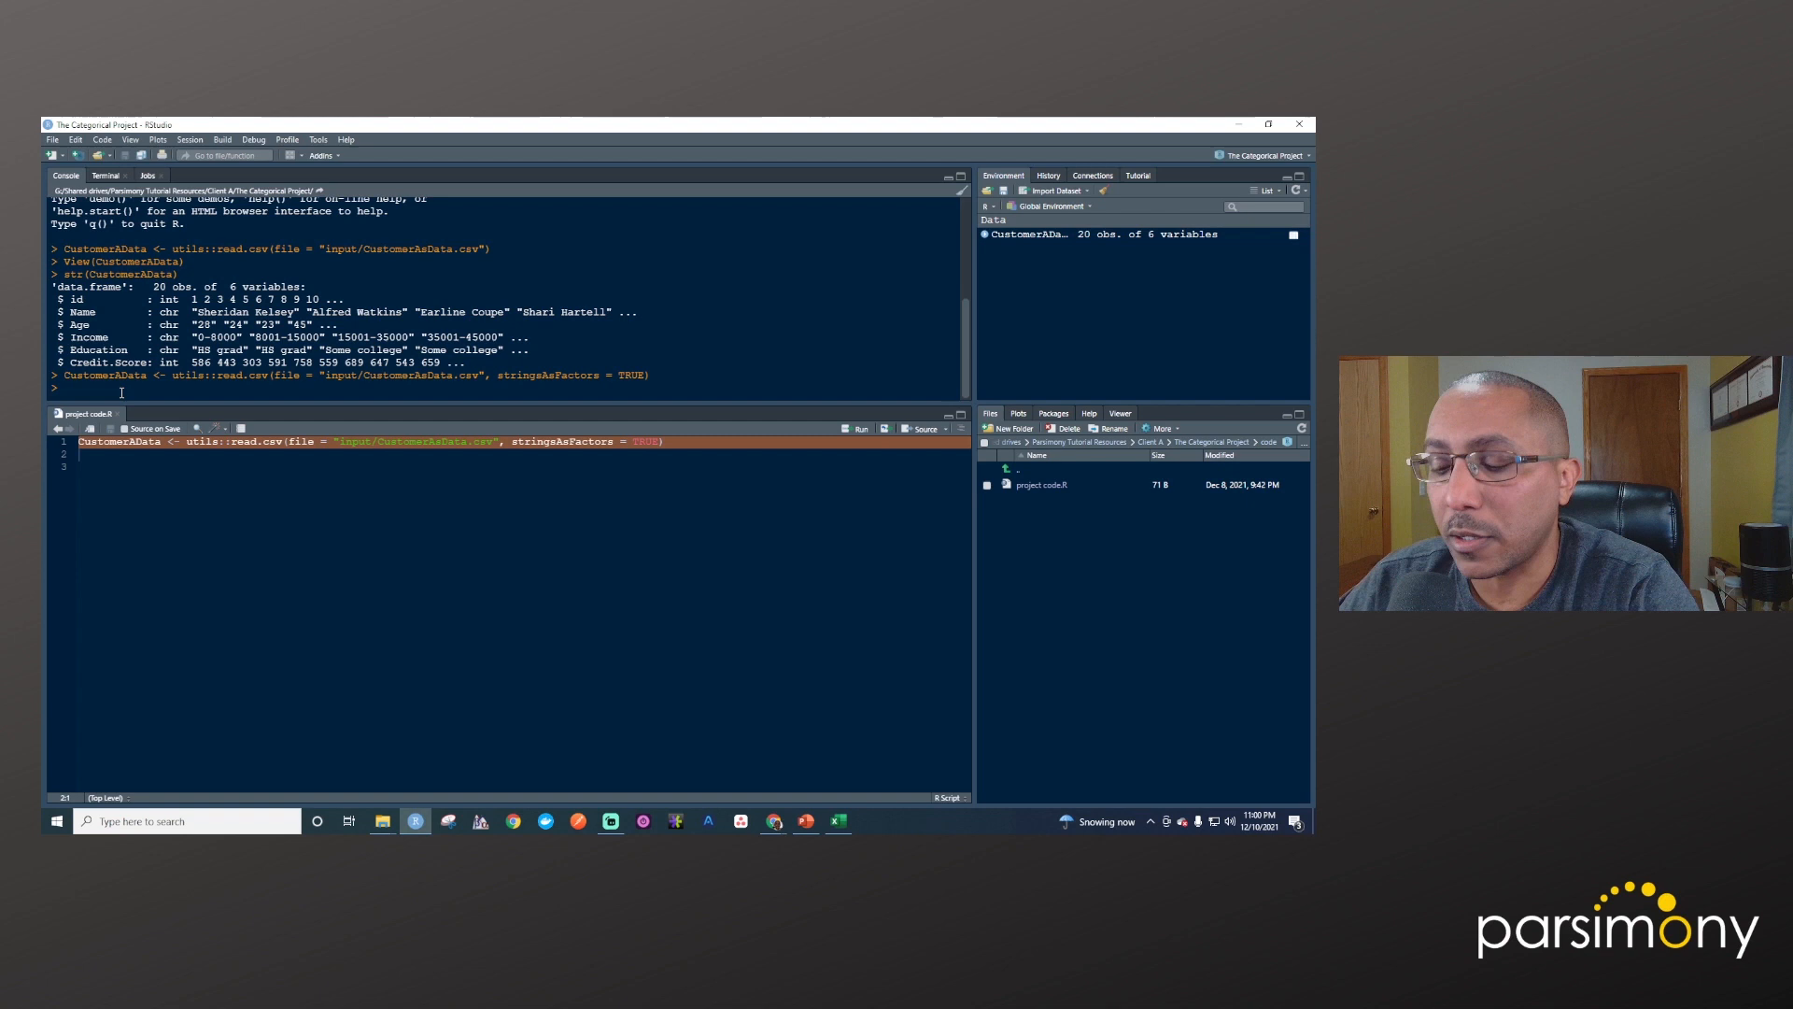
text(str()
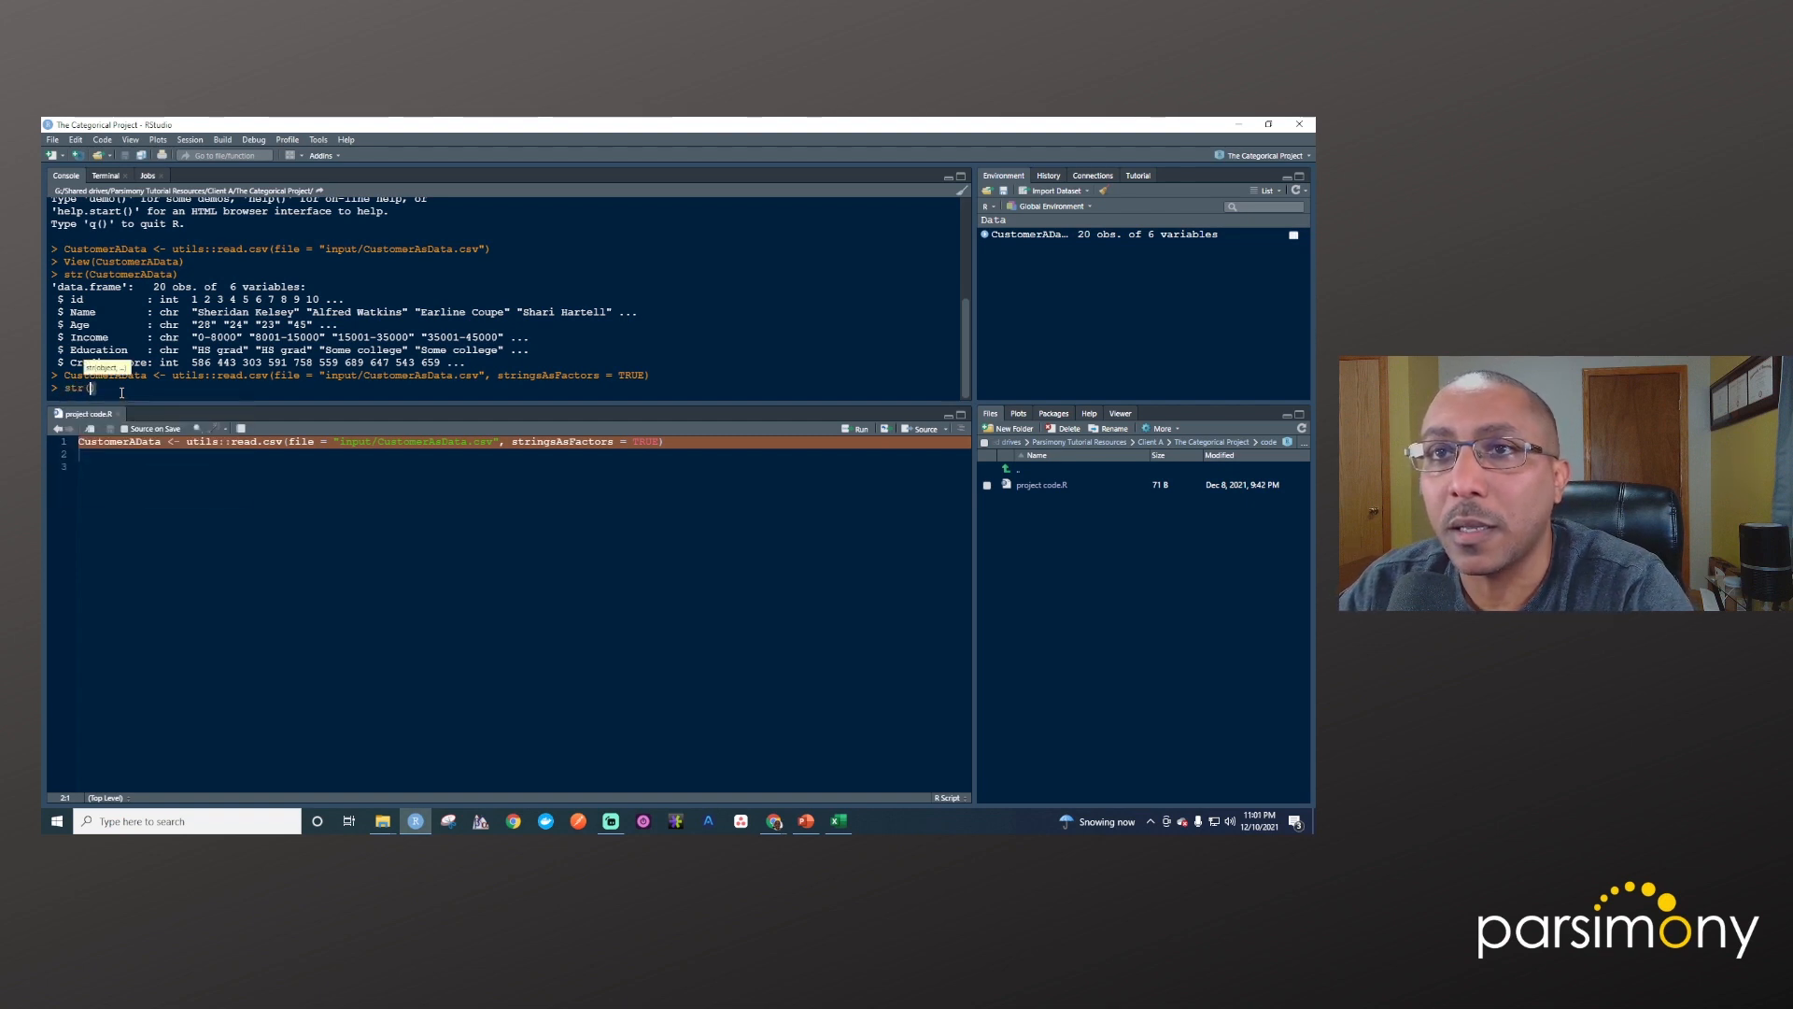
text(CustomerAData)
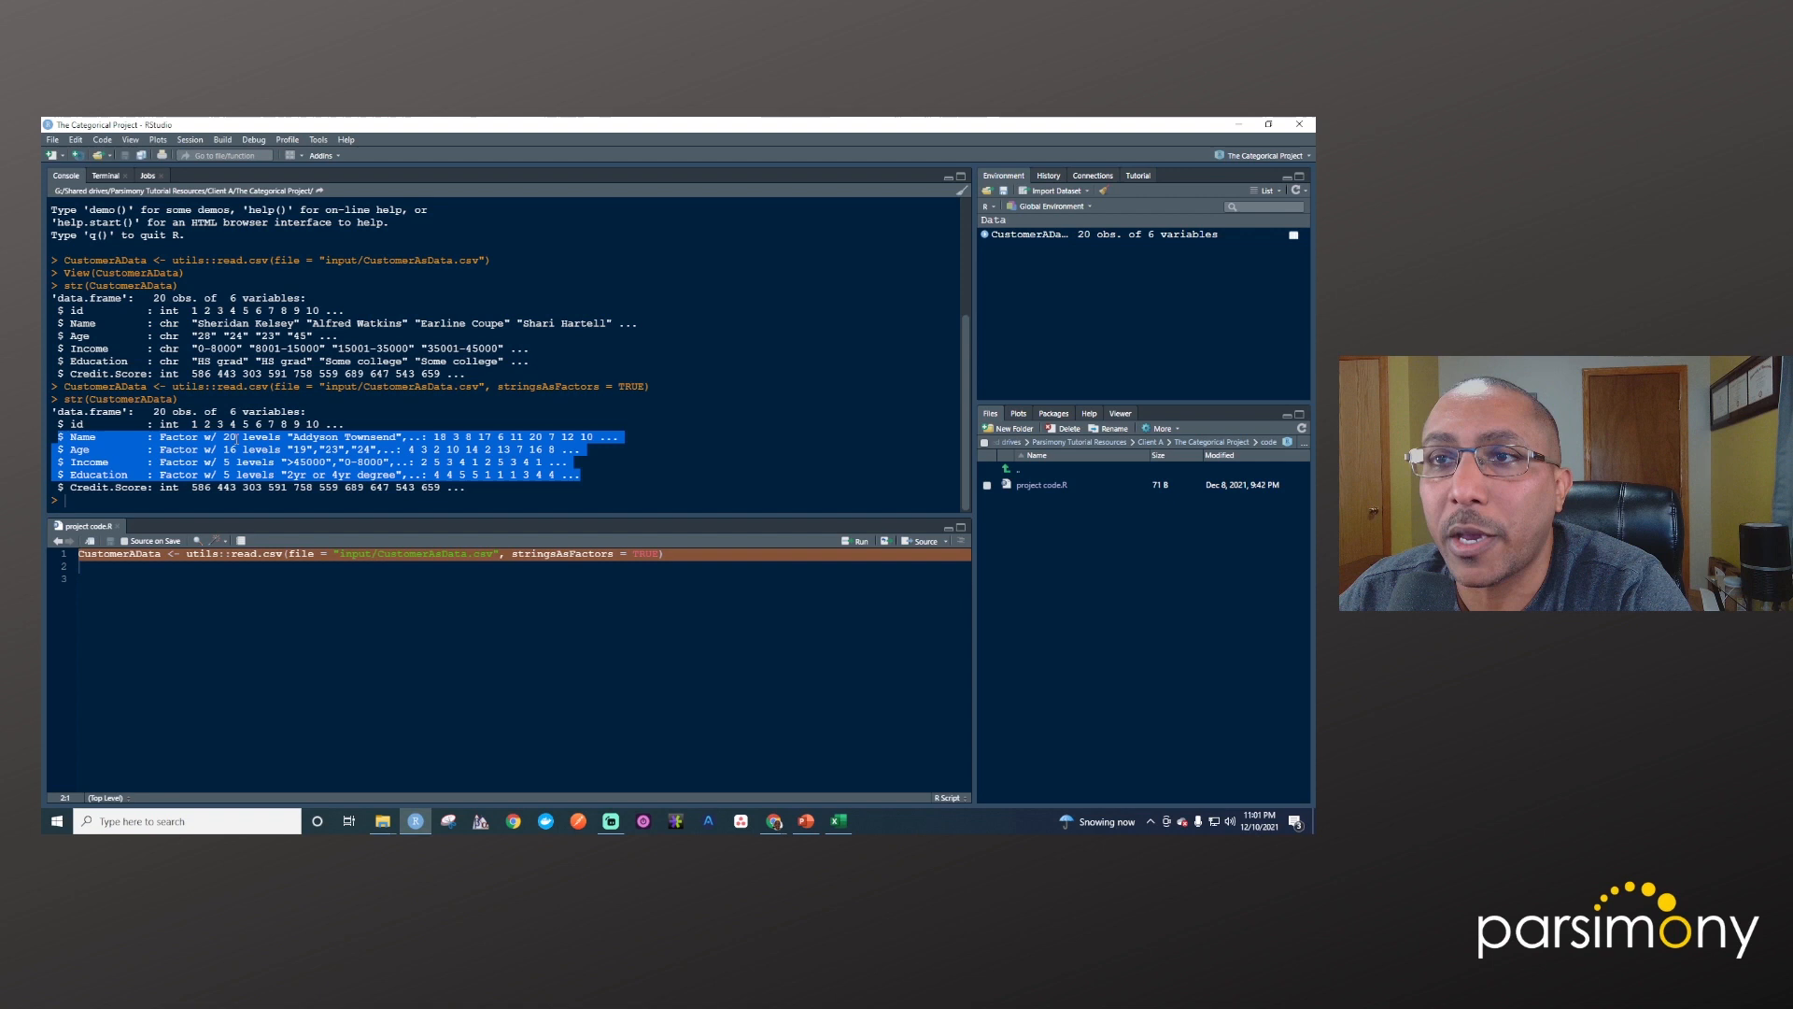
mouse_move(392, 430)
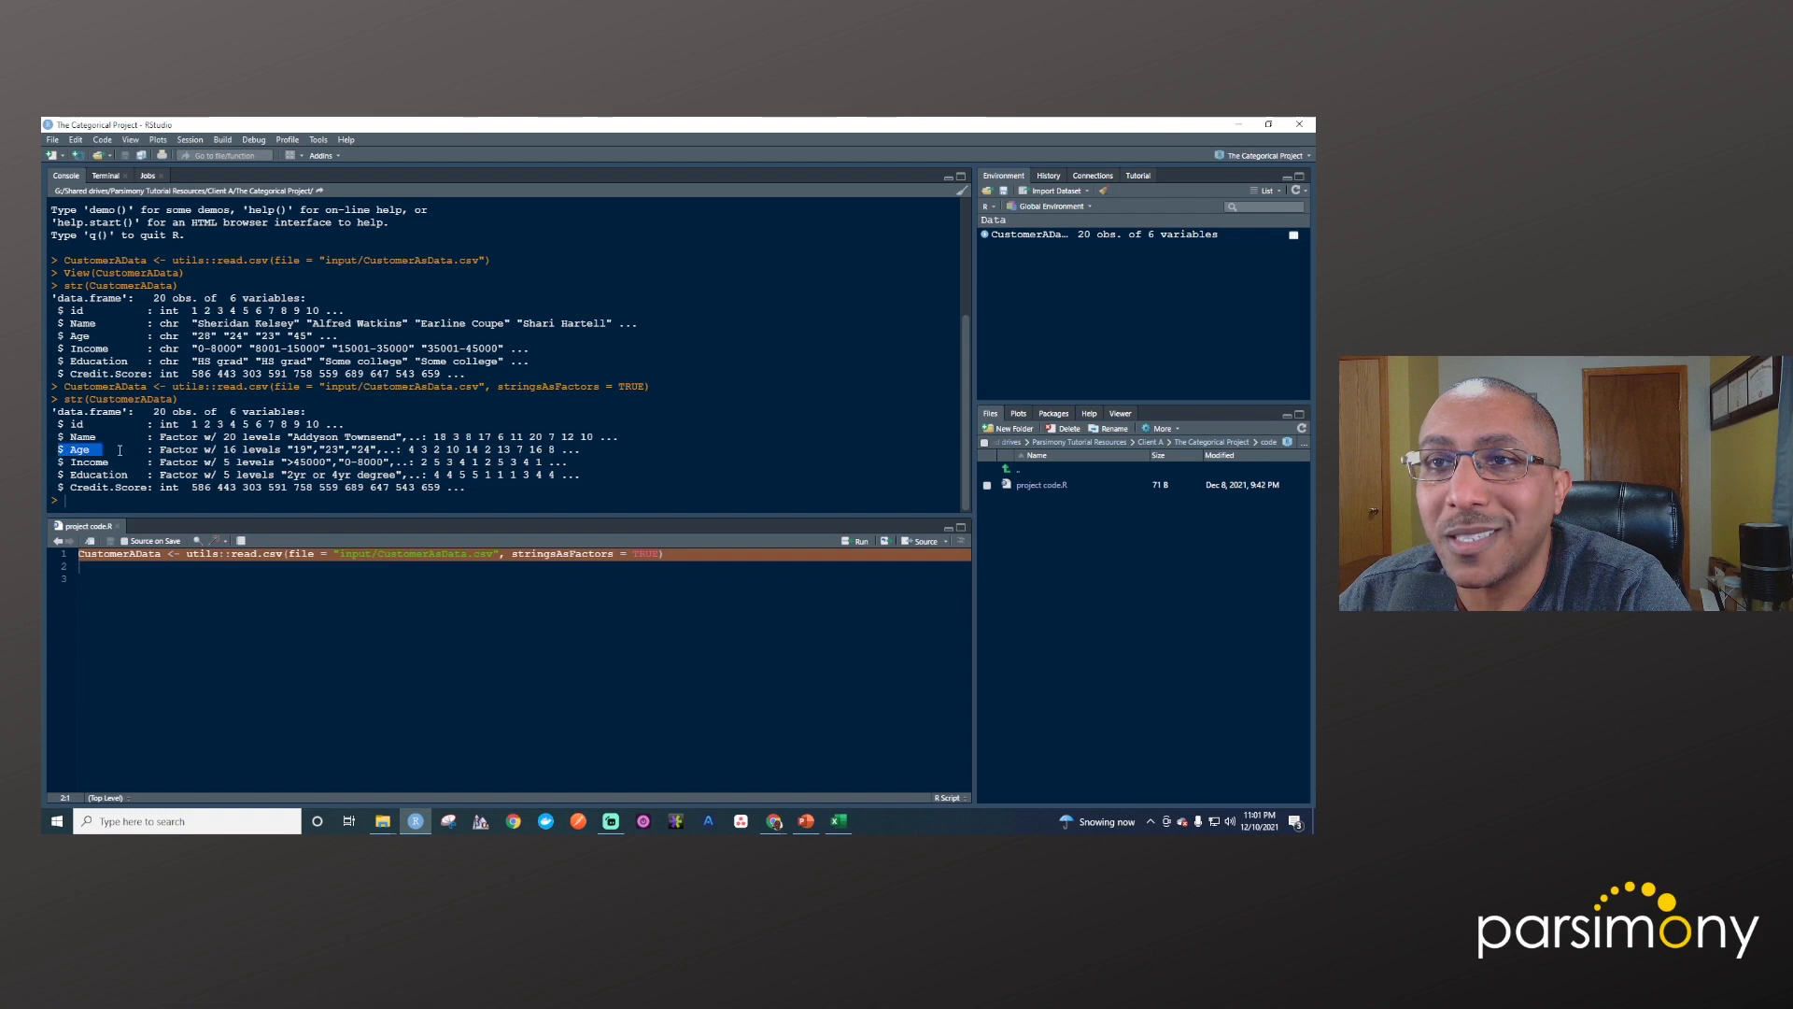
Highlight the Age factor row in the str() output of the reloaded data
drag(97, 448, 580, 449)
text(View(CustomerAData))
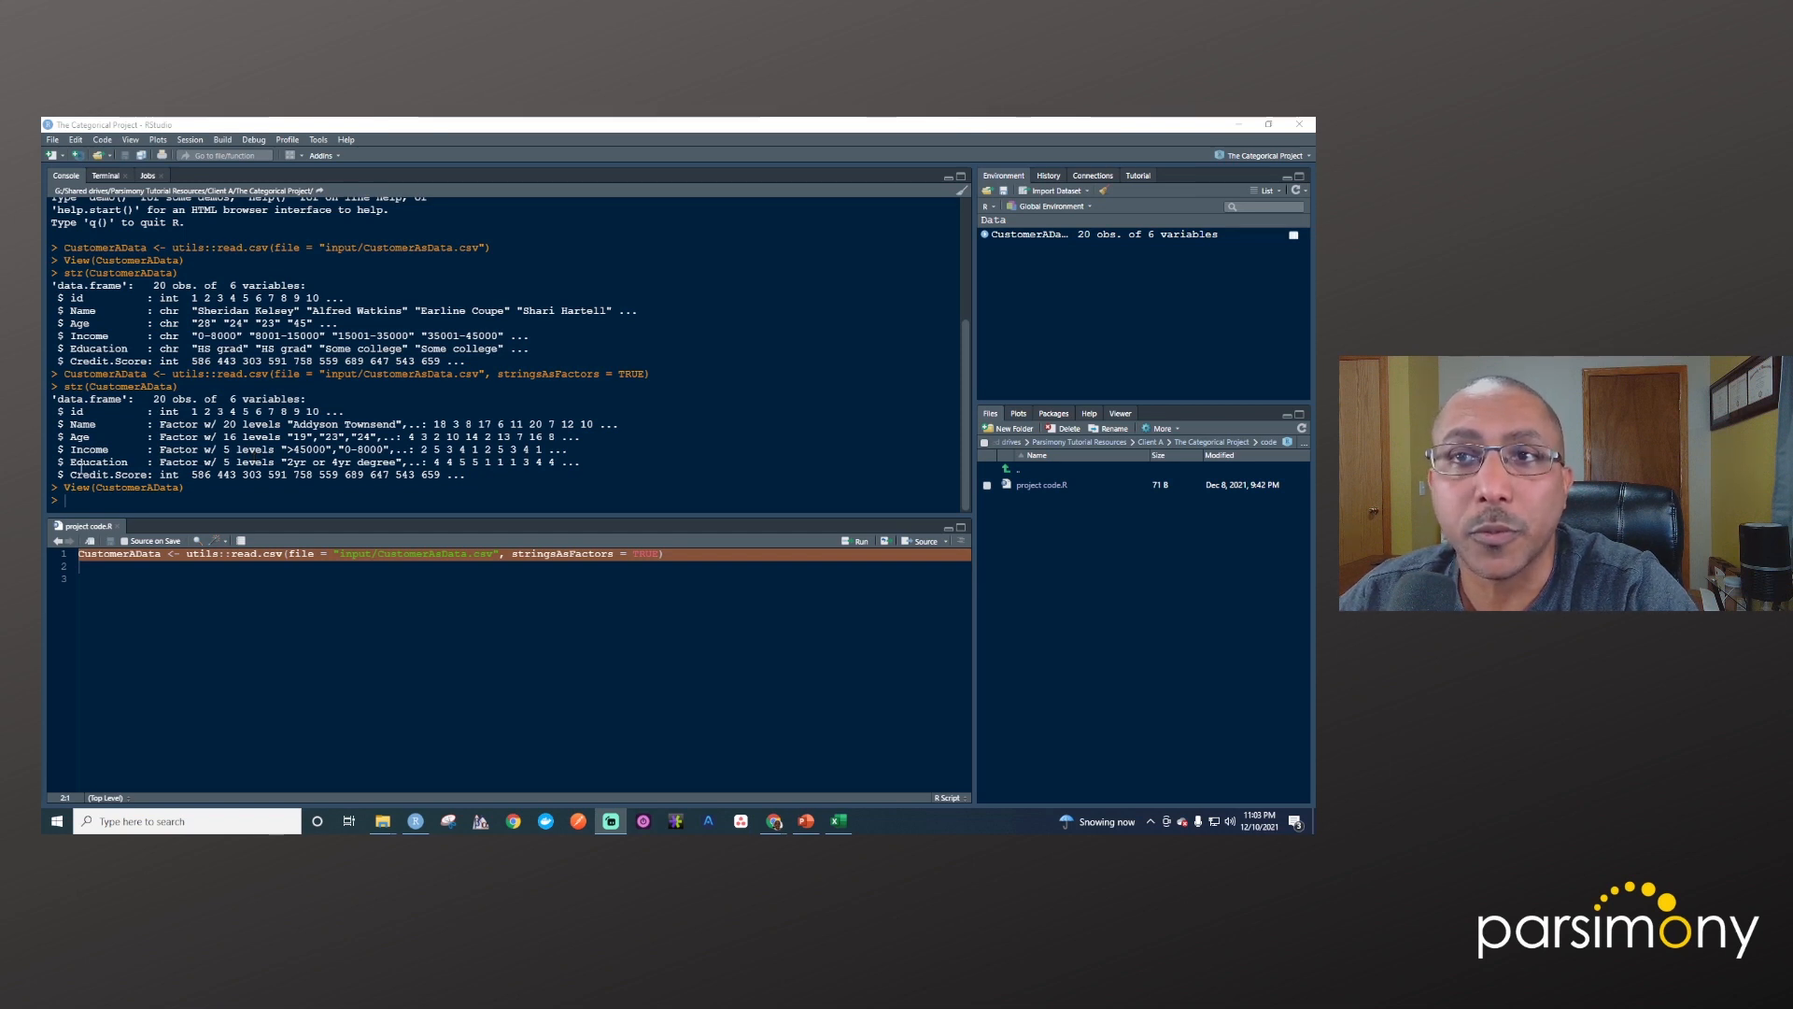
Write base::table(CustomerAData$Education) on line 3 and run it to get the five level counts
double_click(98, 462)
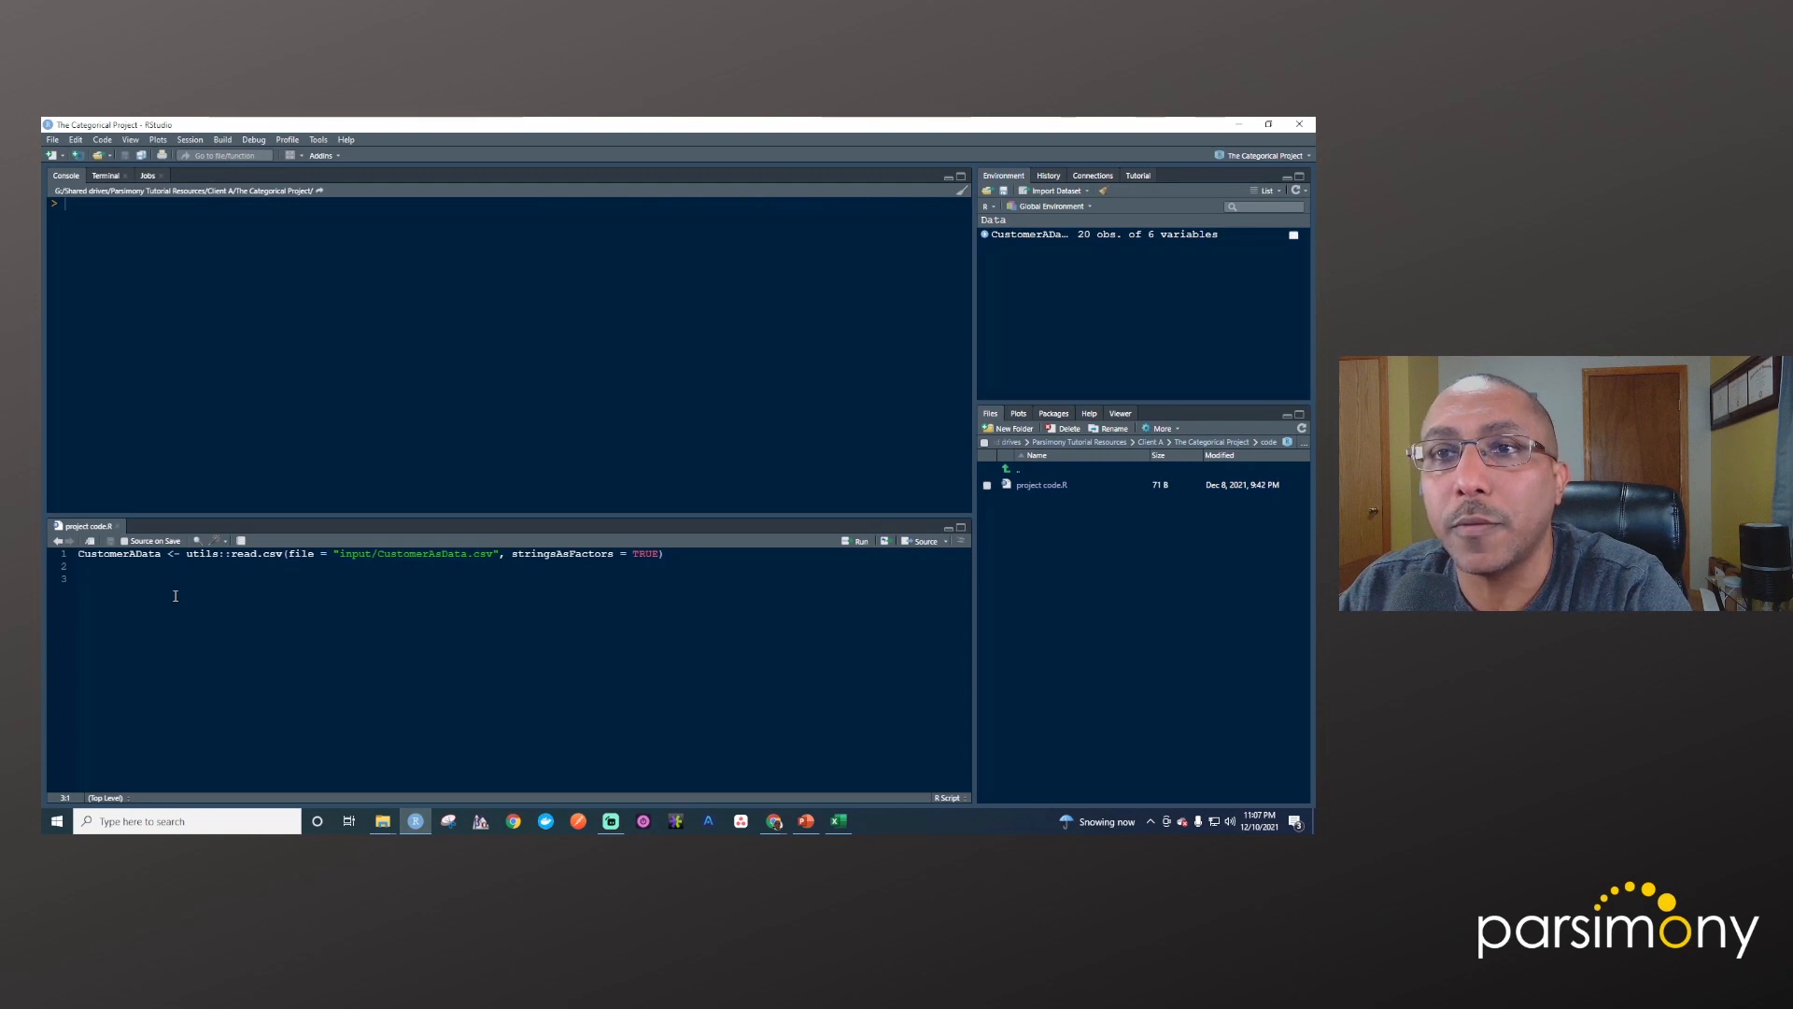
text(base::)
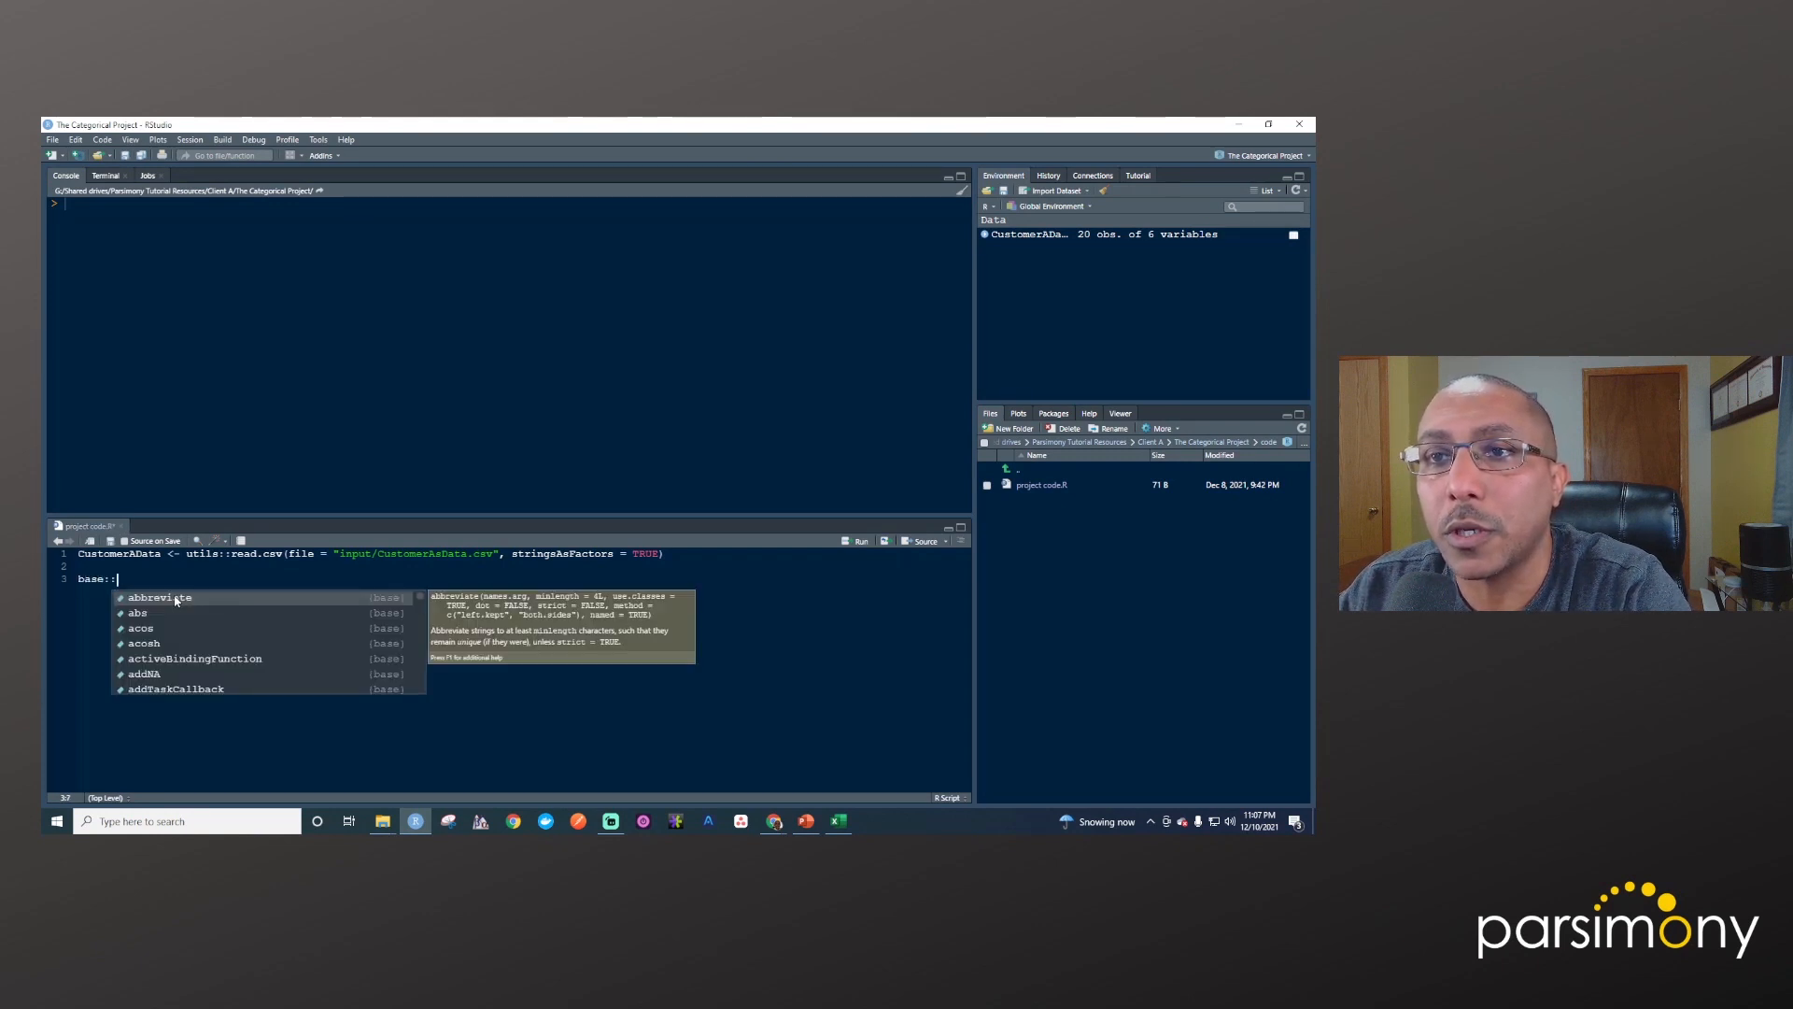
text(table())
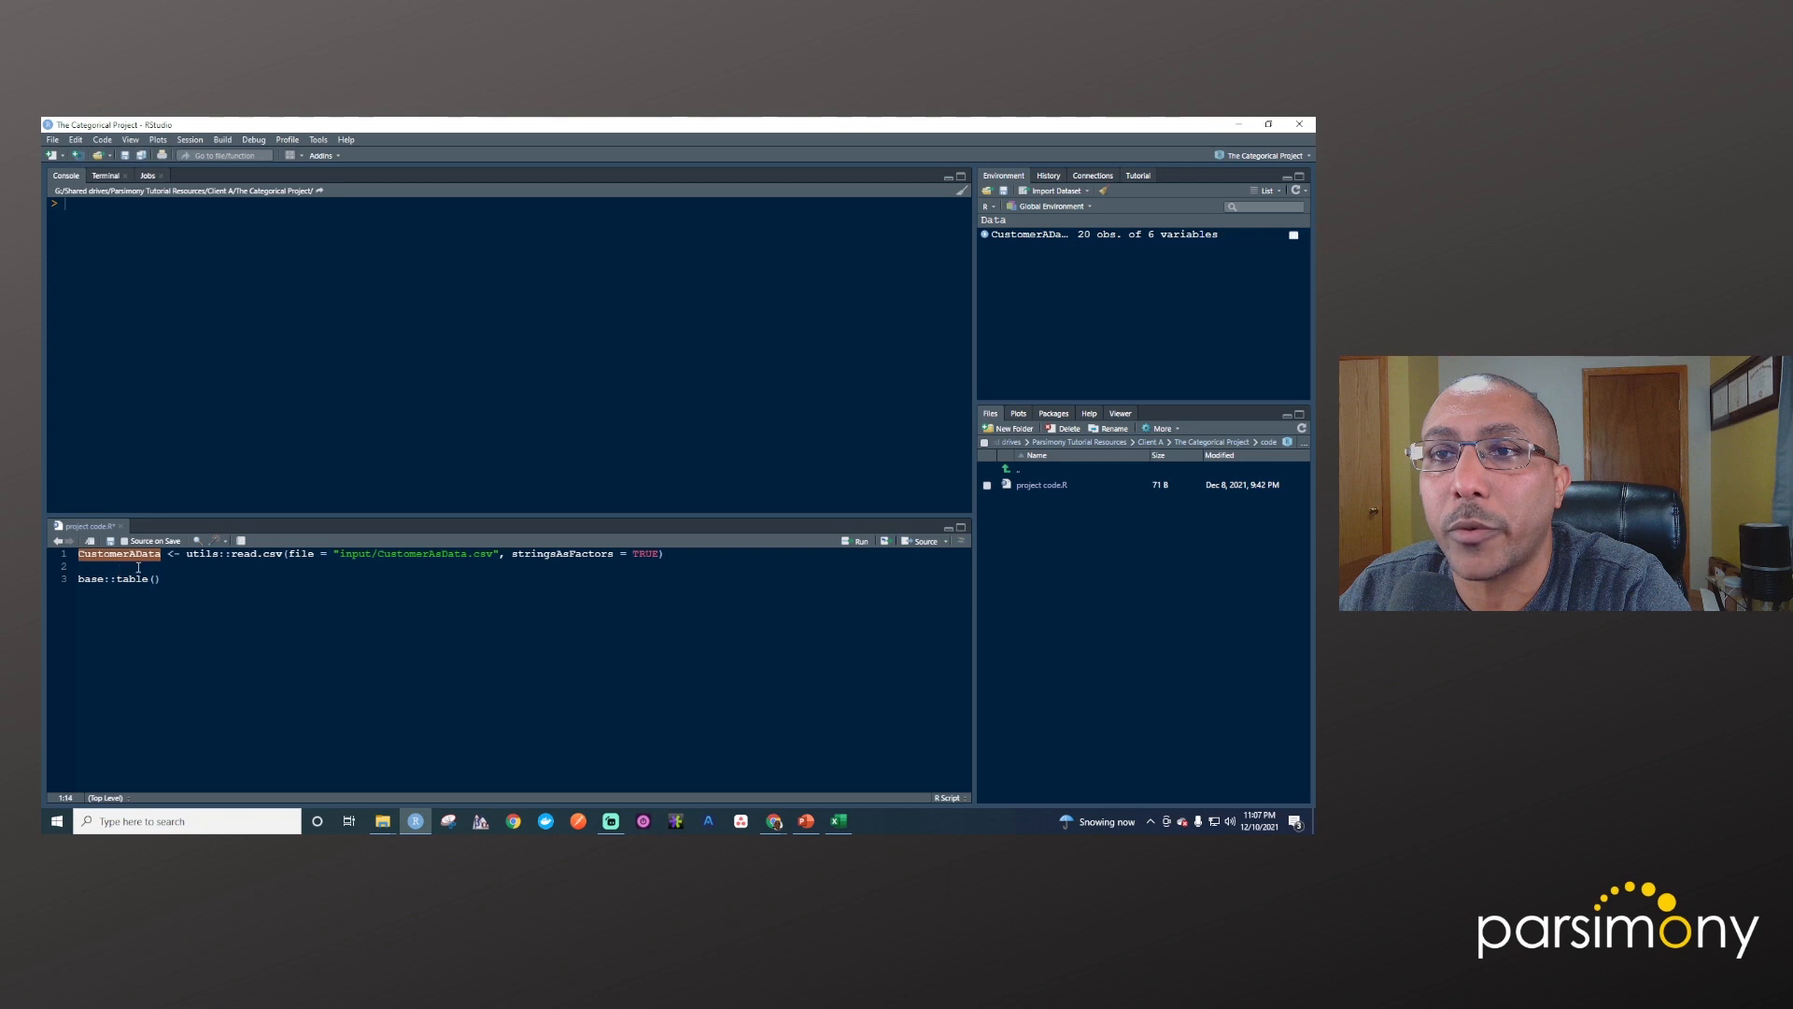
text(CustomerAData)
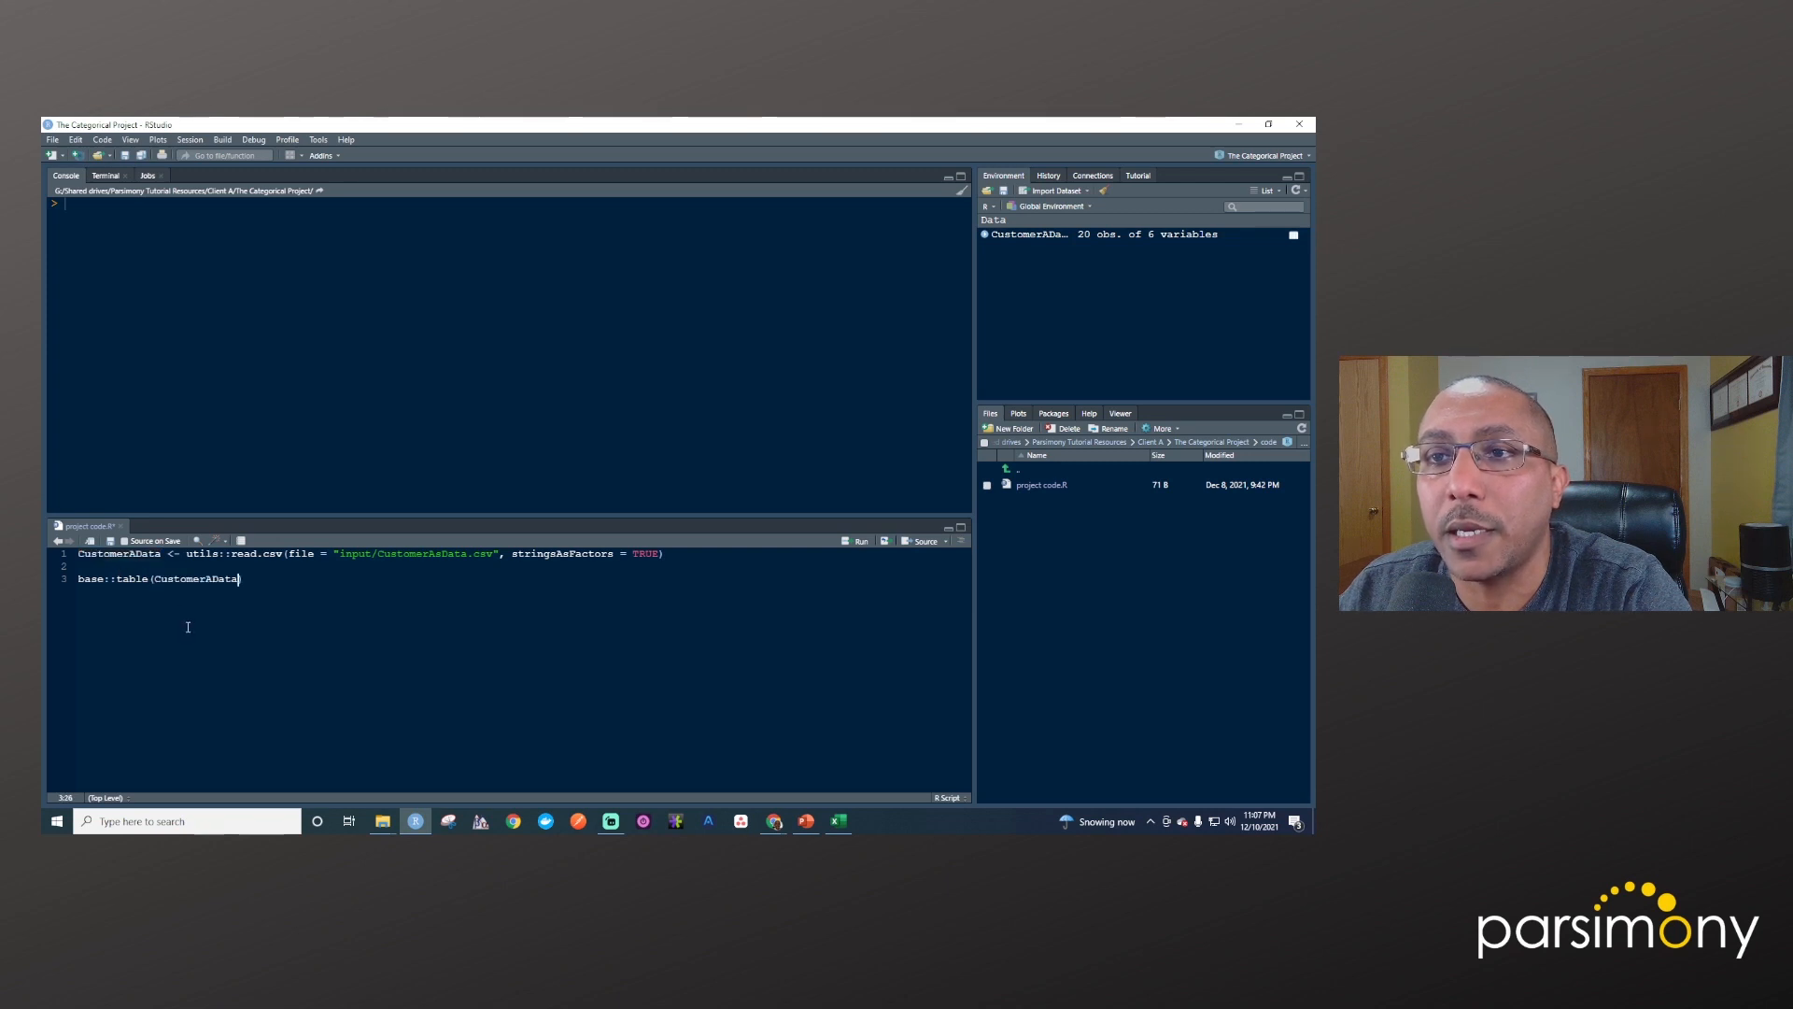
text($)
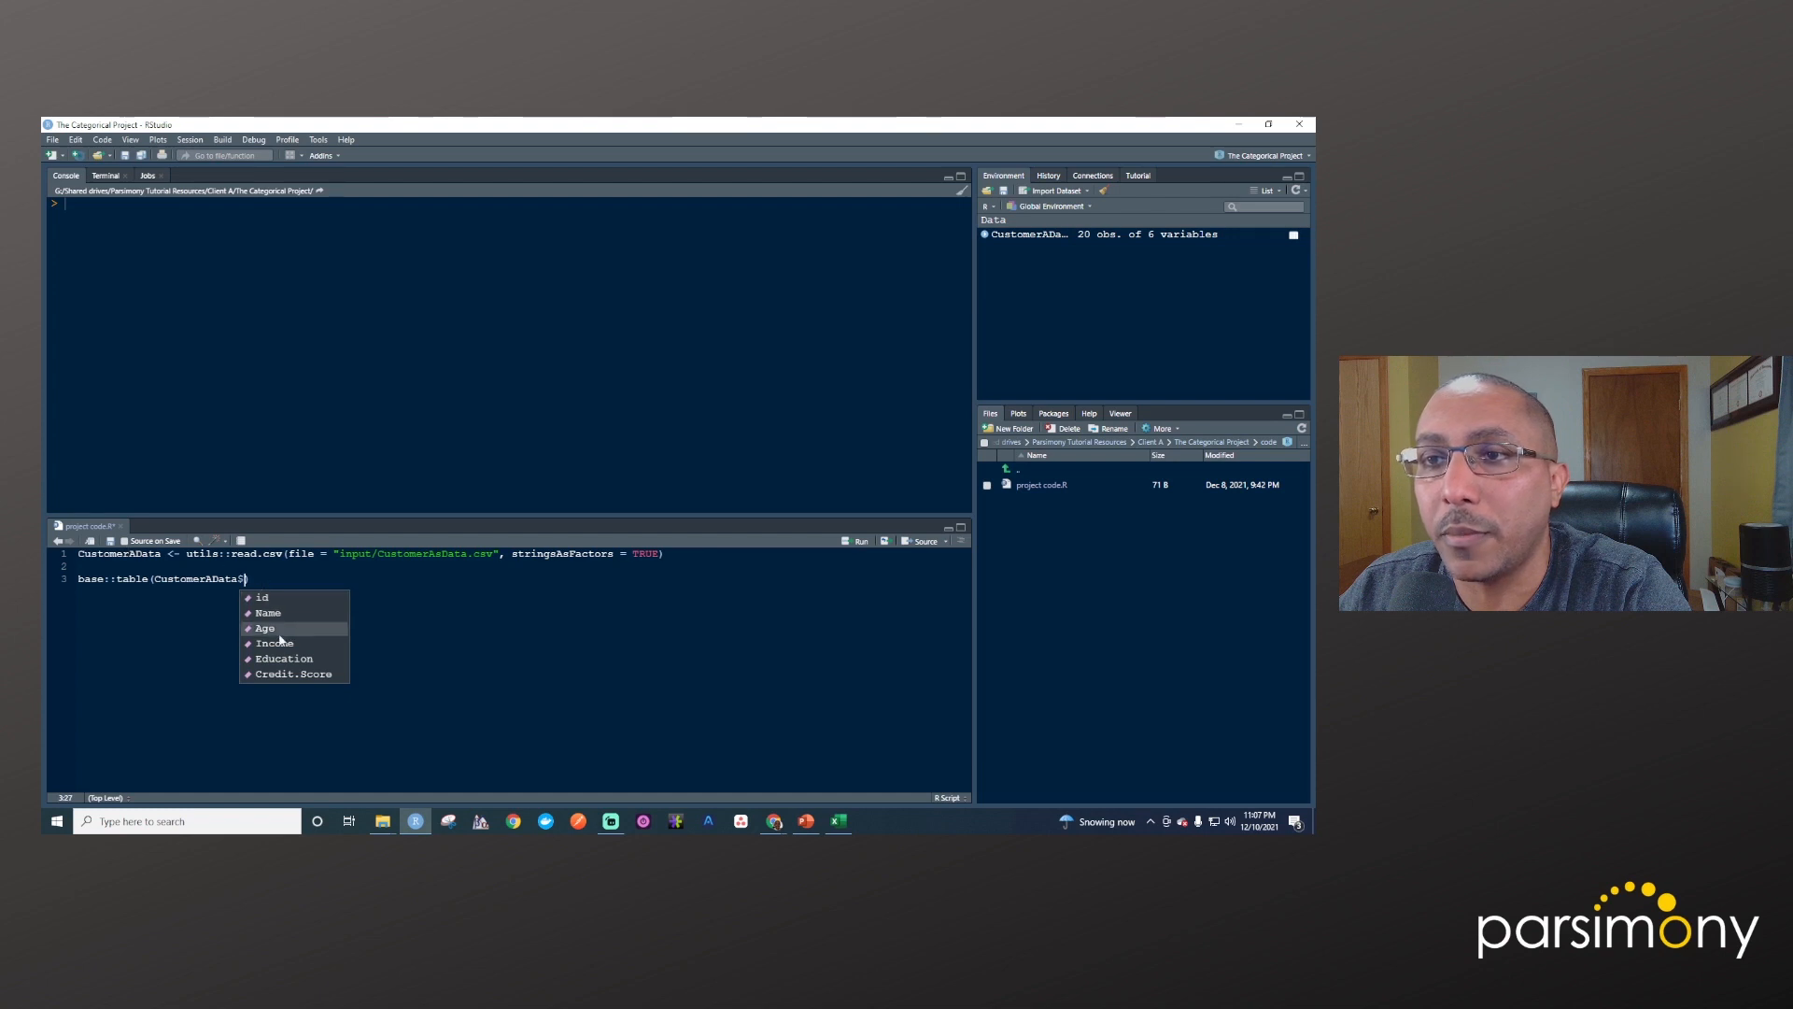
mouse_move(293, 665)
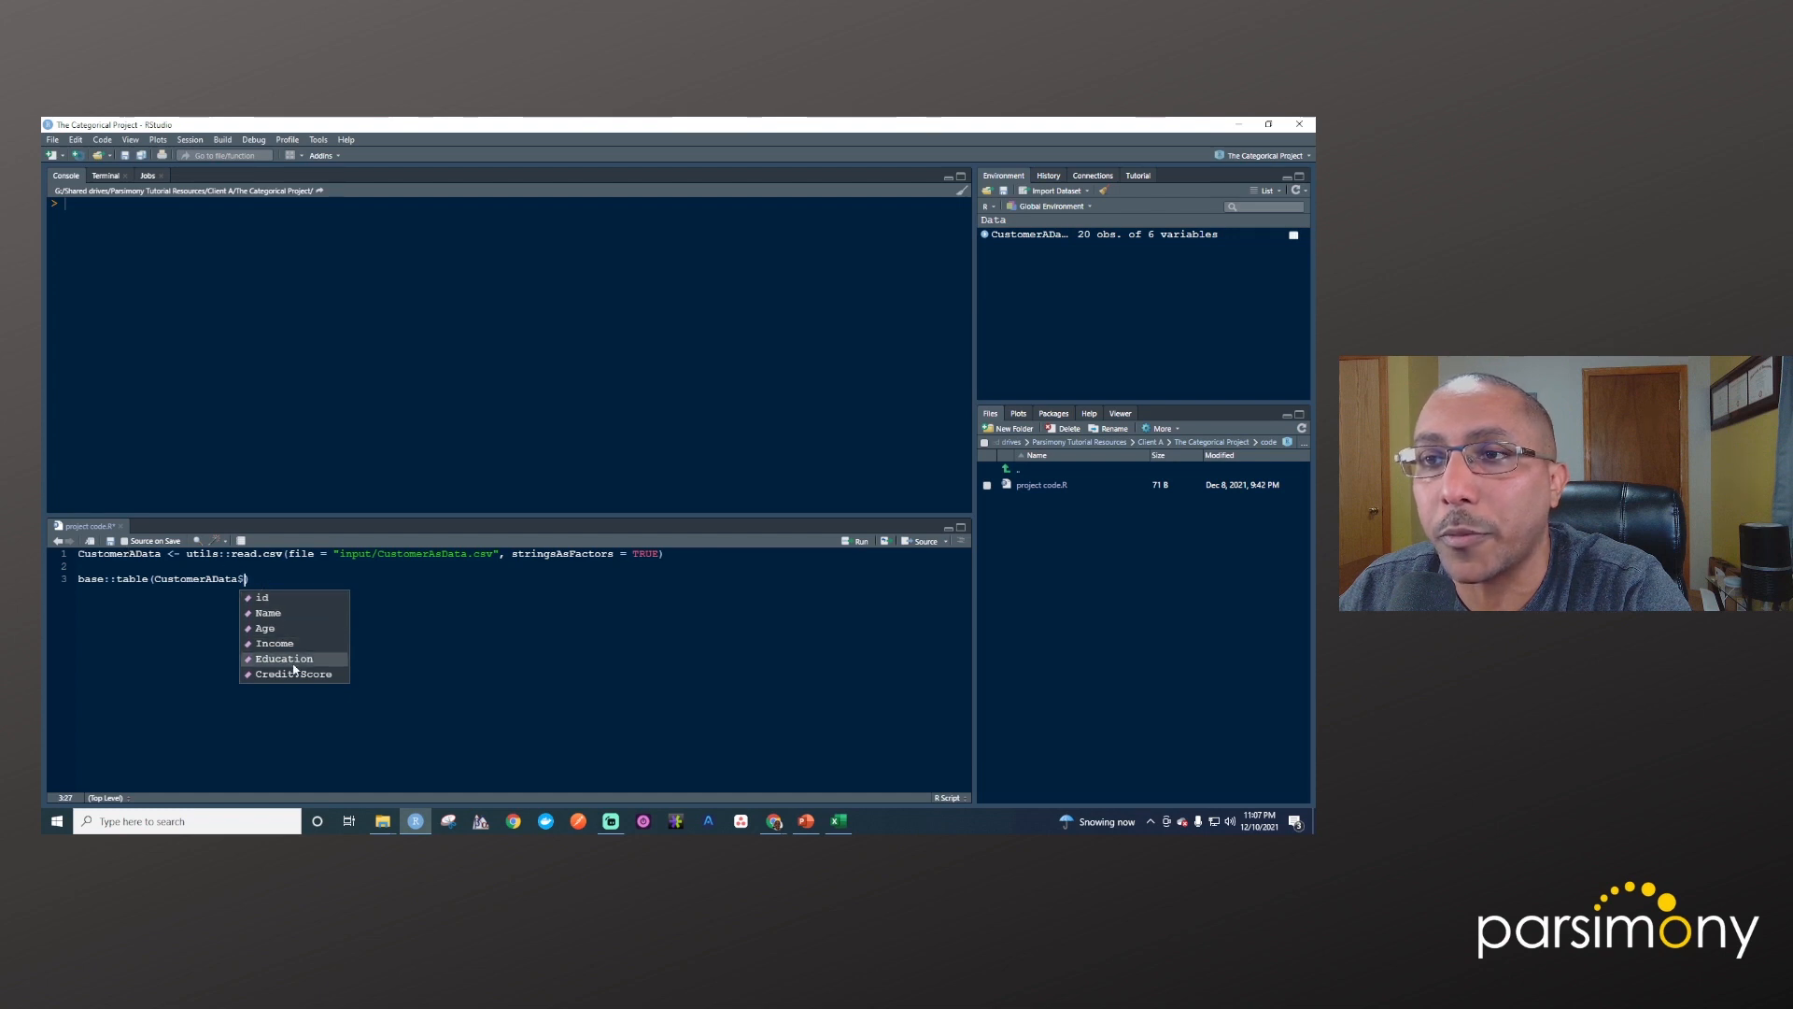
click(284, 657)
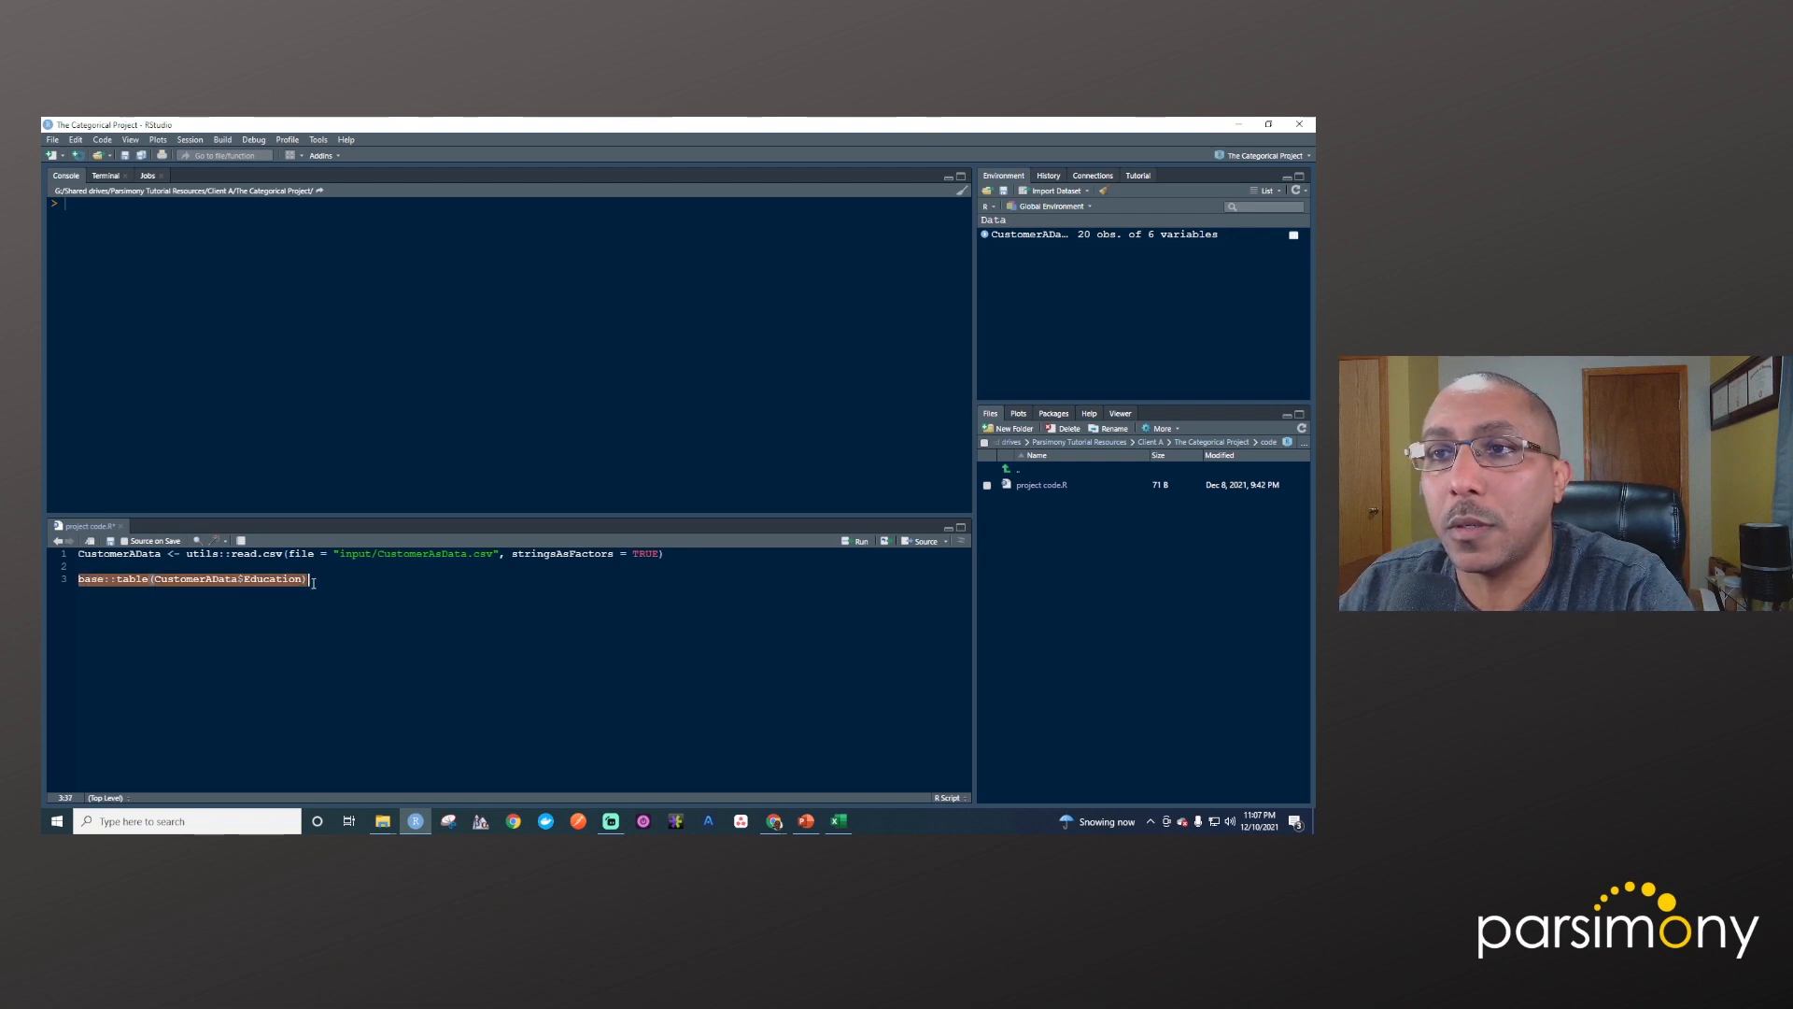
click(856, 541)
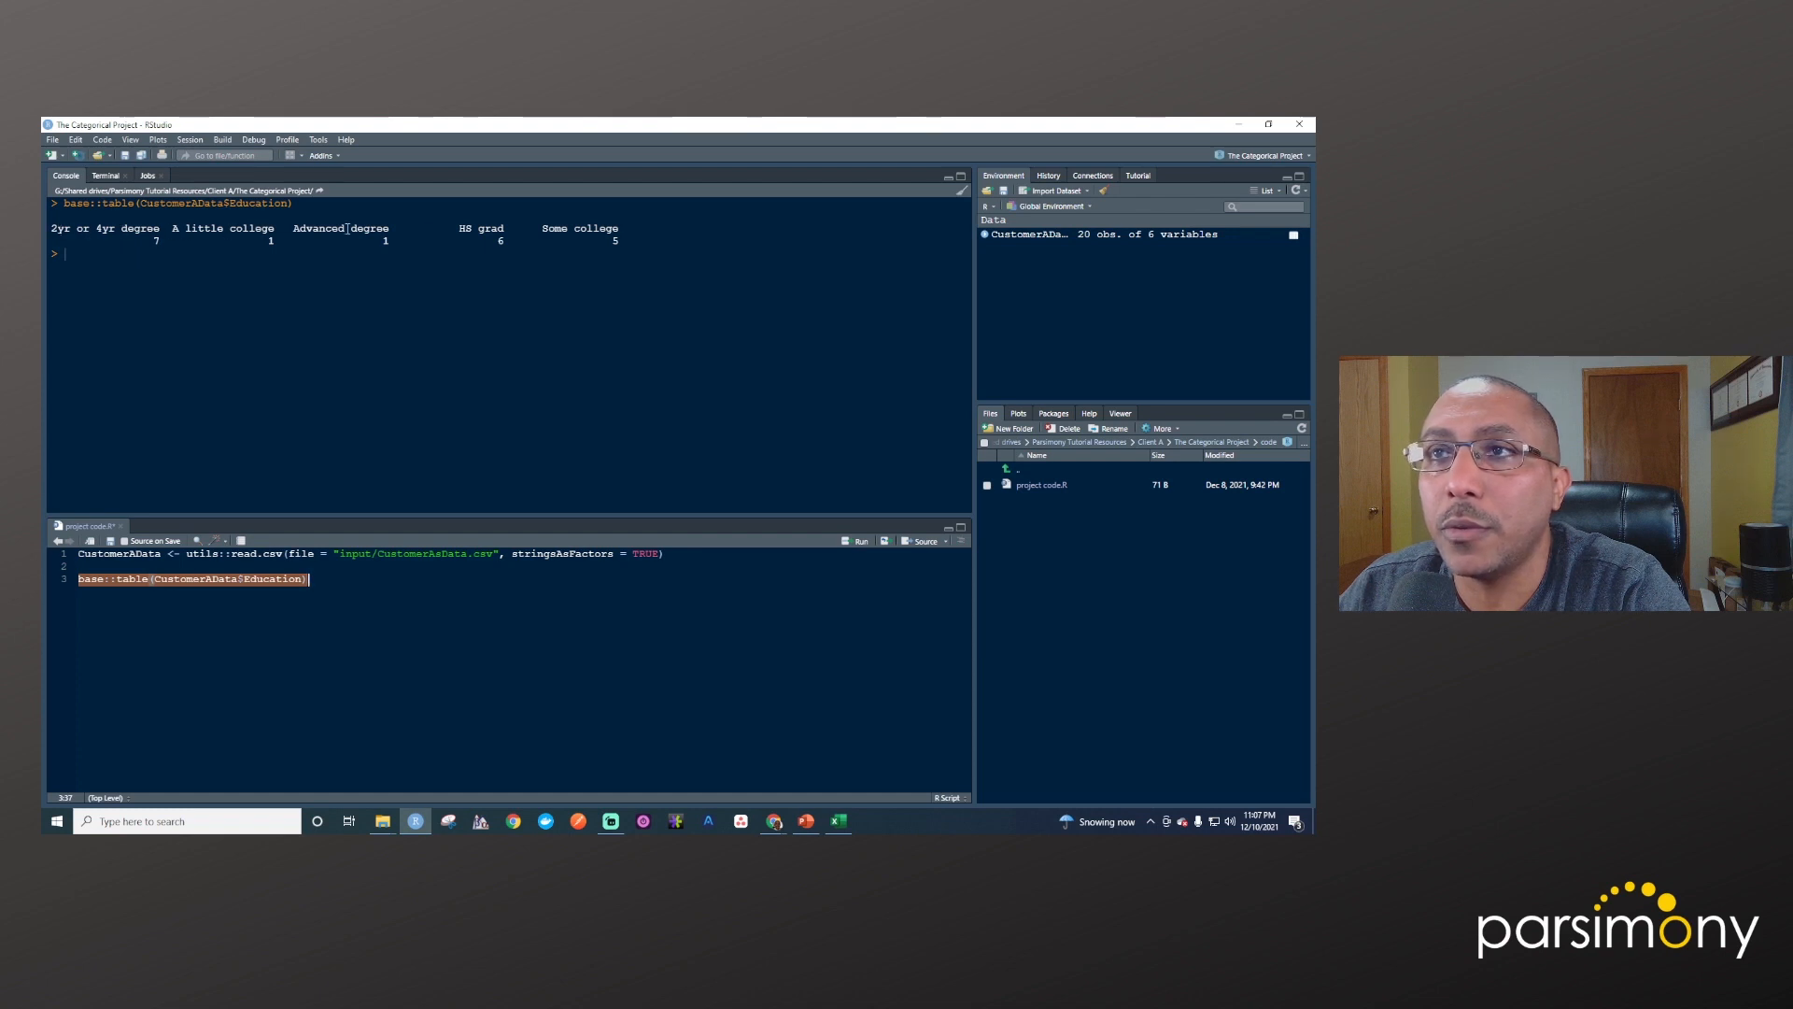
mouse_move(157, 245)
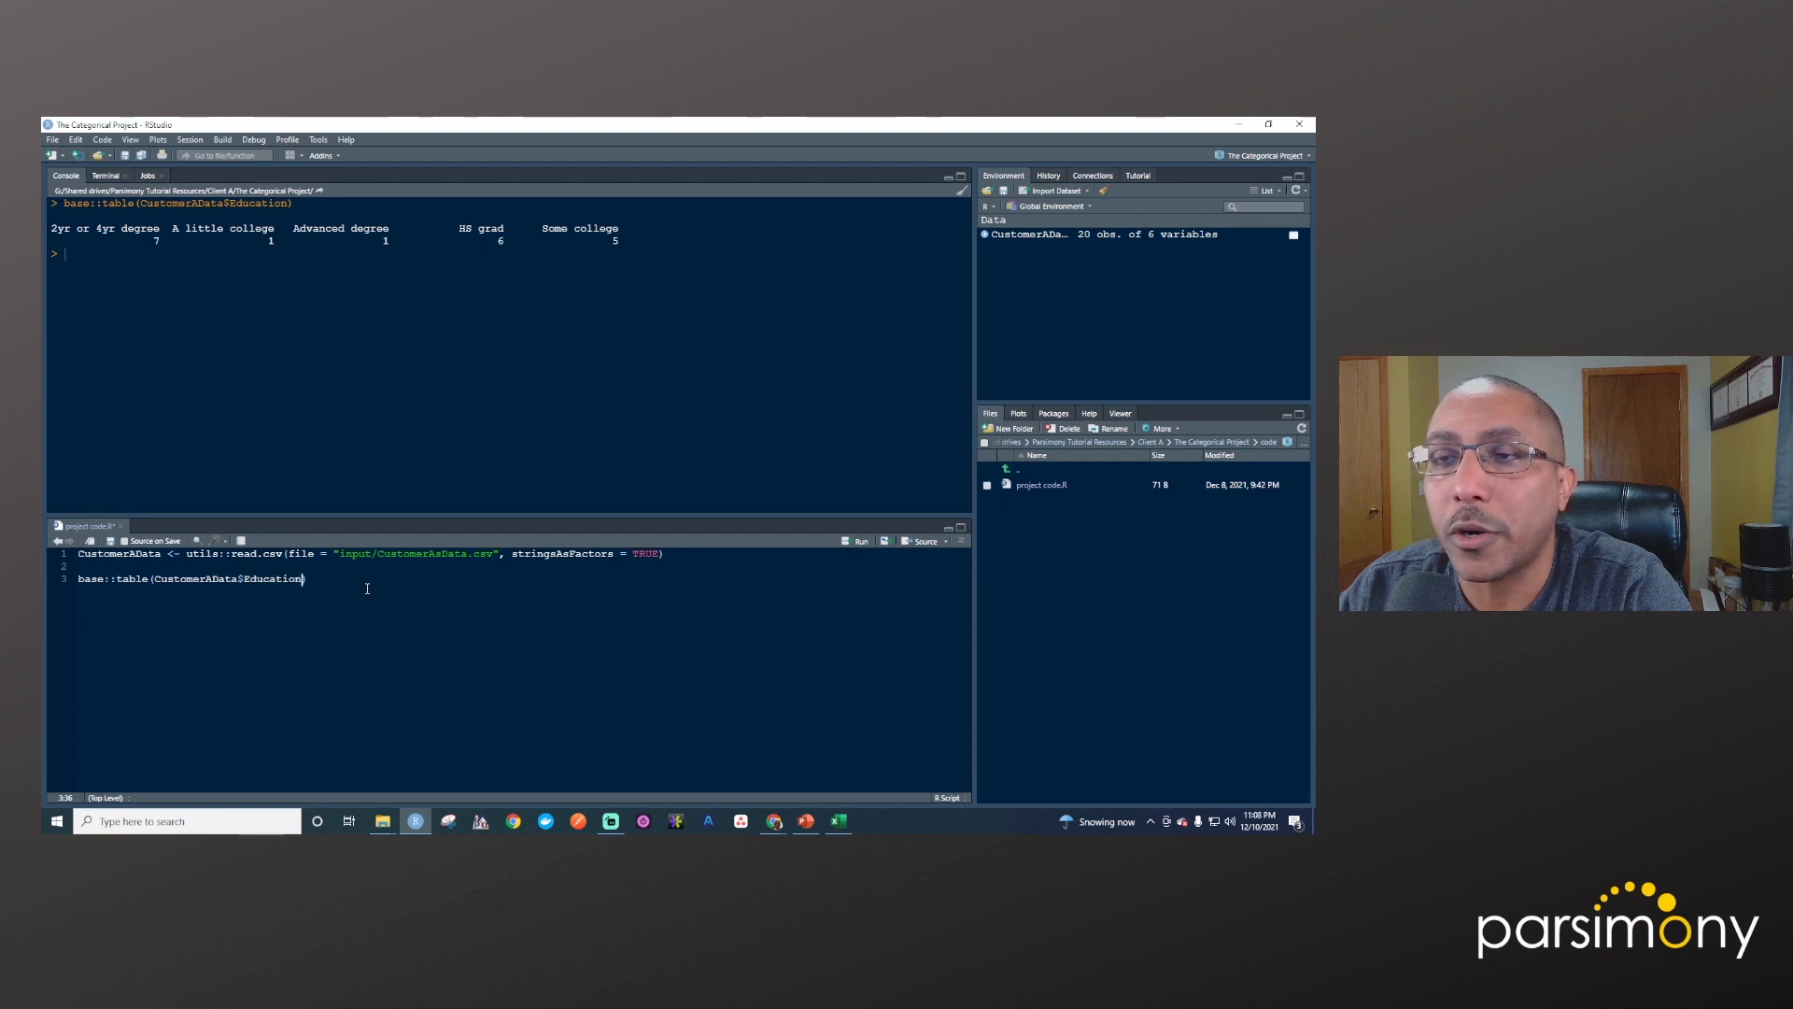
Add useNA = "ifany" to the table() call and rerun it, giving the same five counts
text(, useNA = "ifany)
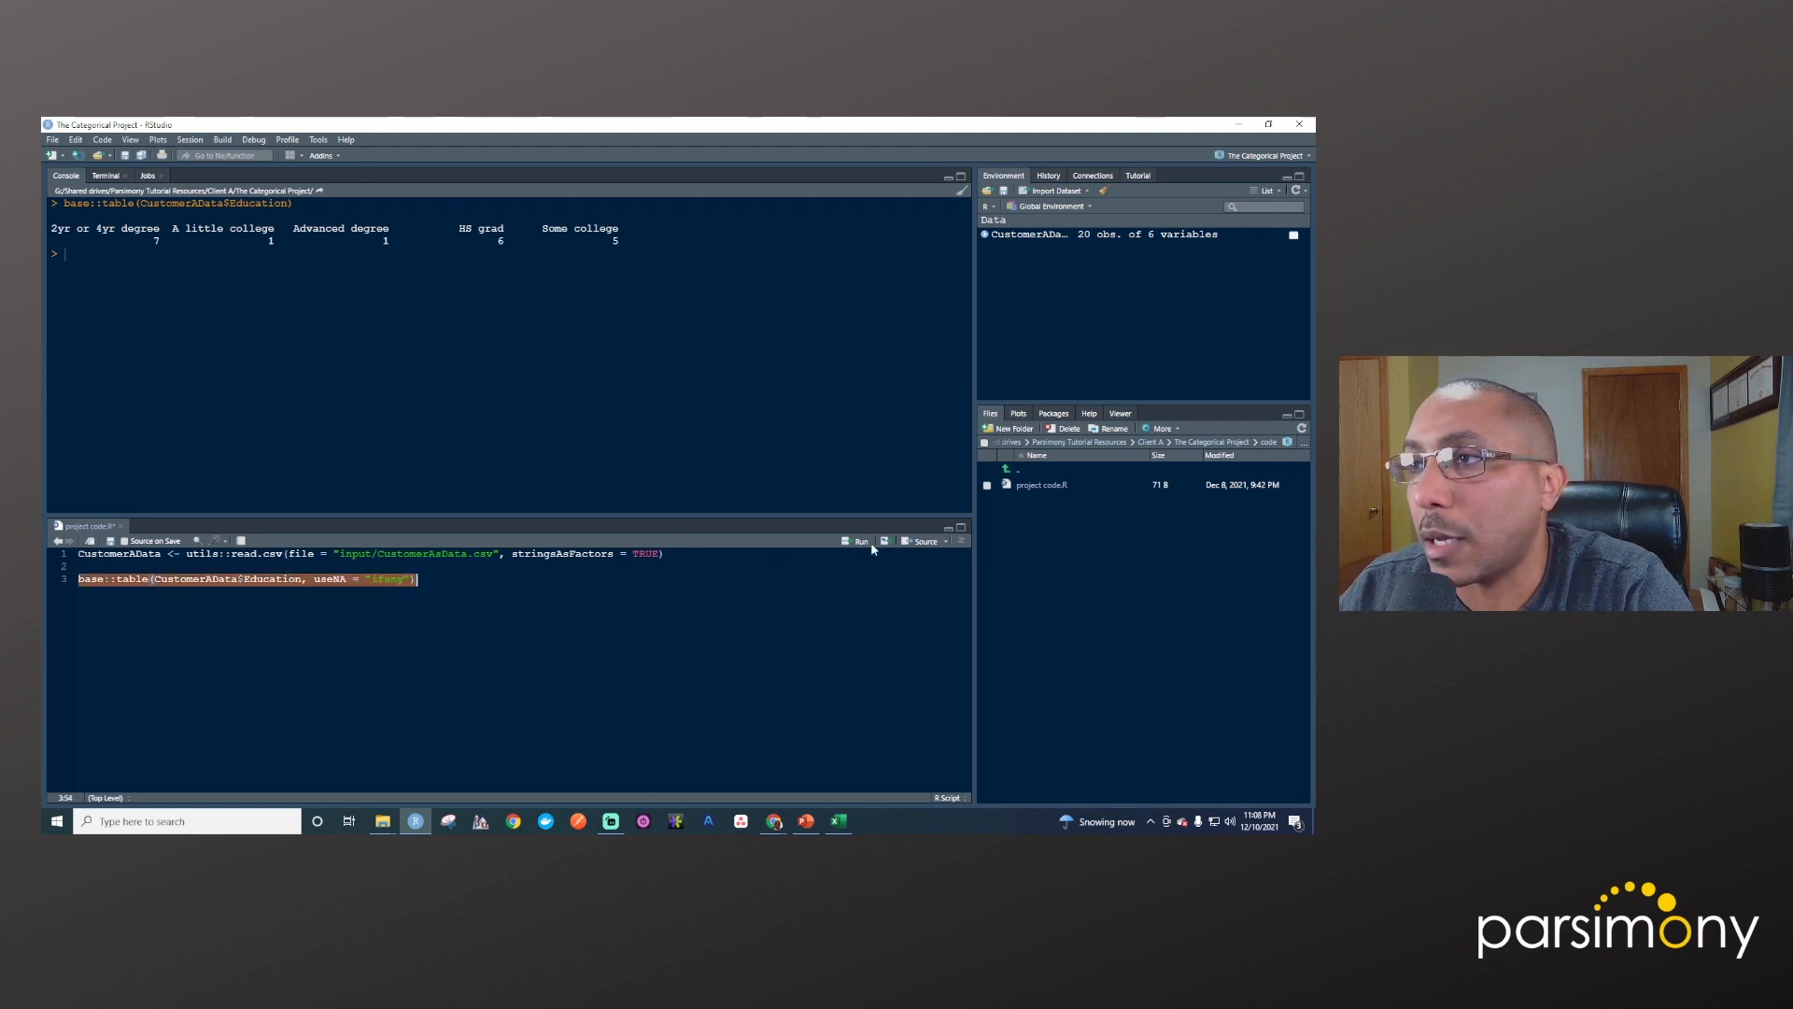
click(855, 542)
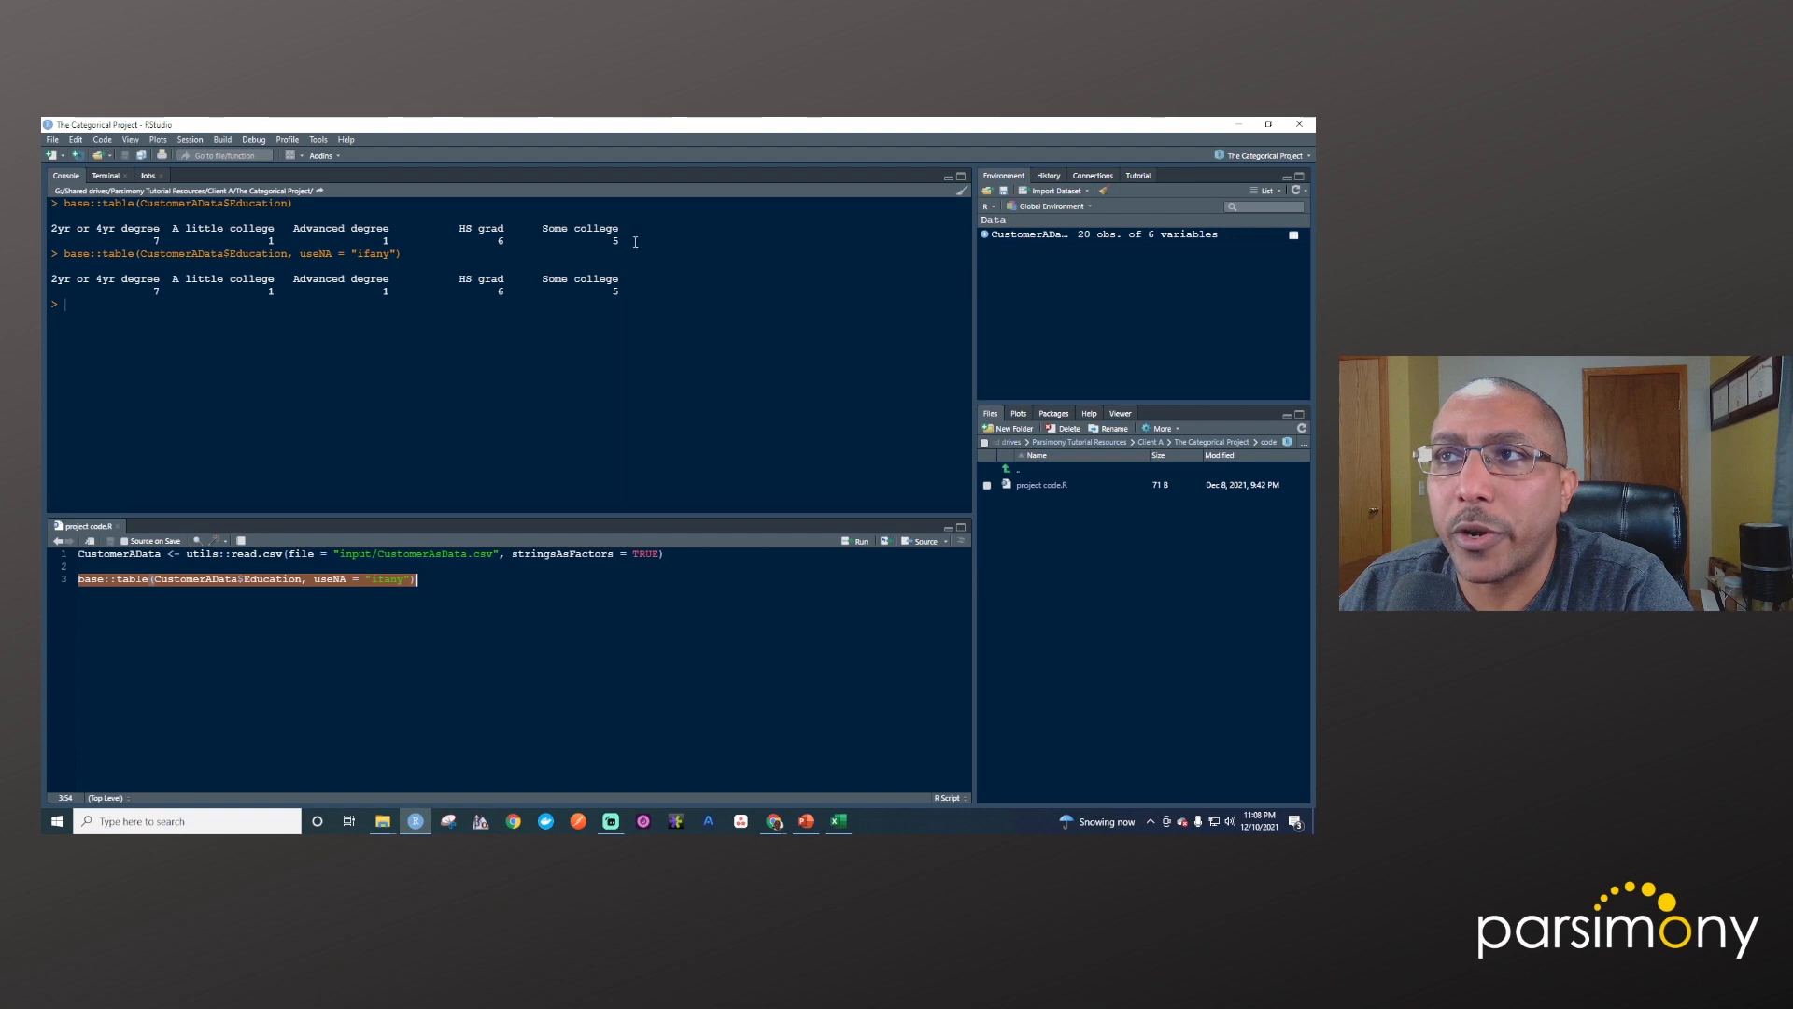
mouse_move(648, 249)
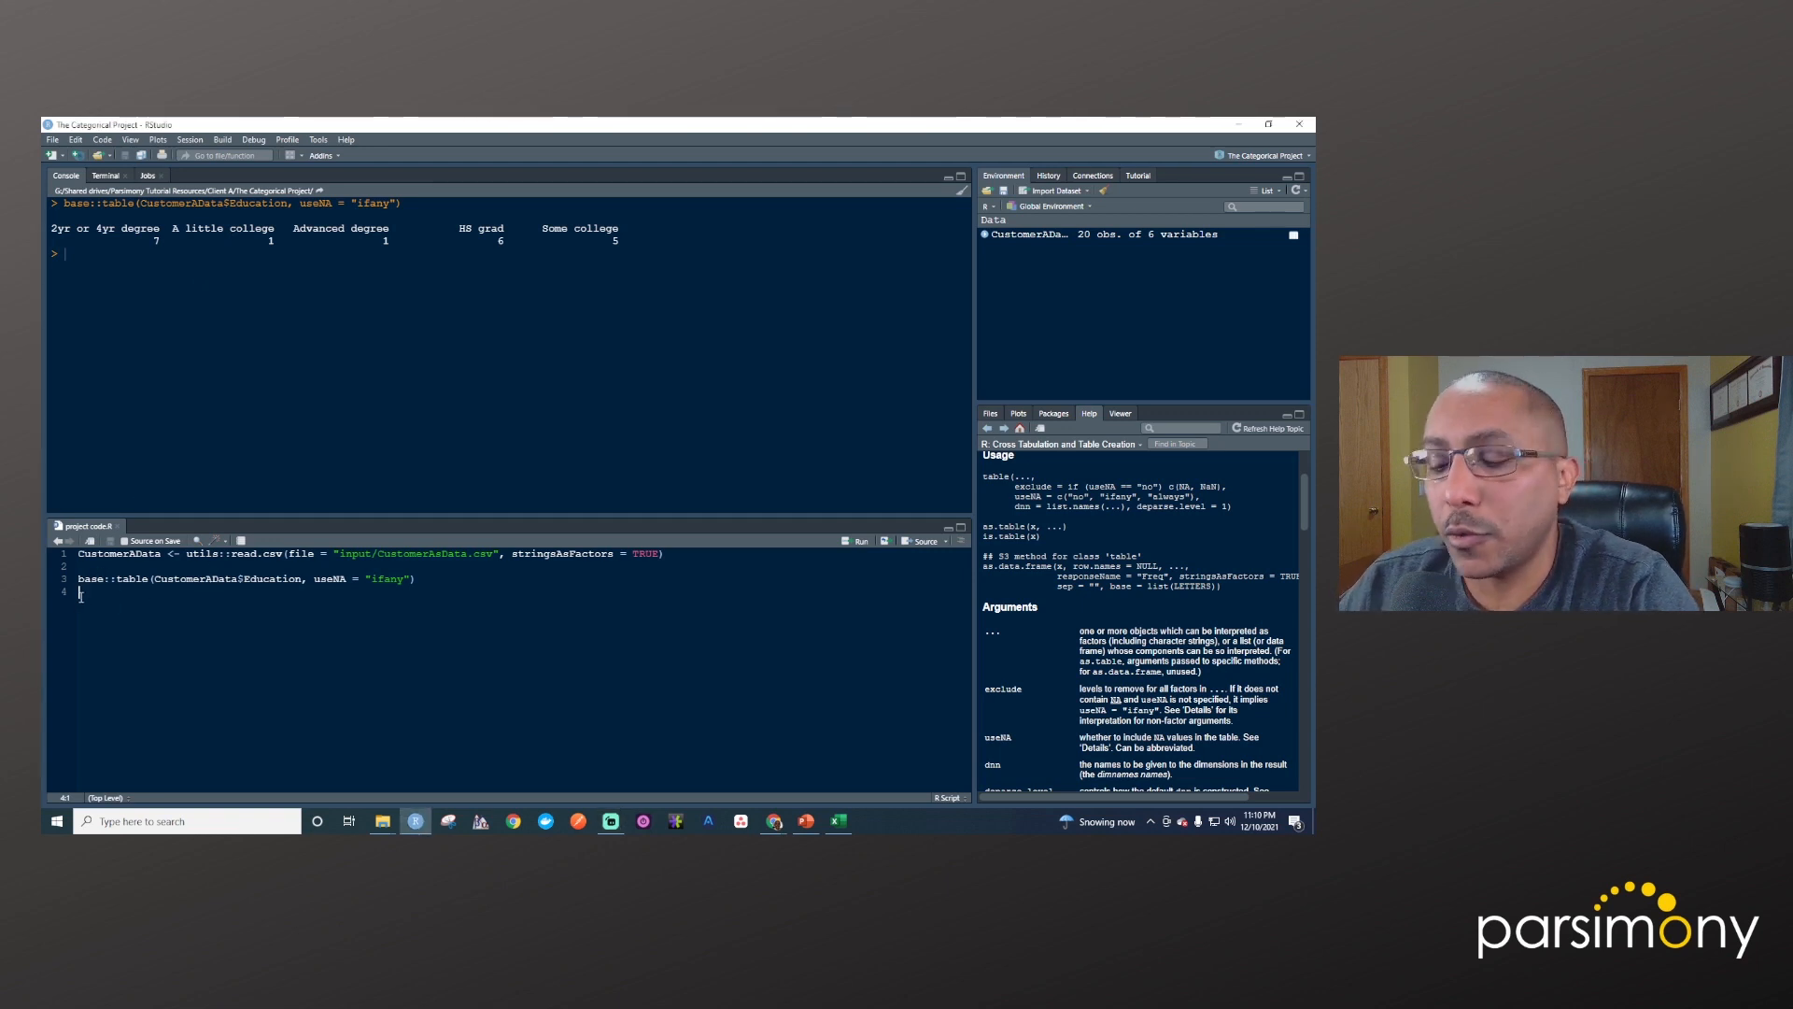
Assign the counts to EducationTable, run the assignment and print it; start a base::prop.table line
text(base::)
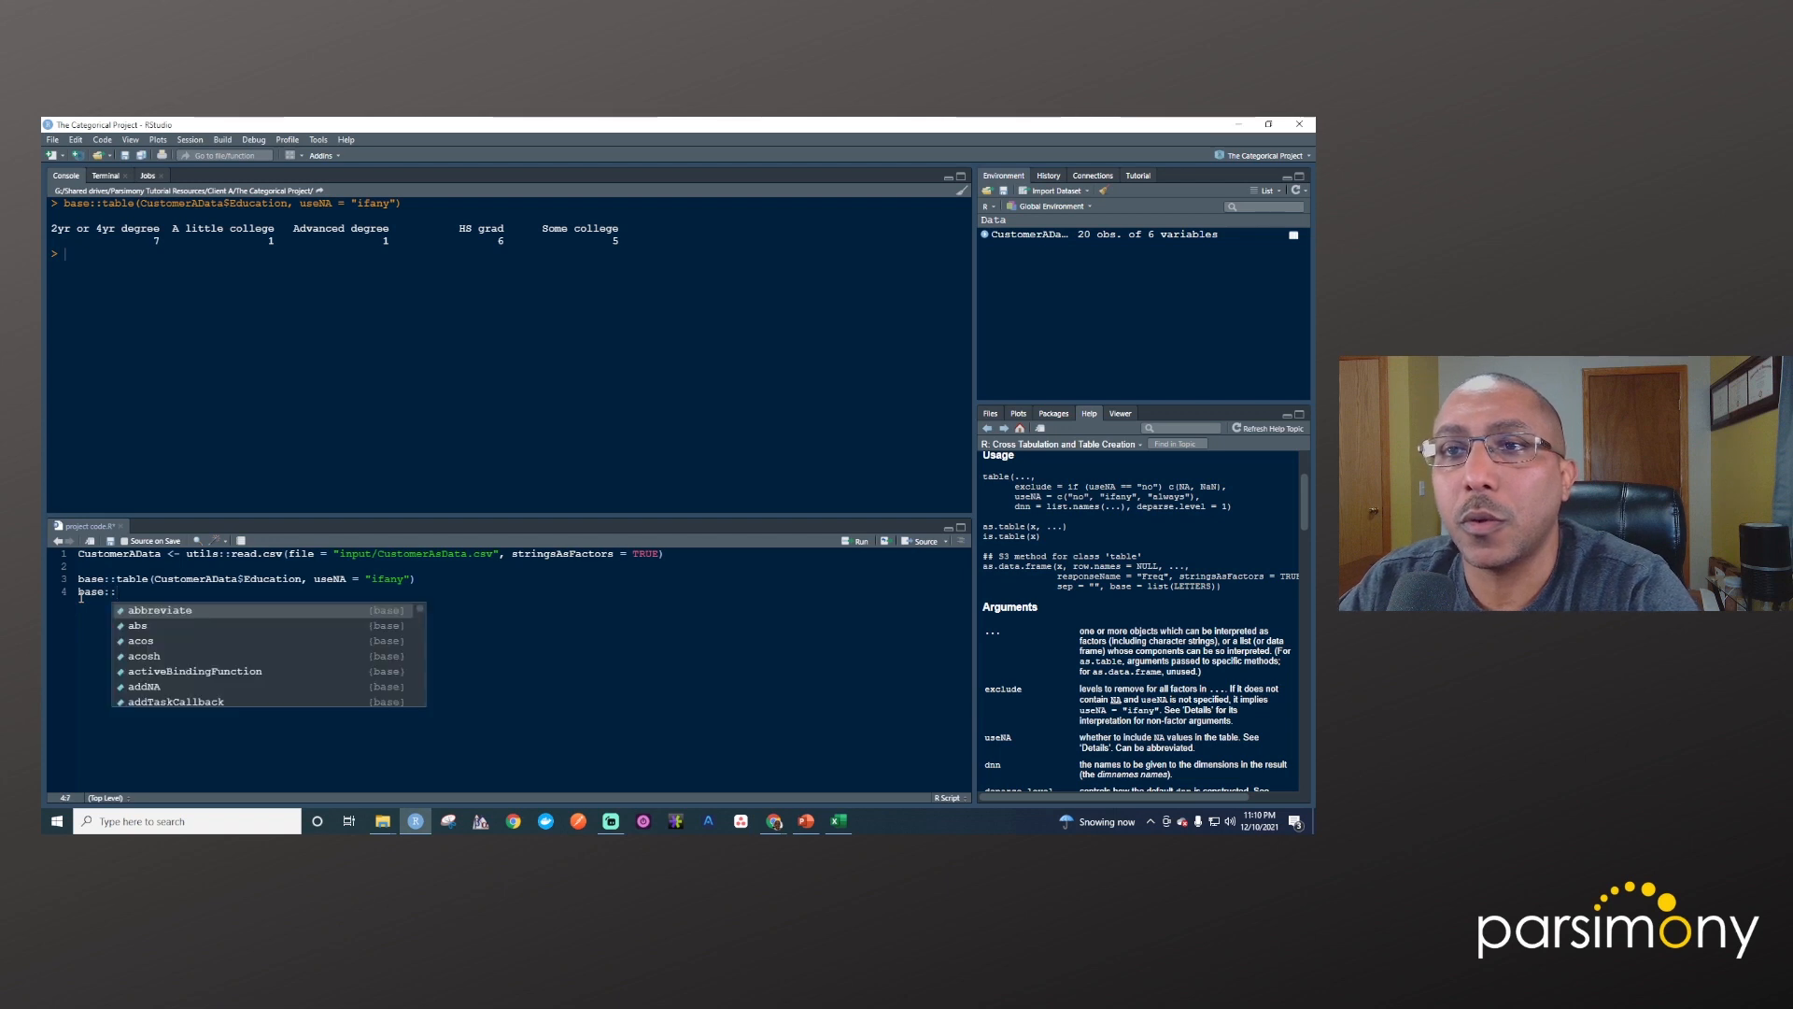
text(prop.table()
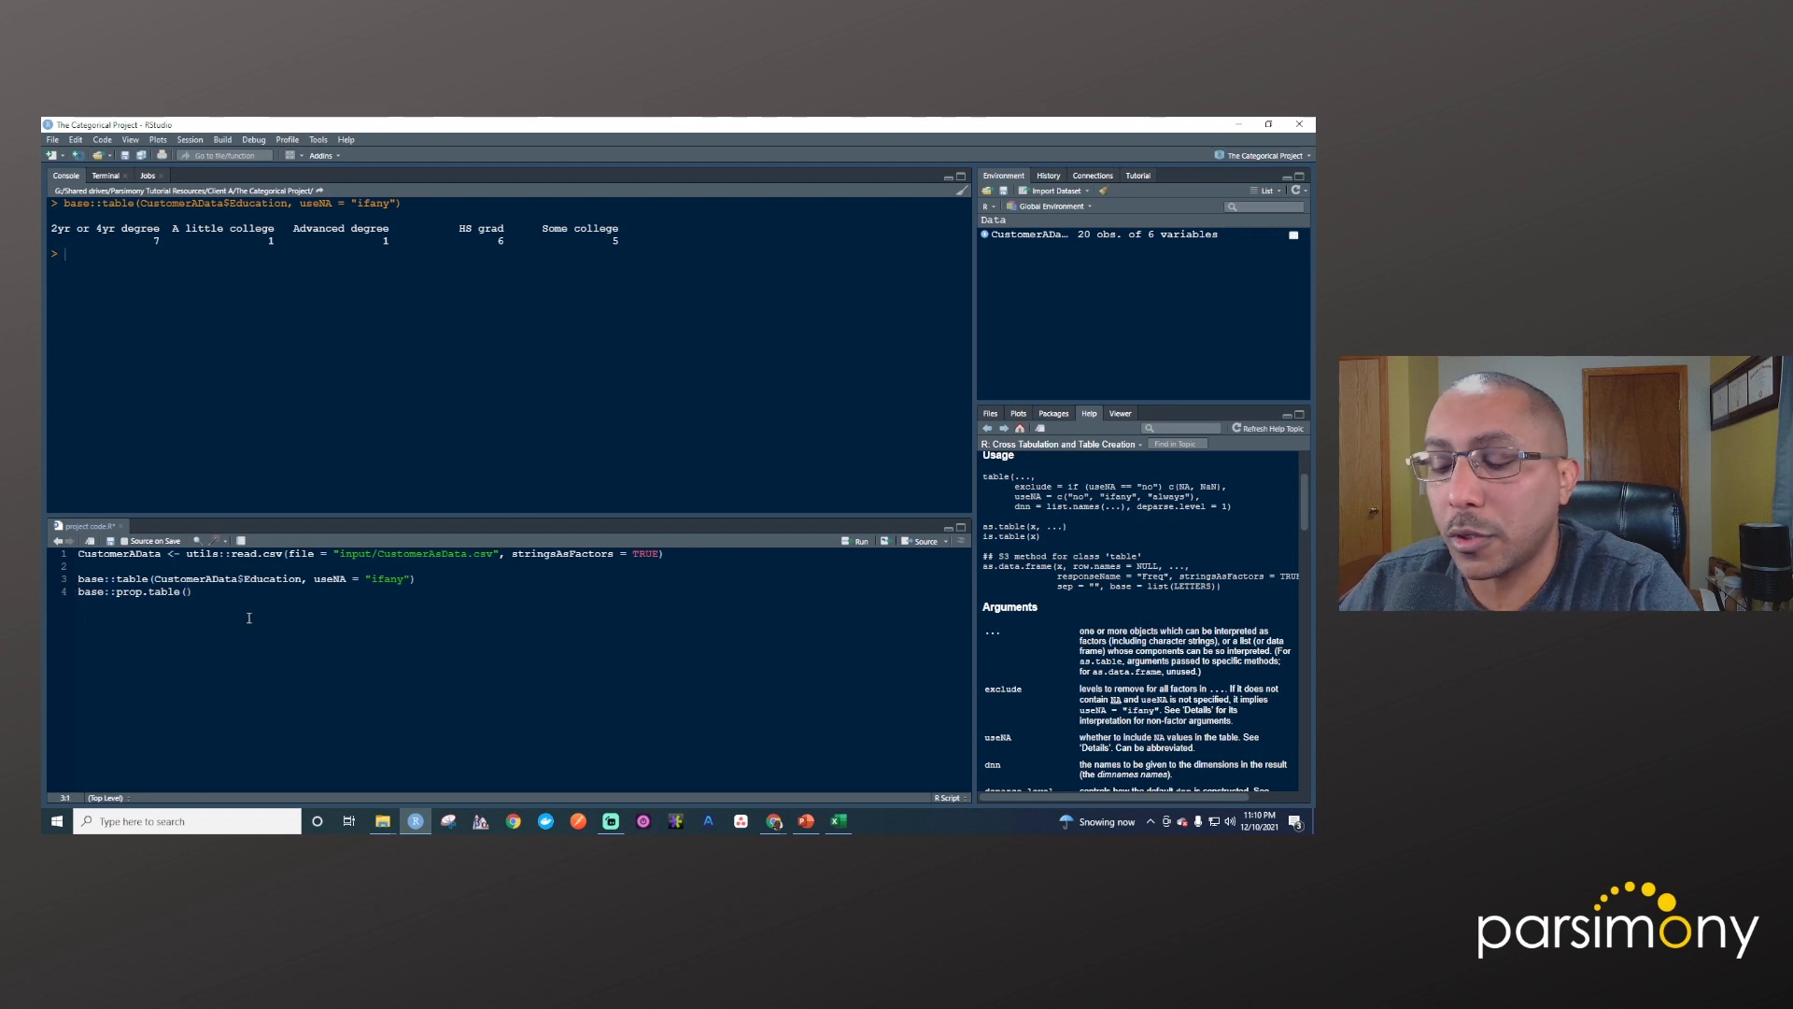
text(EducationTable <-)
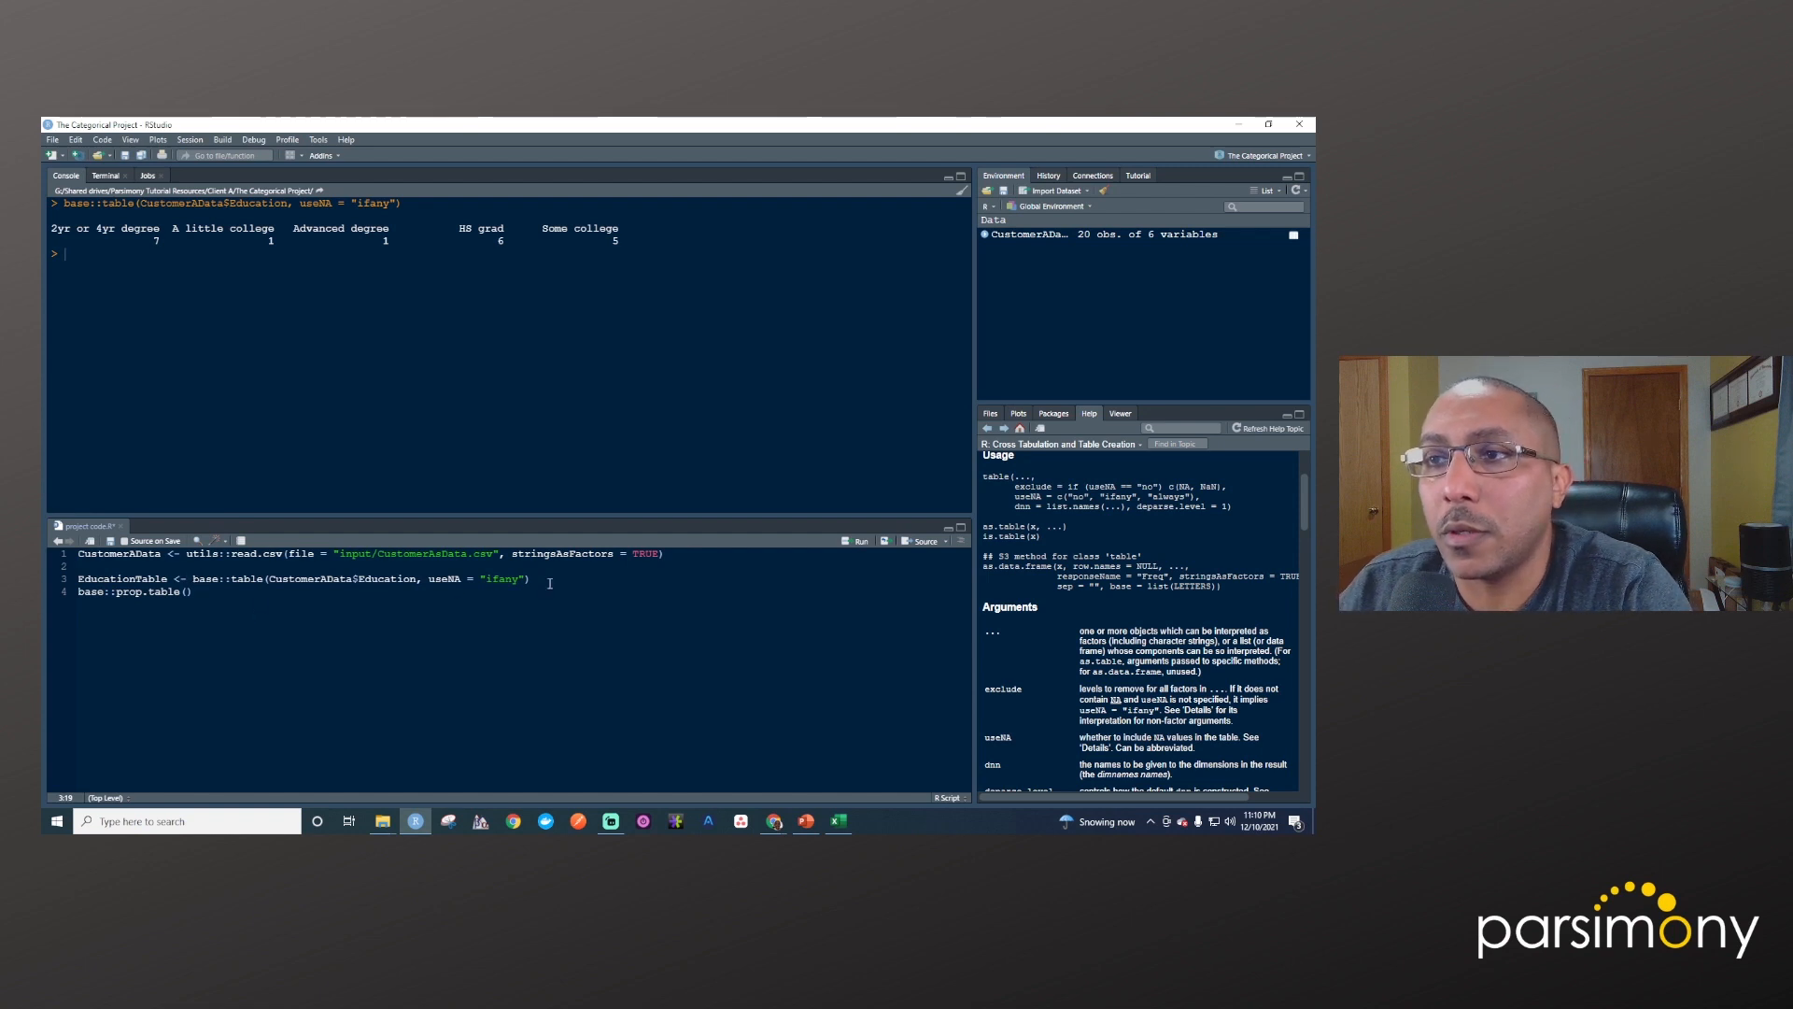
drag(192, 579, 528, 579)
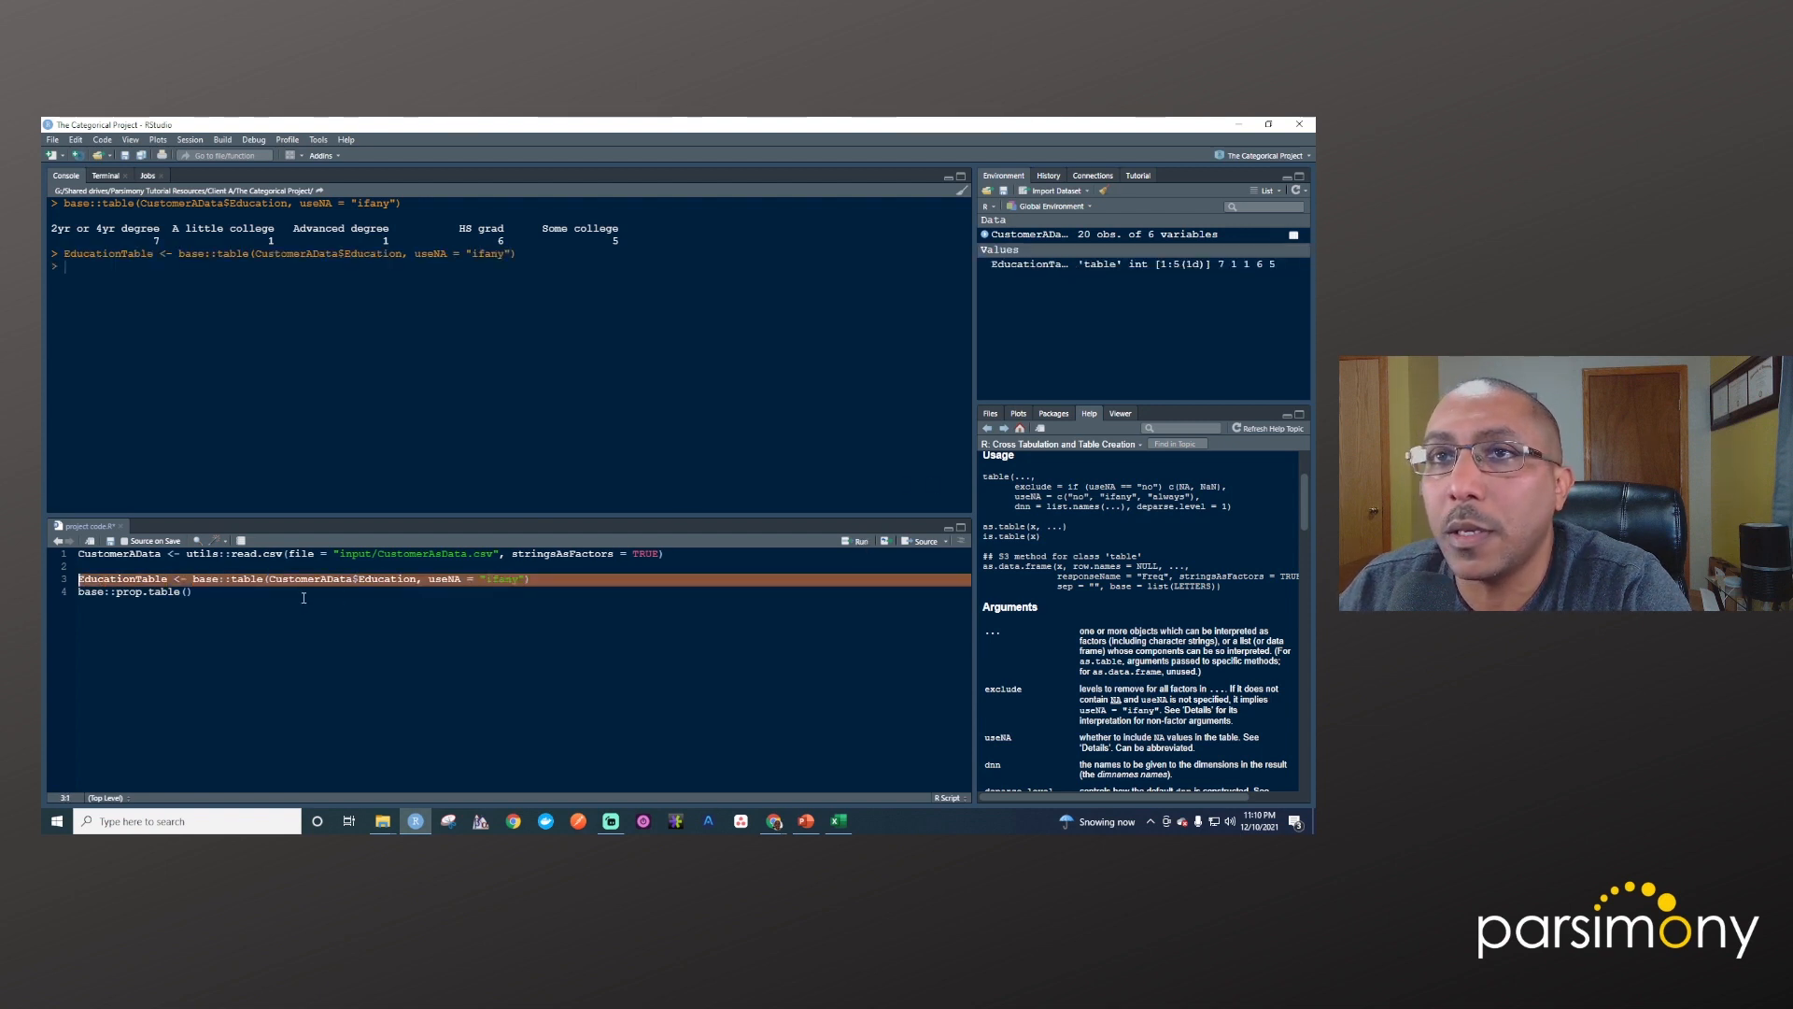
double_click(112, 579)
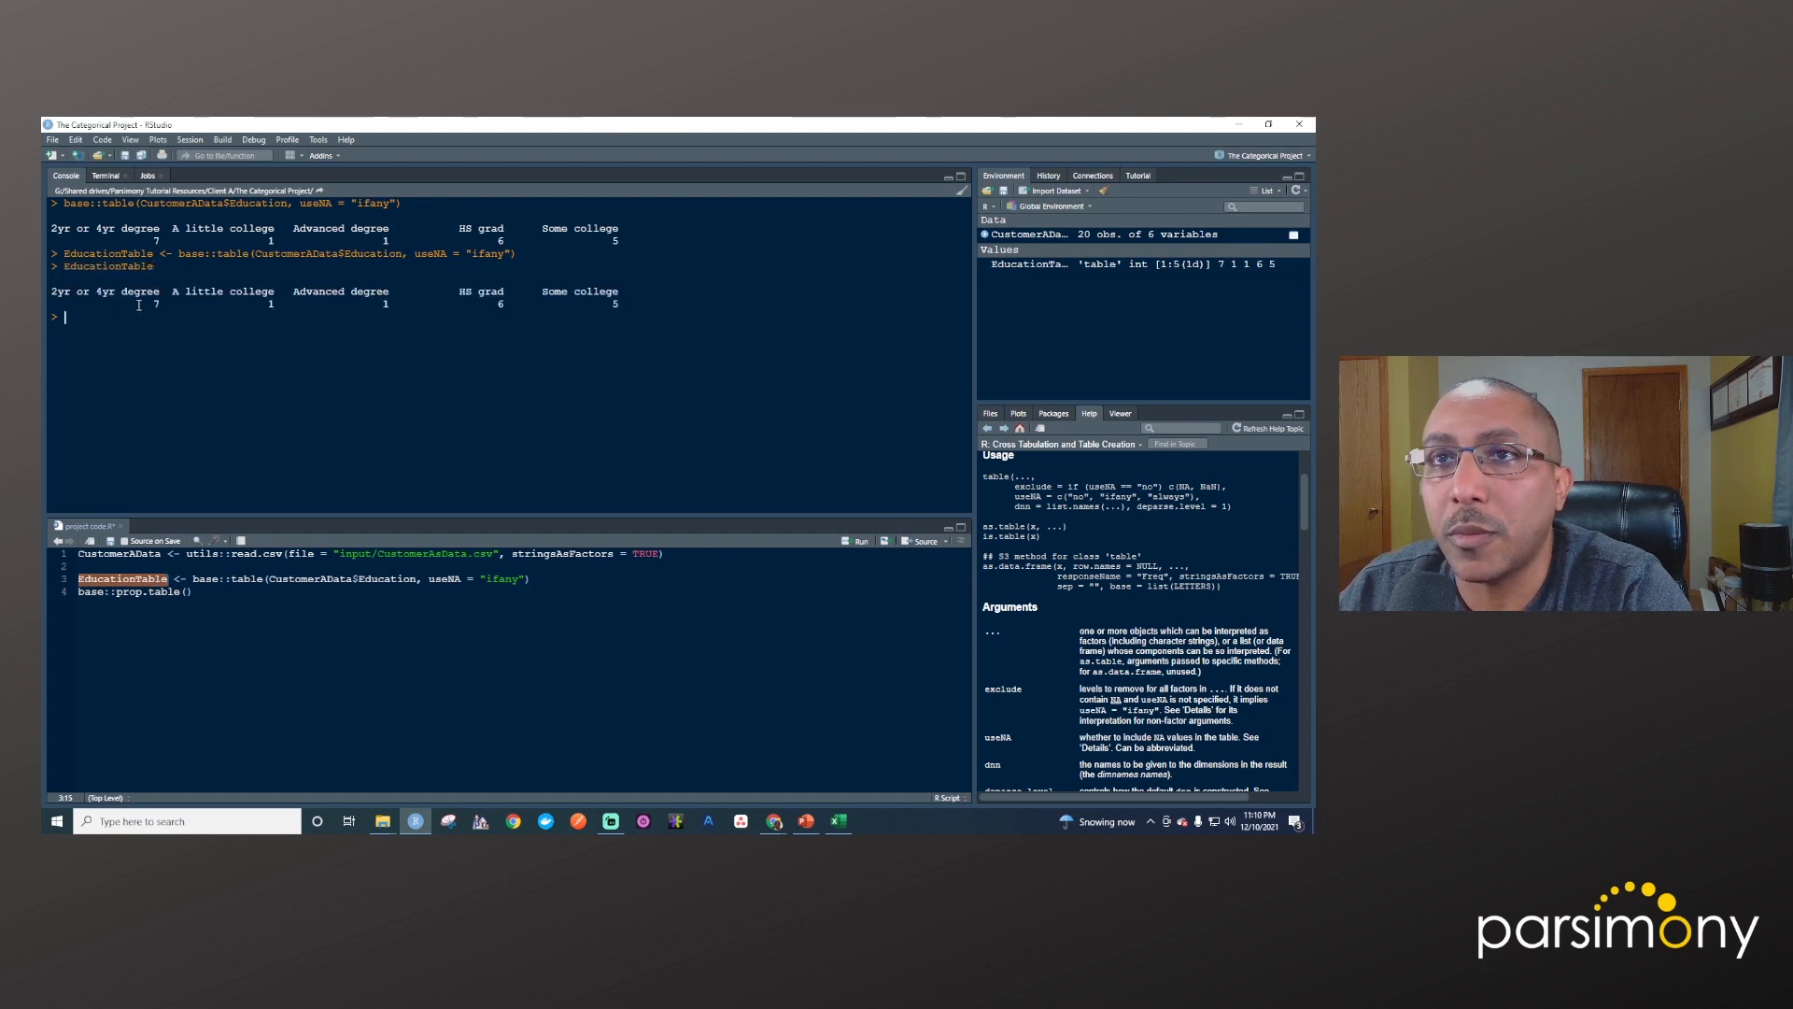
mouse_move(198, 226)
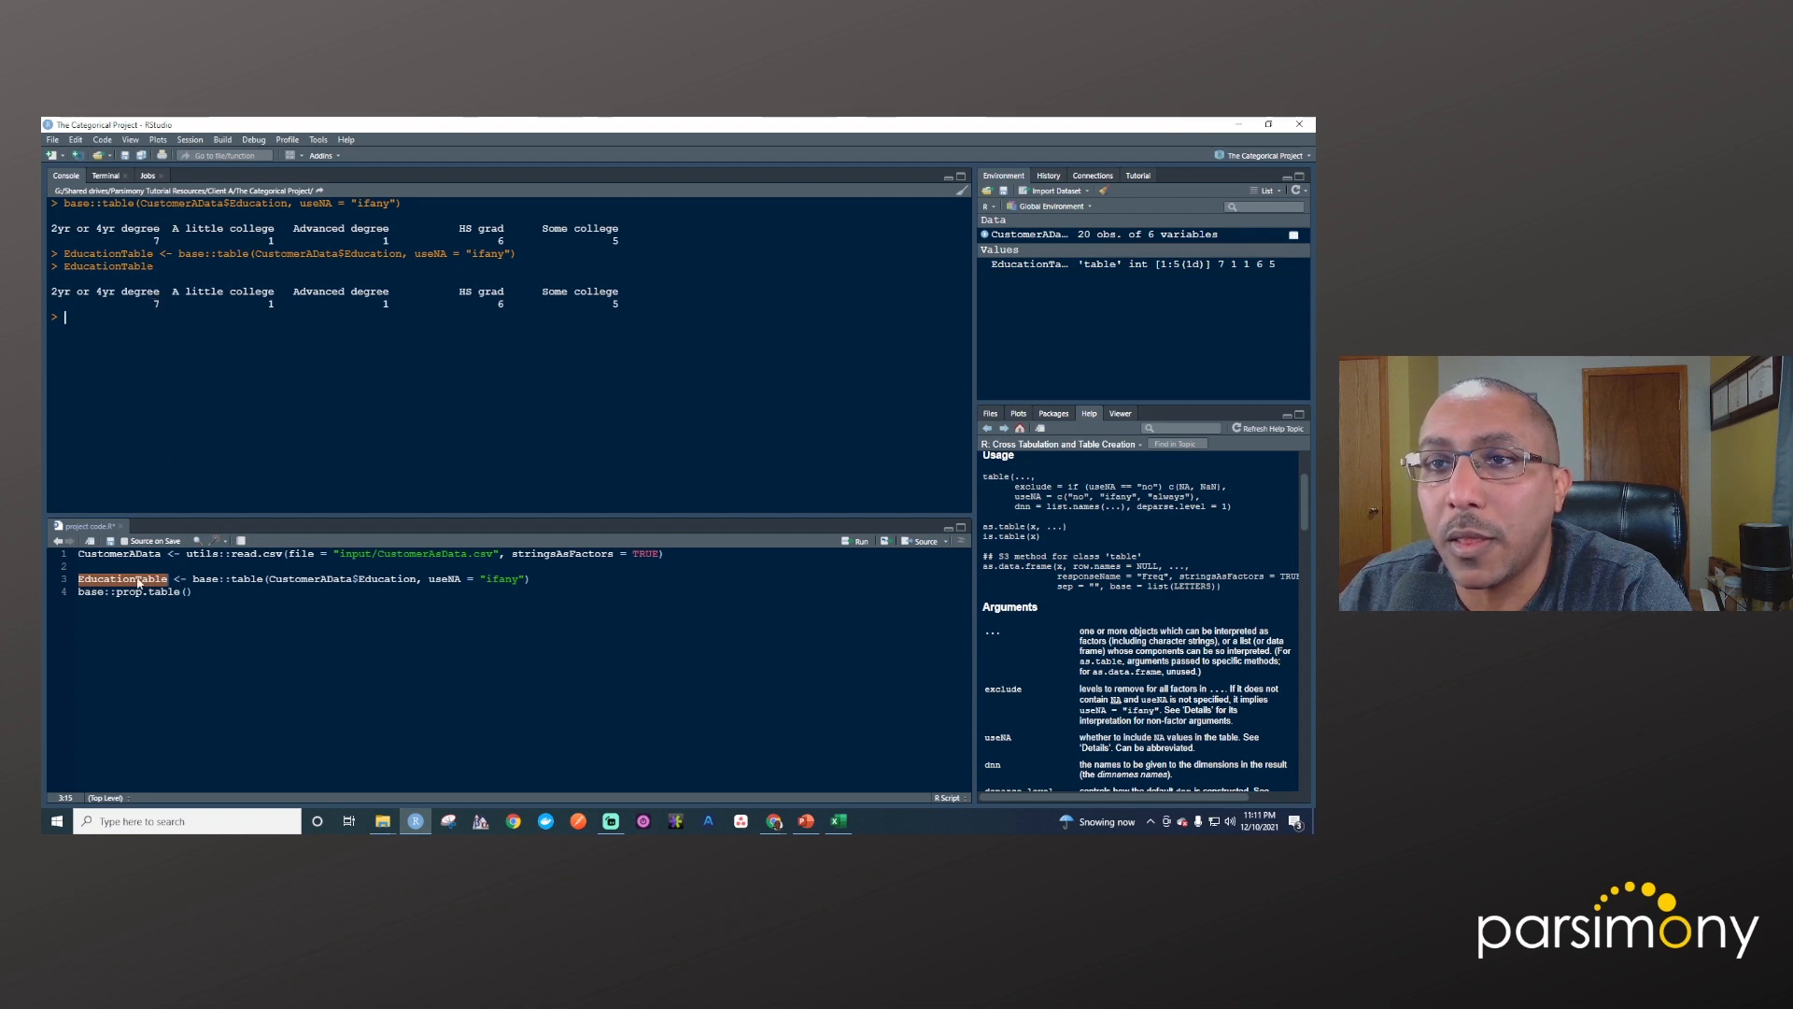
Run base::prop.table(EducationTable) giving shares 0.35, 0.05, 0.05, 0.30, 0.25
text(EducationTable)
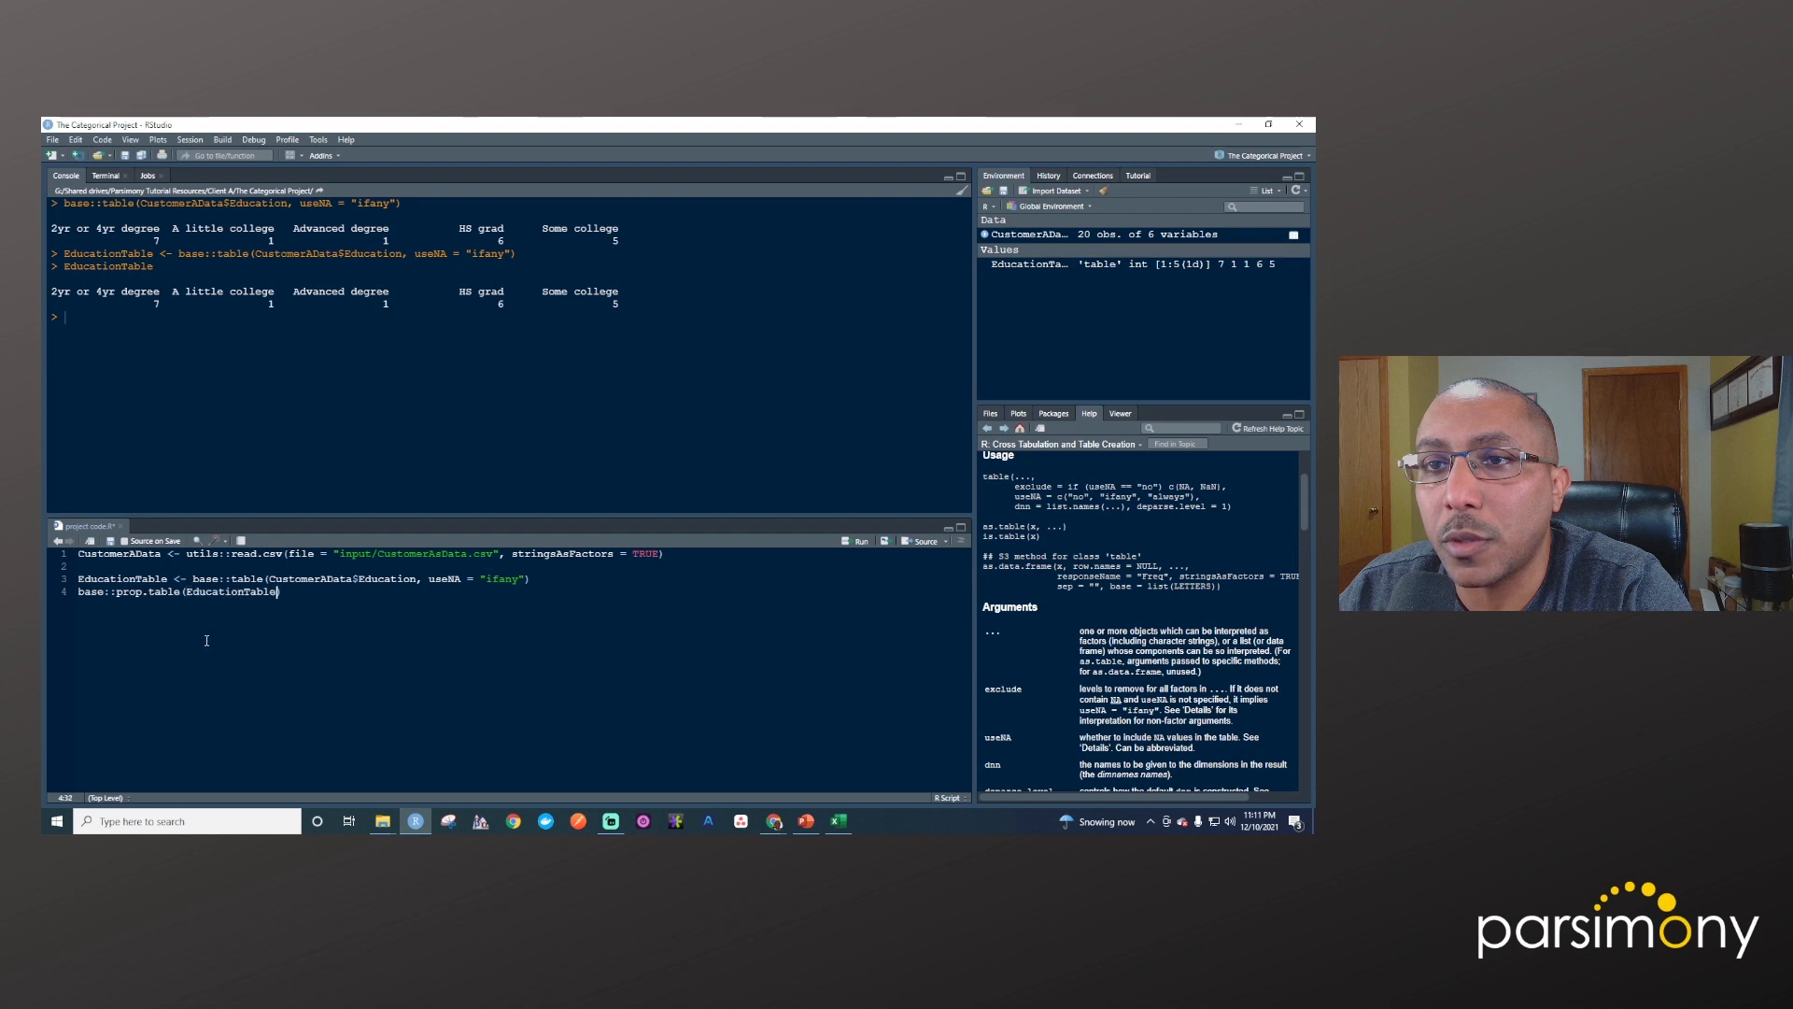
mouse_move(280, 593)
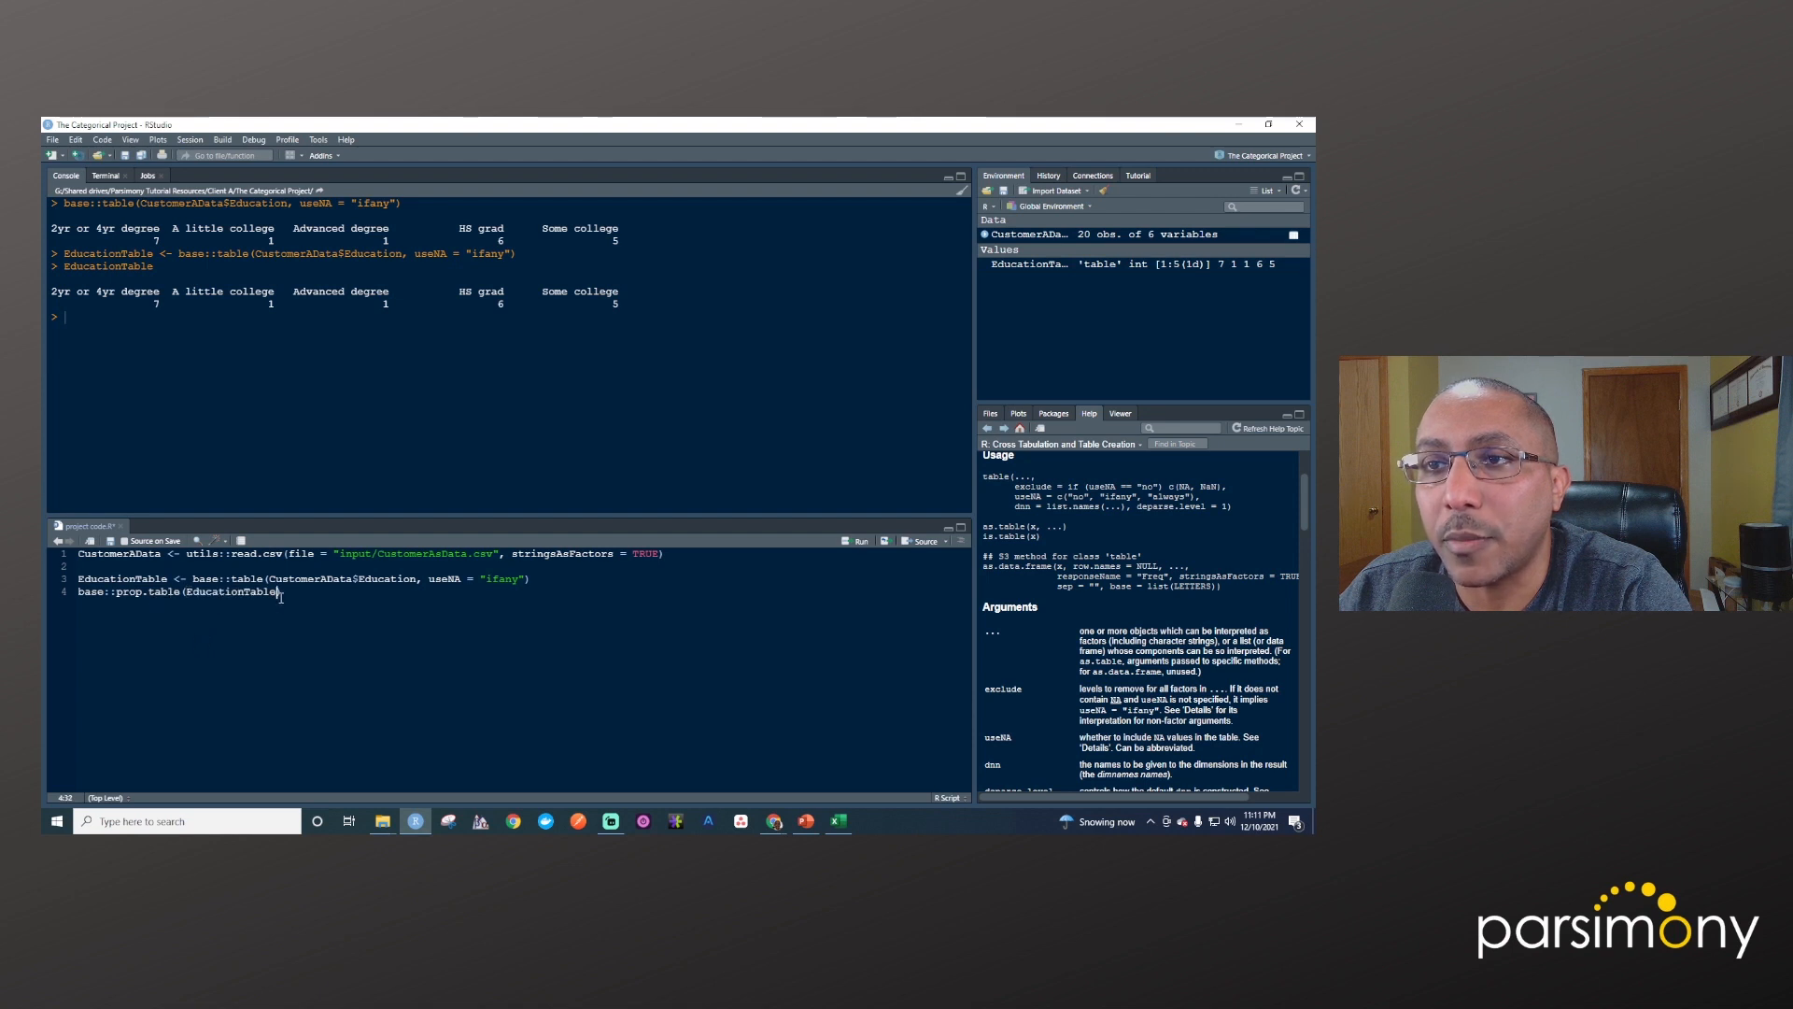
triple_click(168, 590)
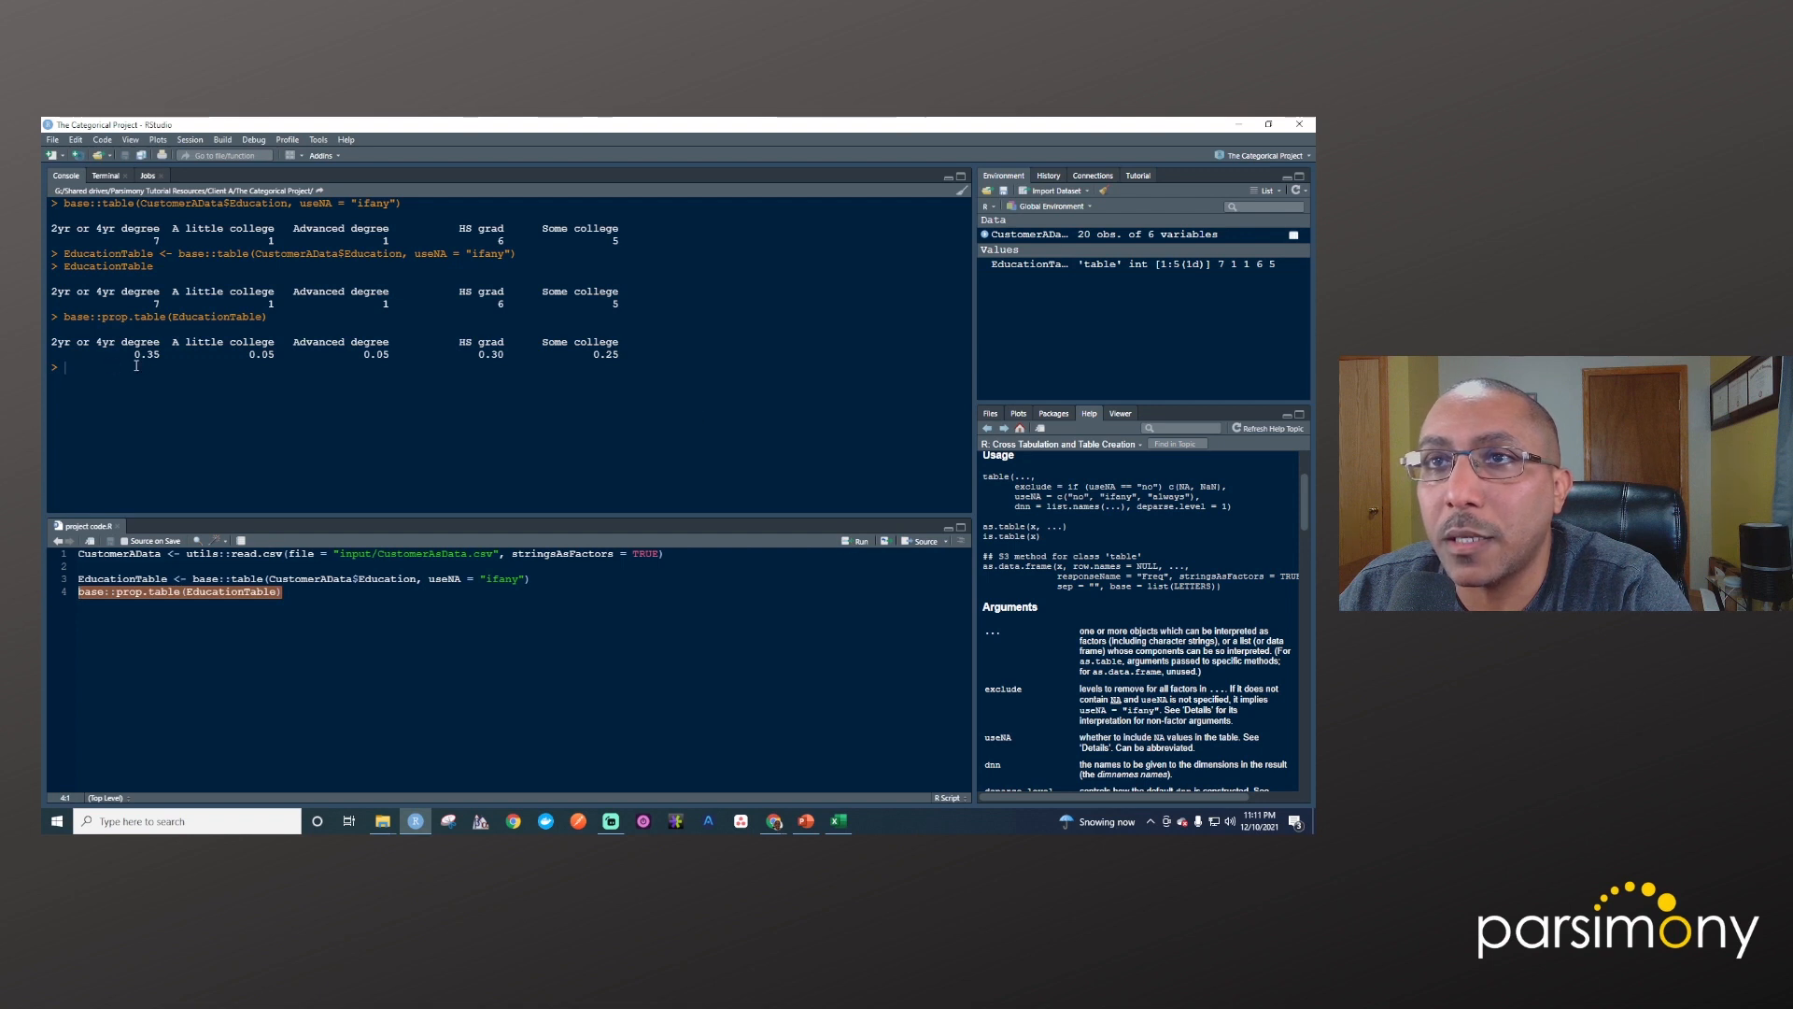
mouse_move(568, 355)
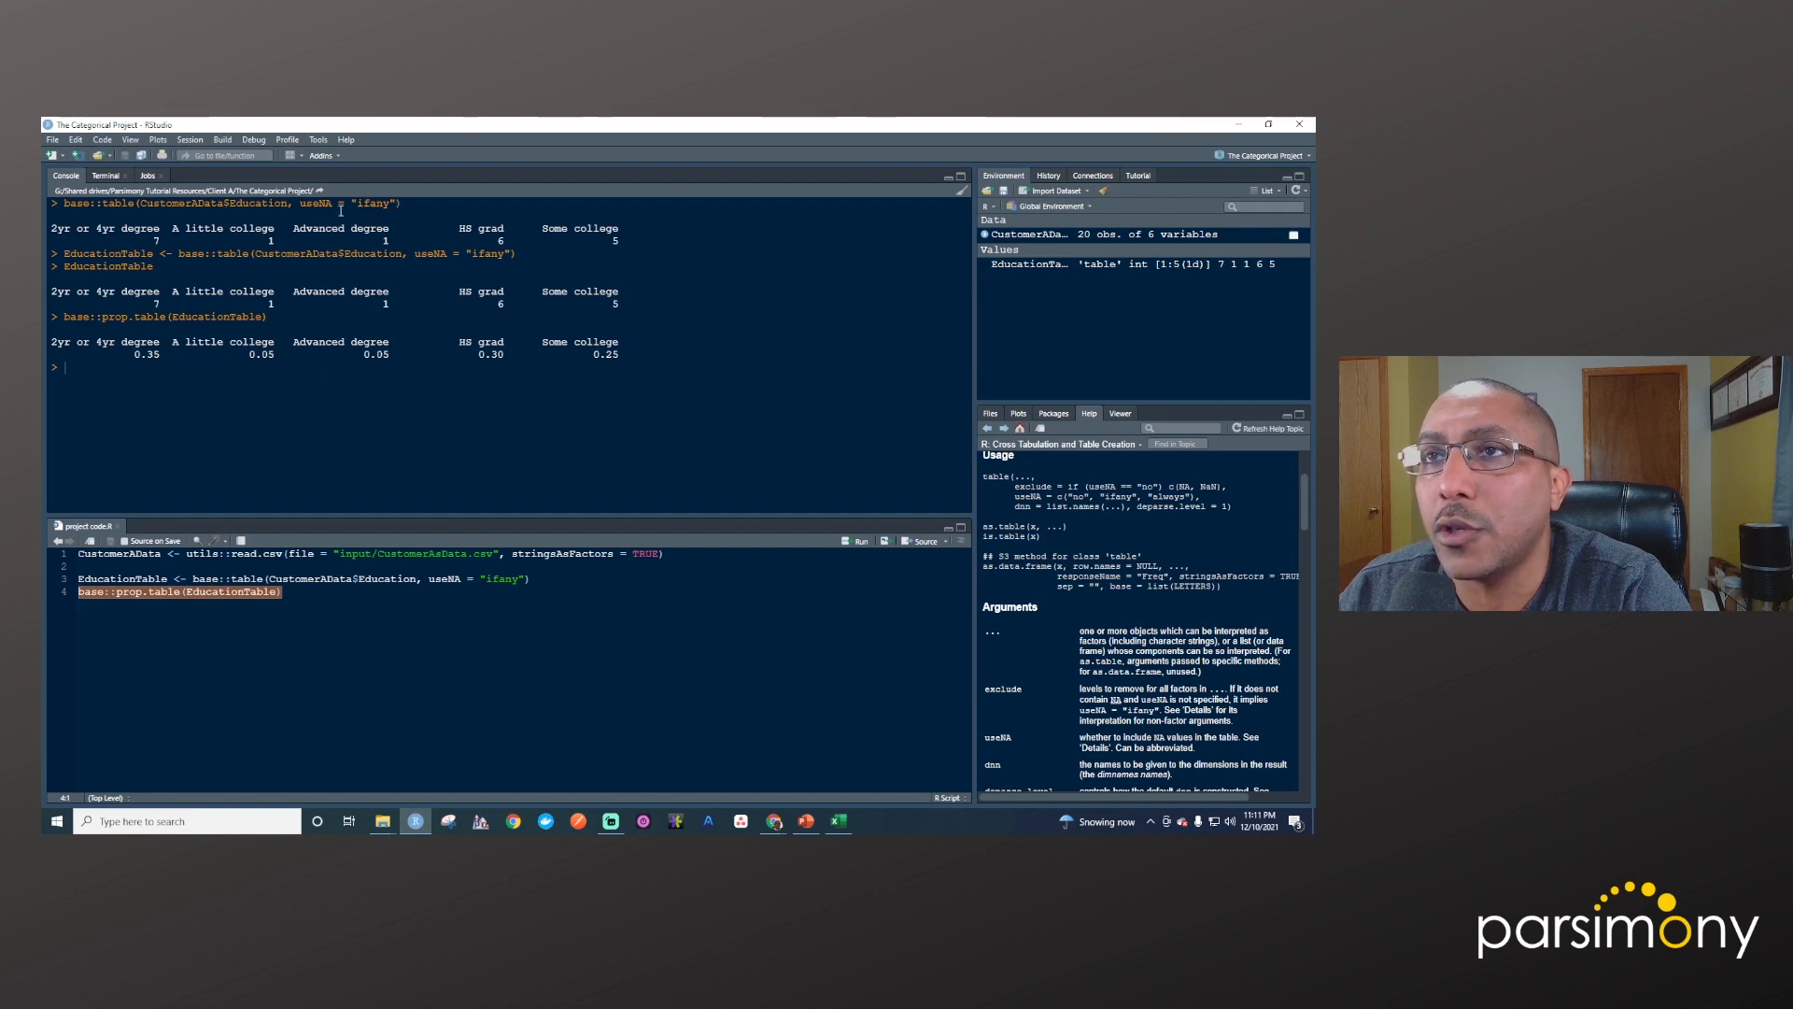
mouse_move(650, 228)
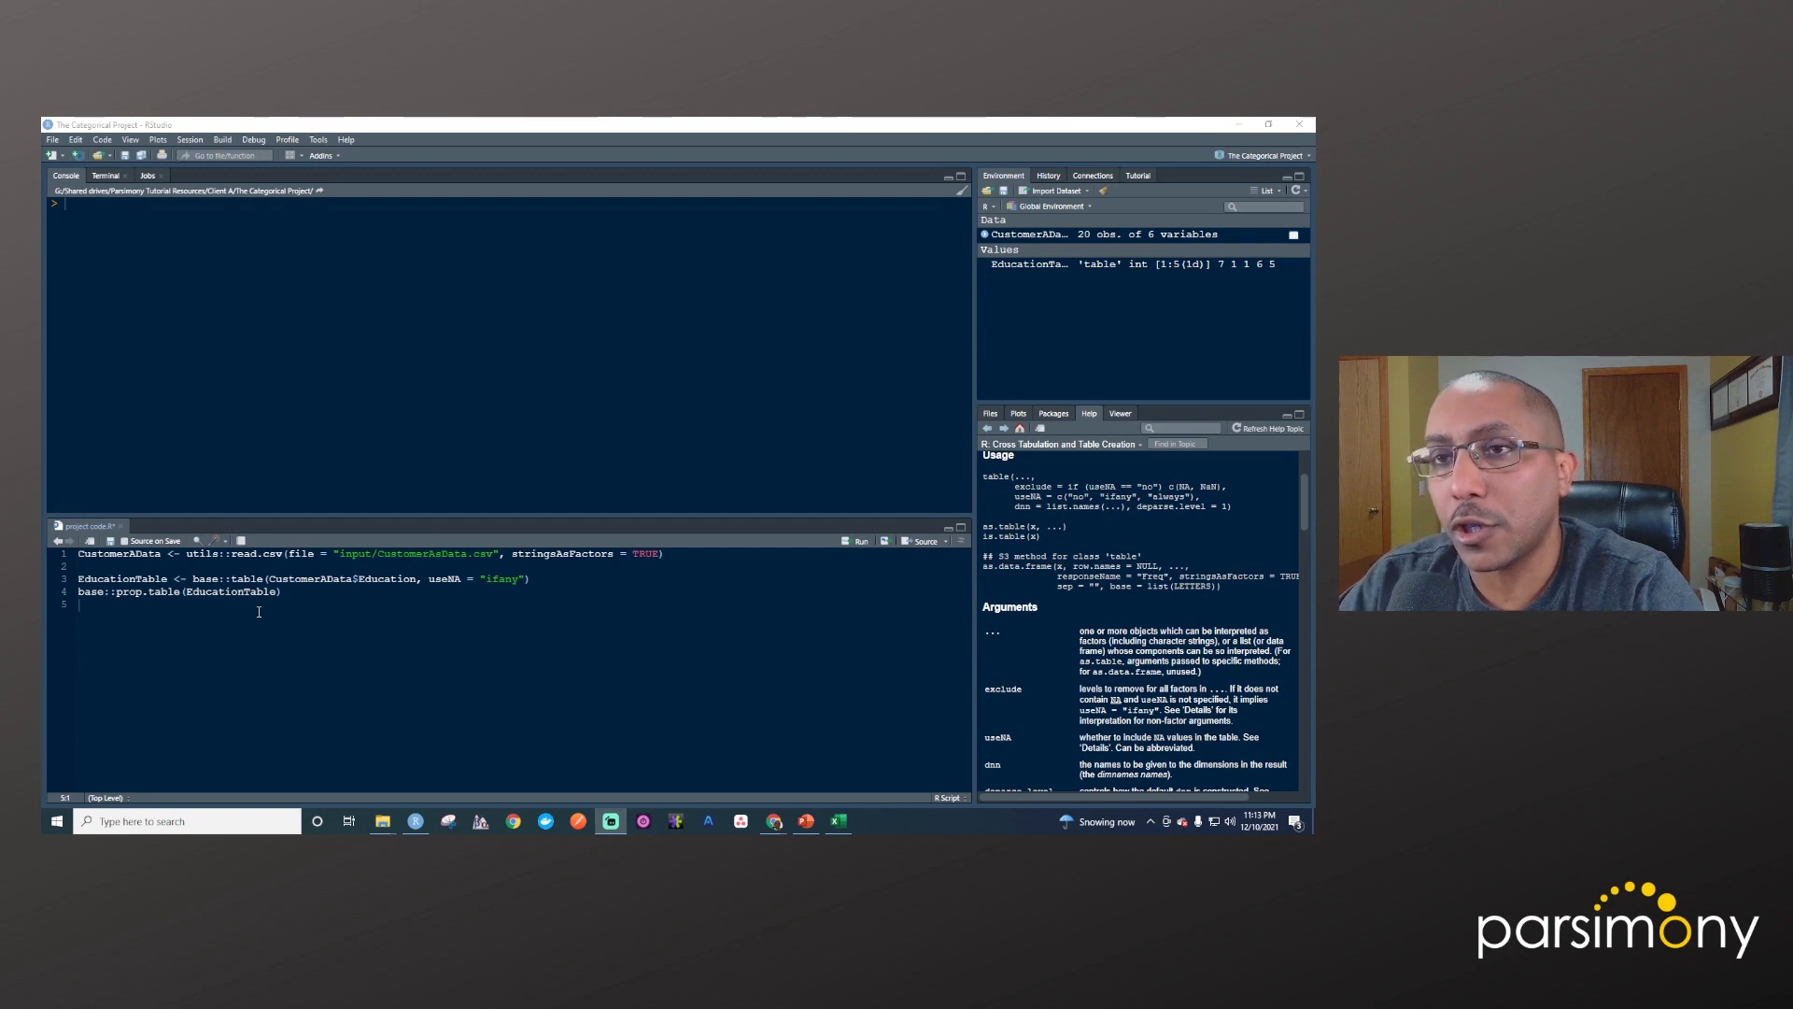
Run base::unique(CustomerAData$Education) on line 5 to list the five distinct levels
text(base::)
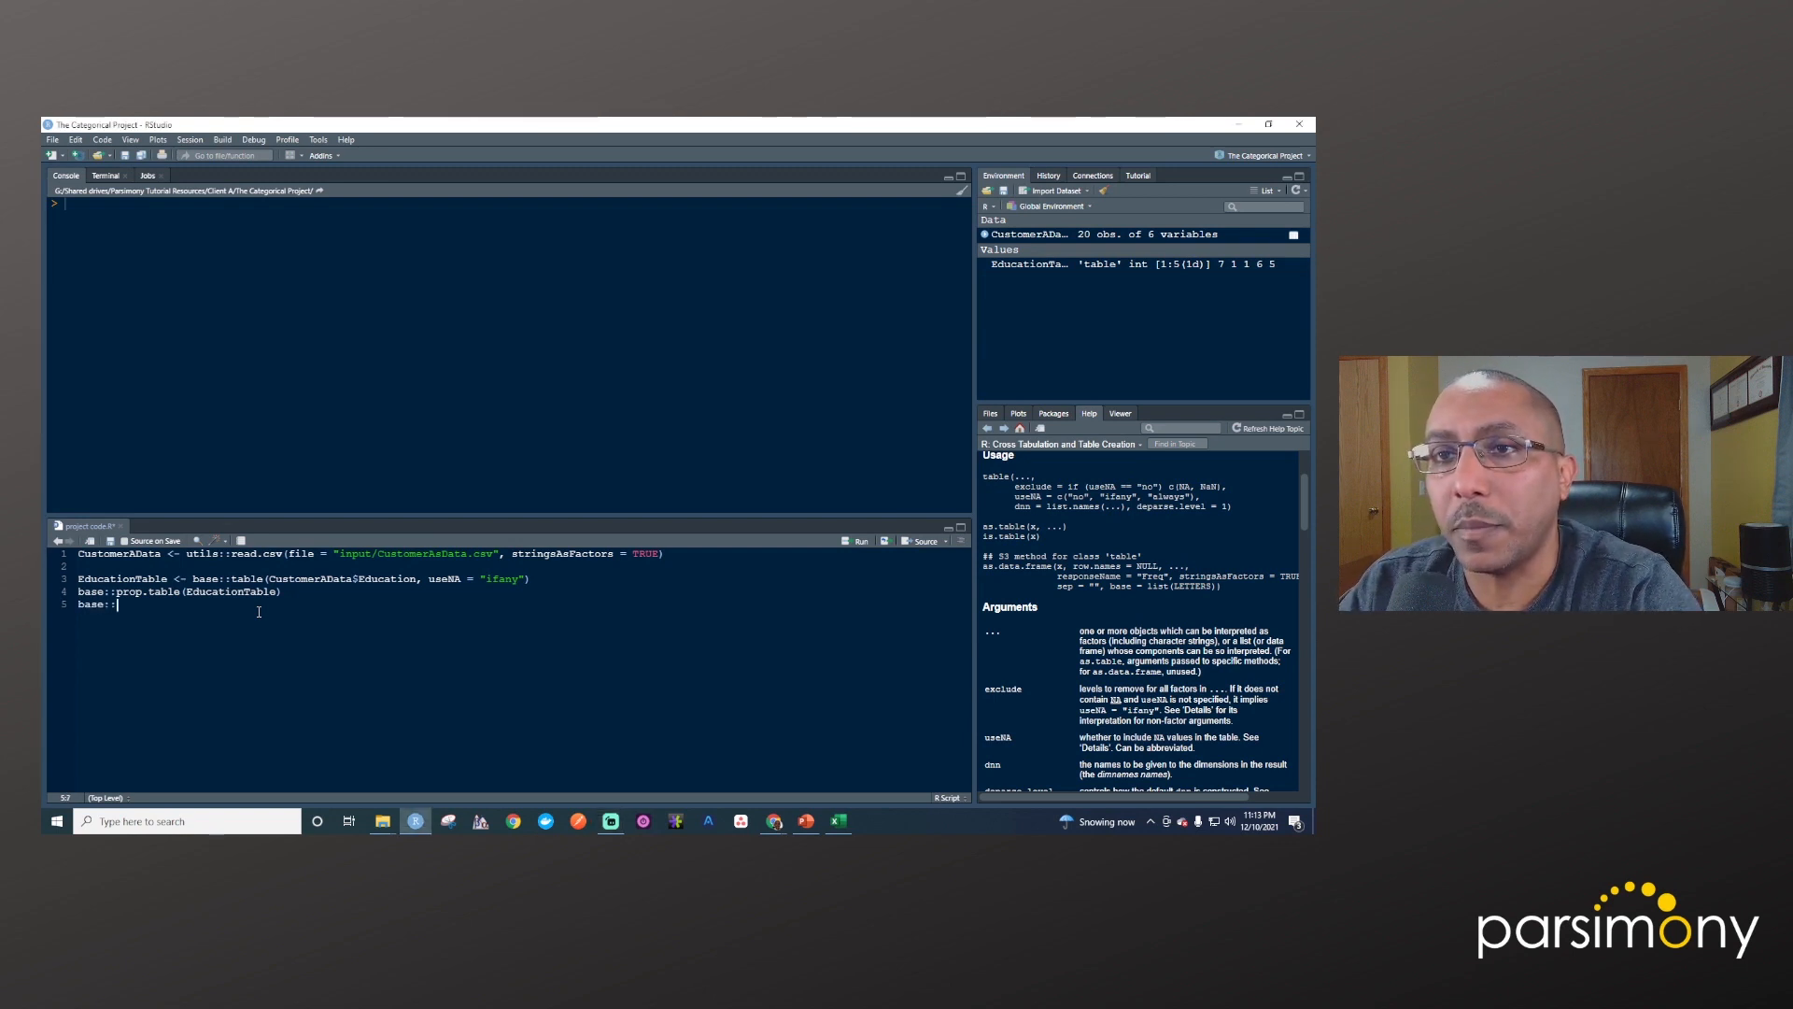
text(unique(CustomerAData$Education)
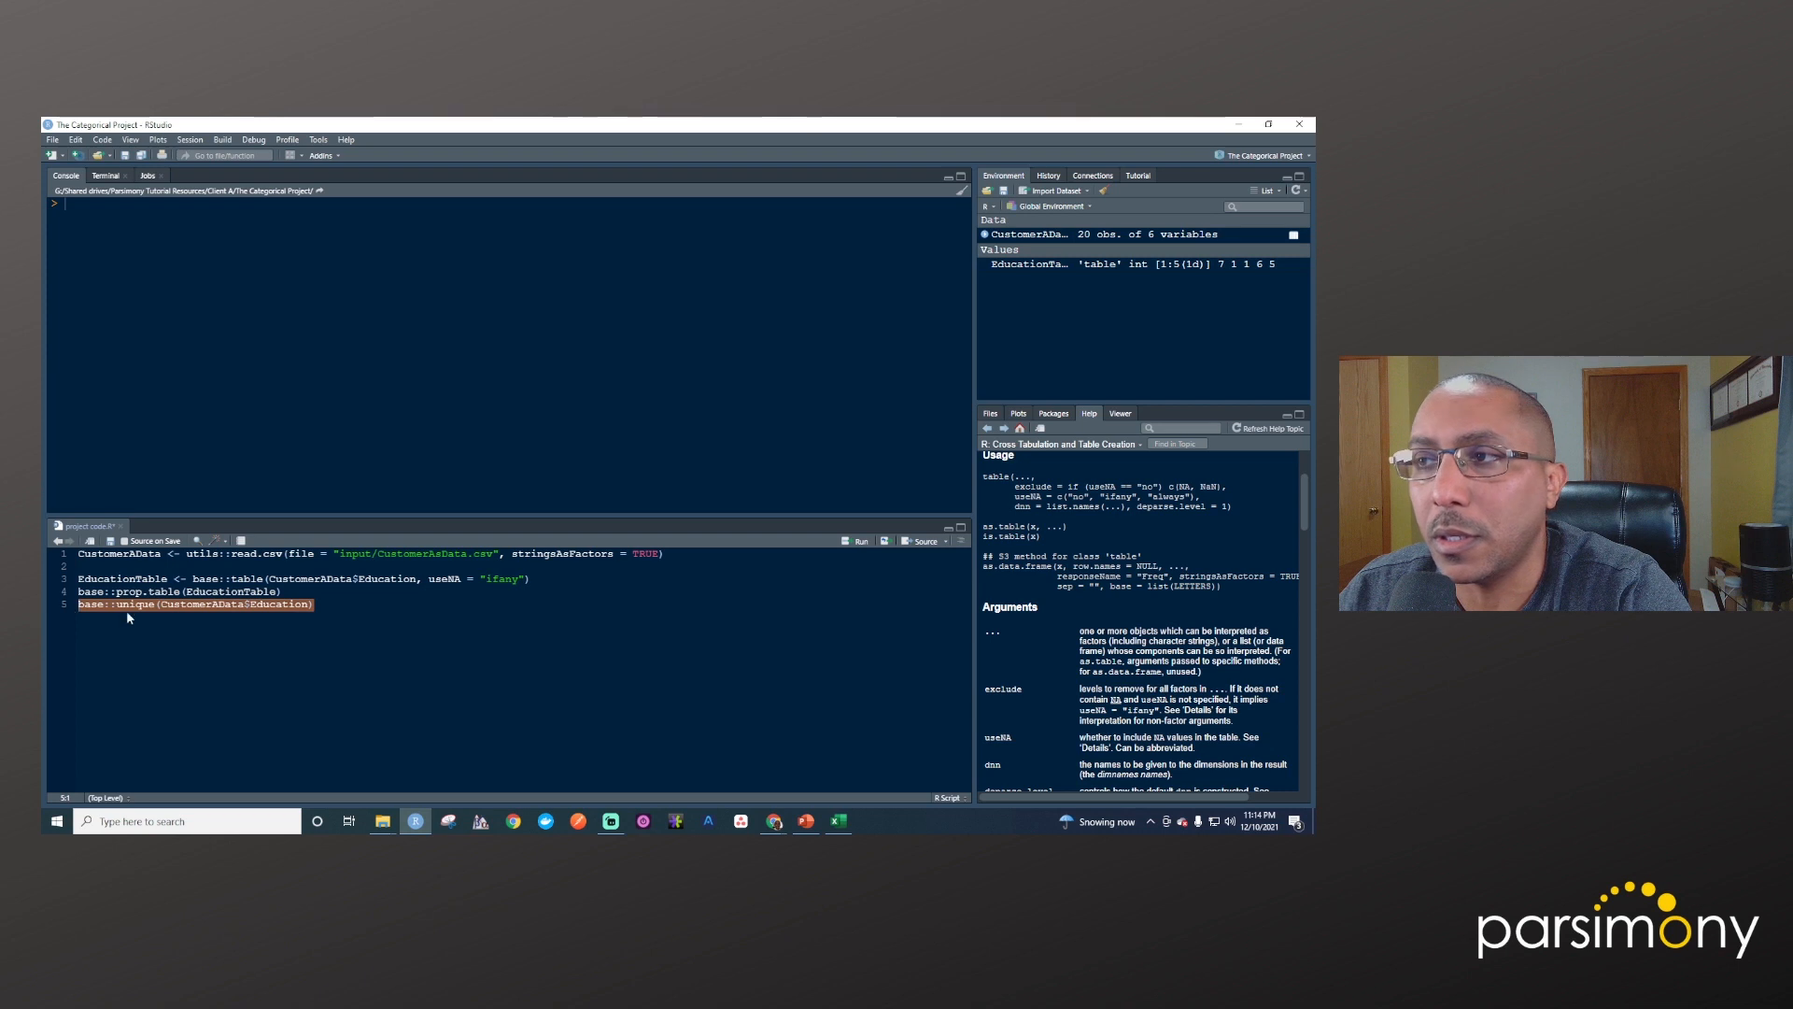
mouse_move(740, 564)
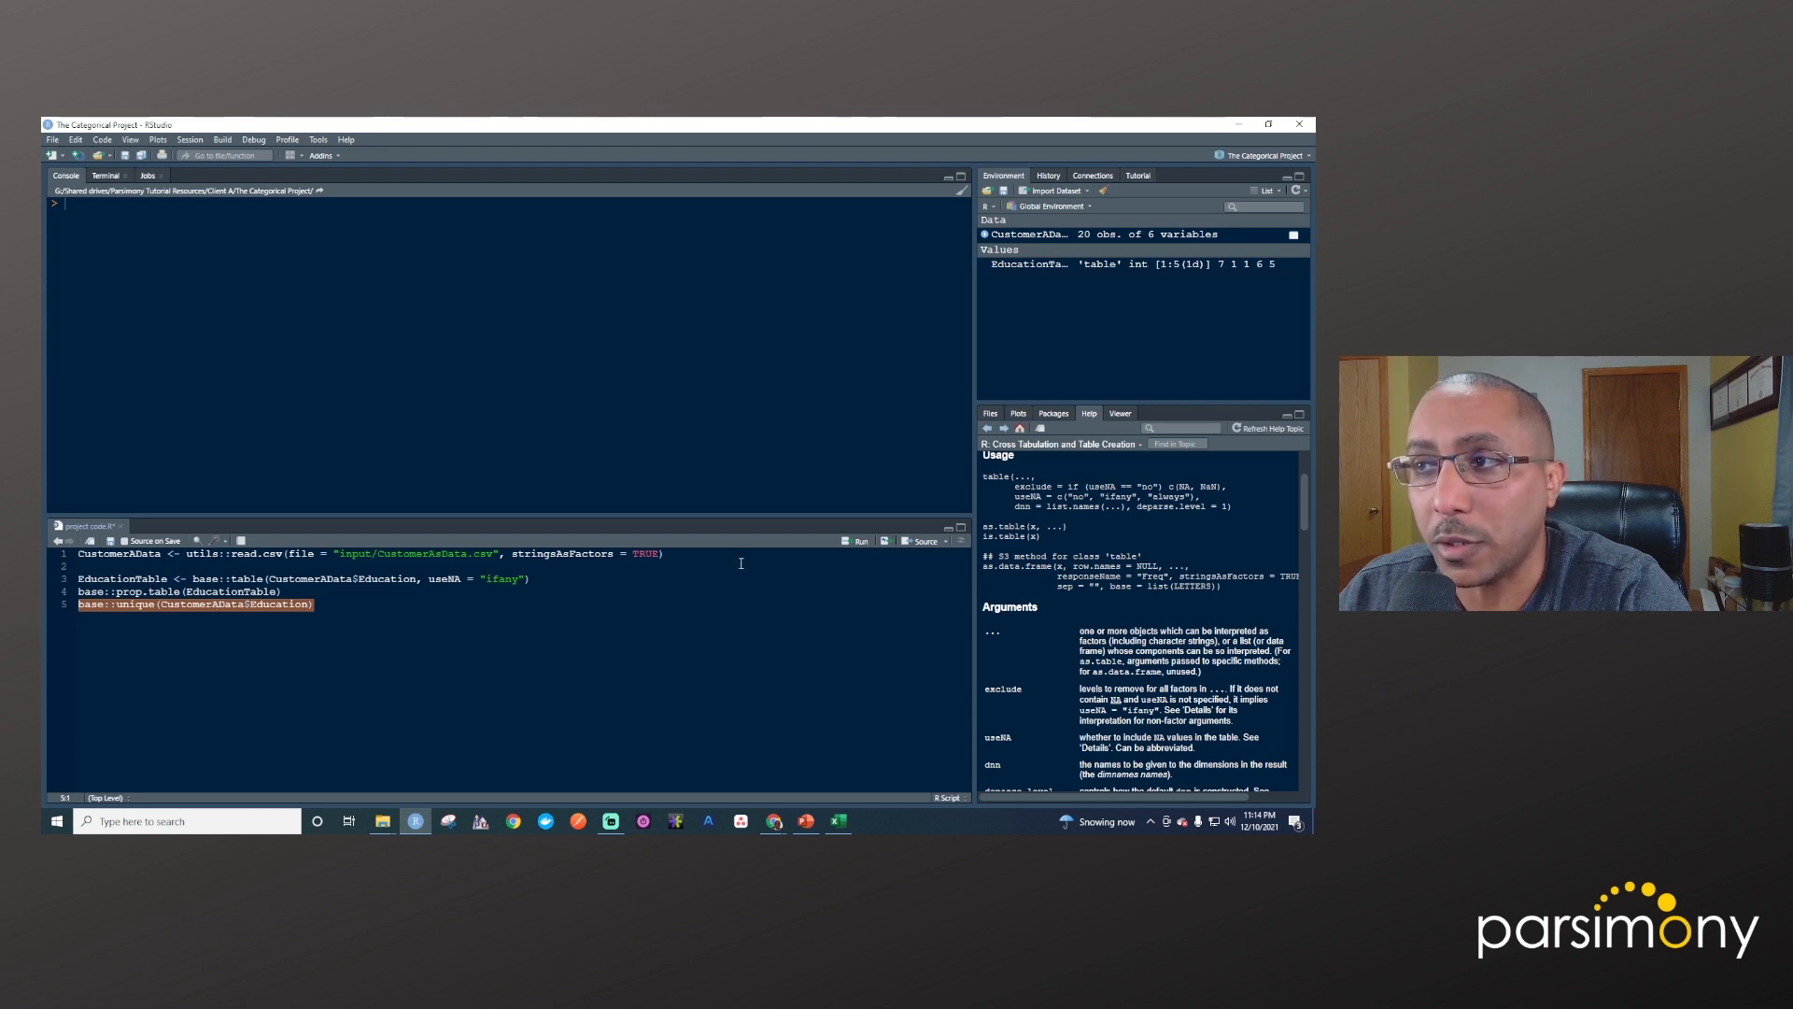
mouse_move(857, 547)
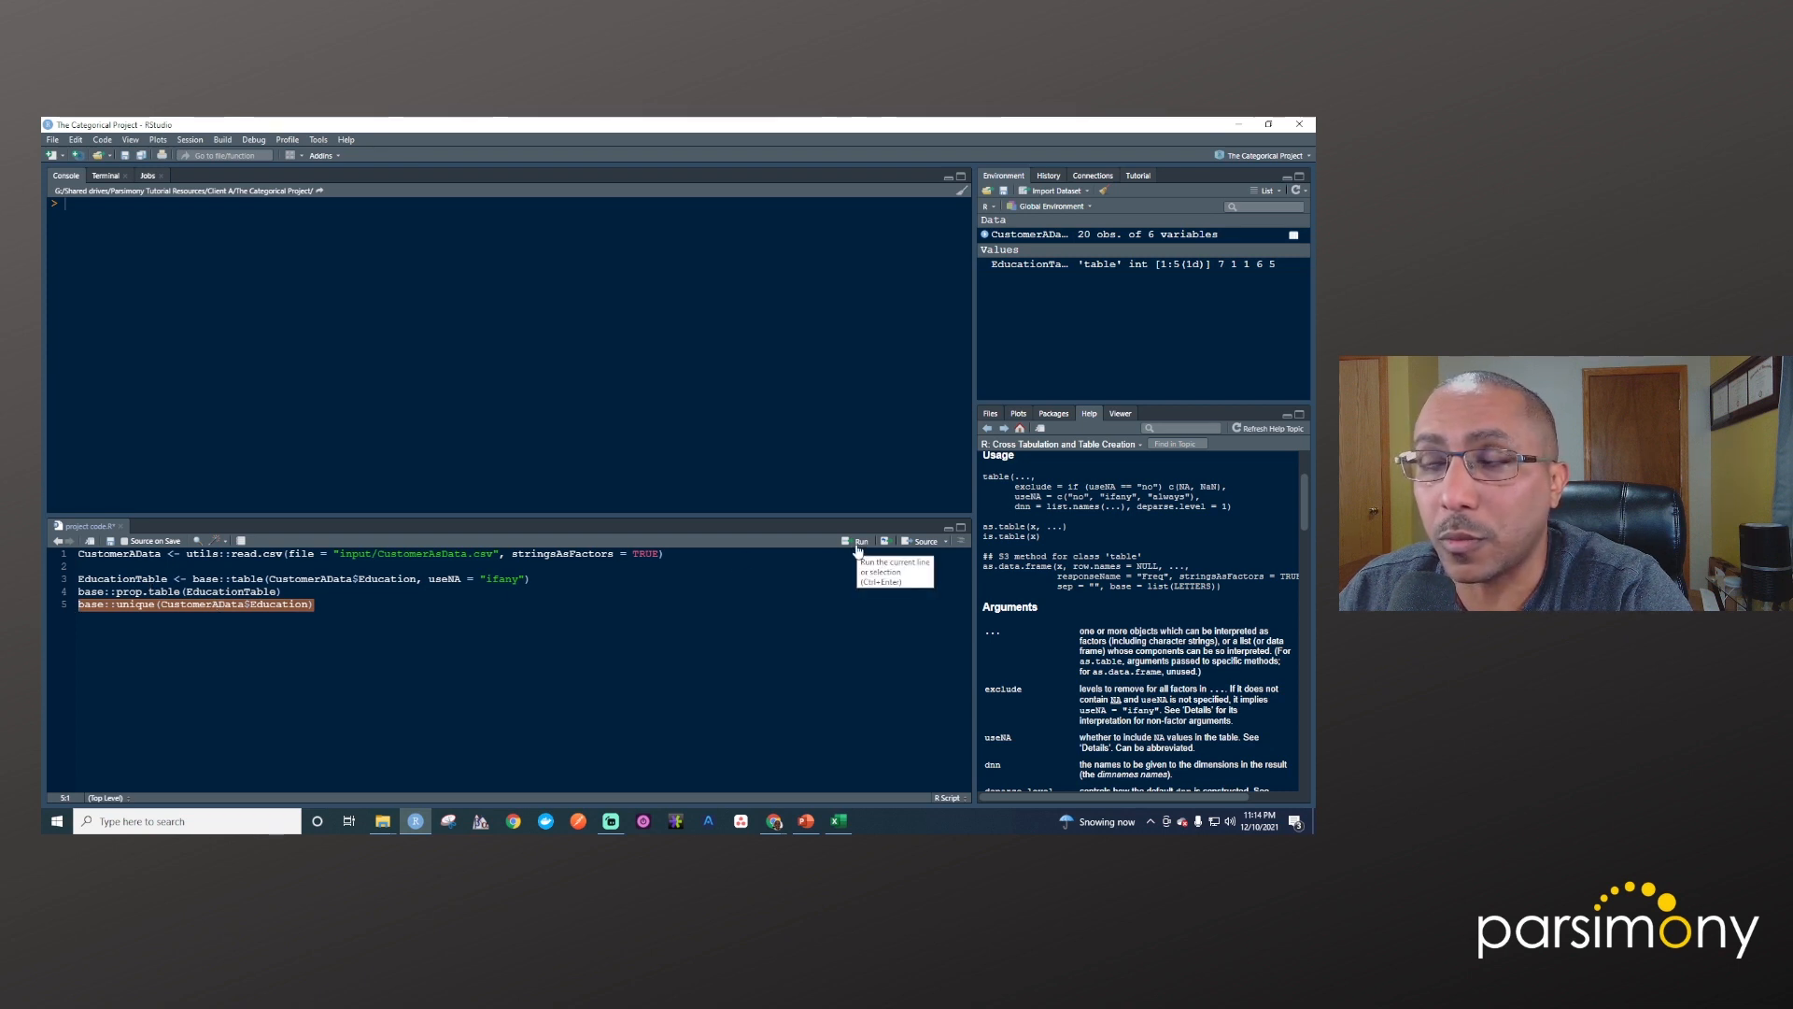
click(859, 541)
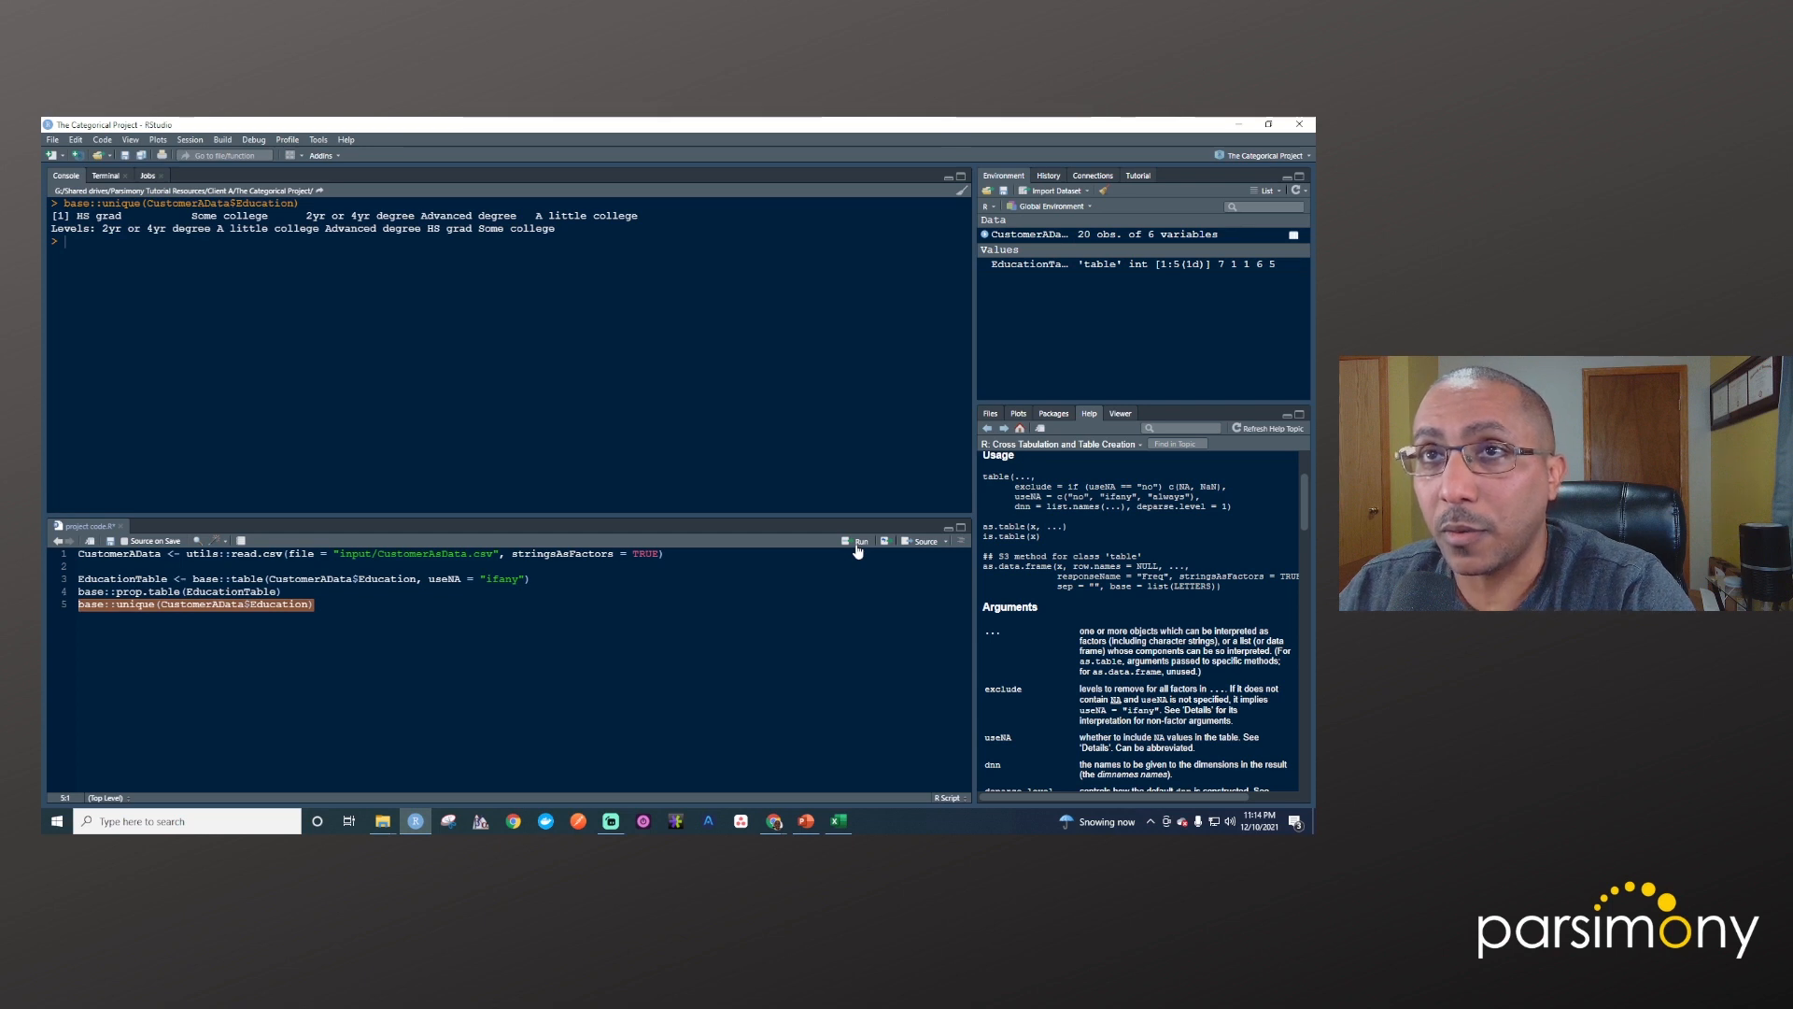